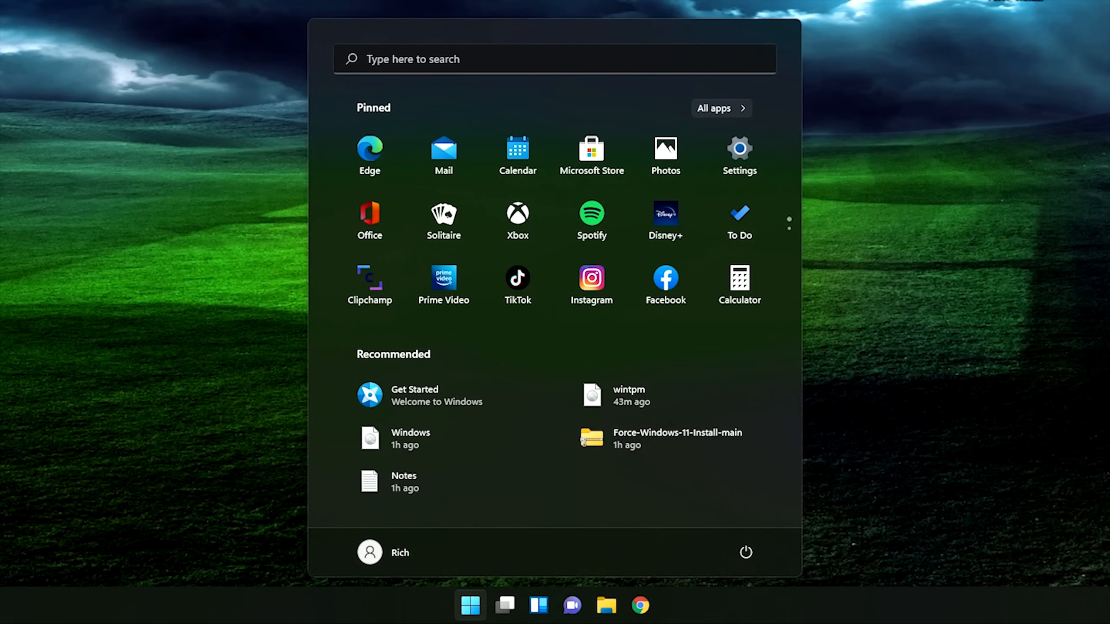
- Buy the Windows 10 Pro OEM key and apply the promotion code to the order
click(639, 605)
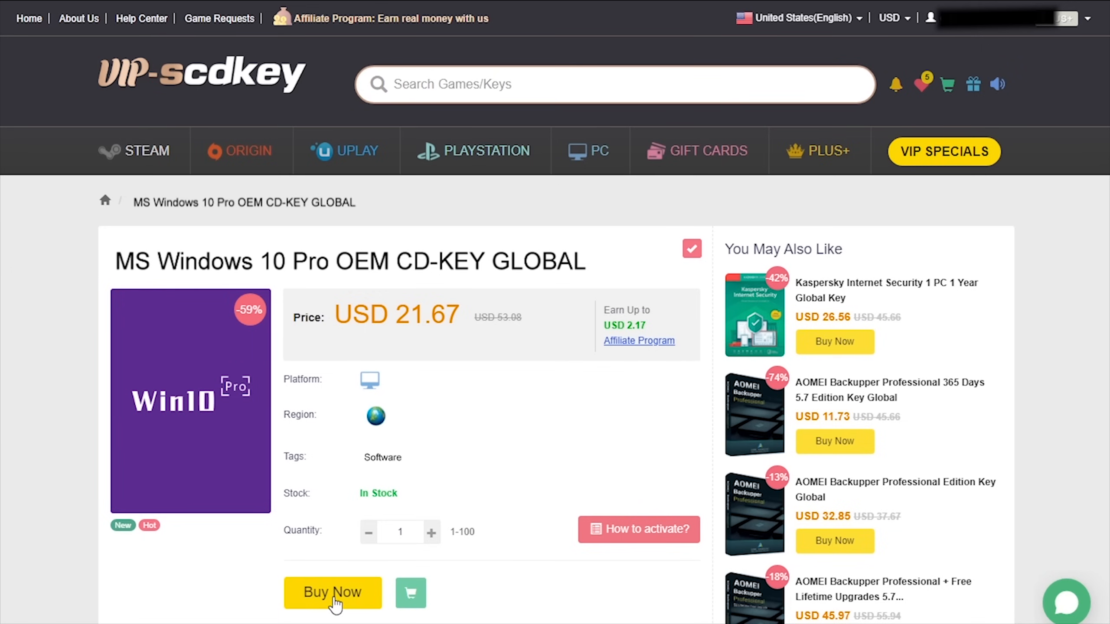
click(332, 592)
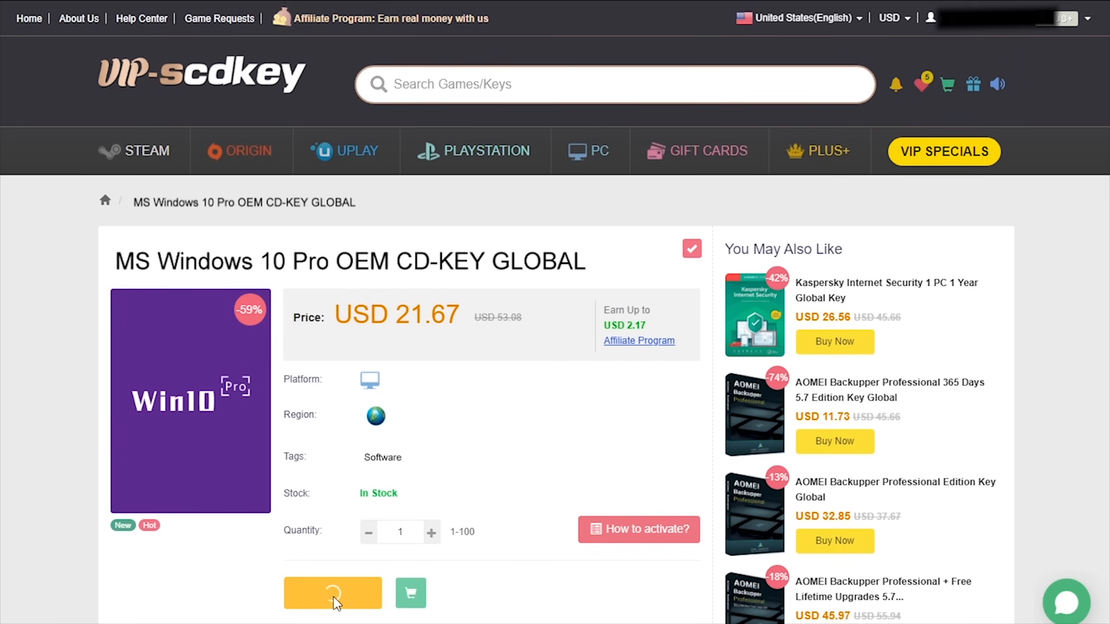
click(332, 593)
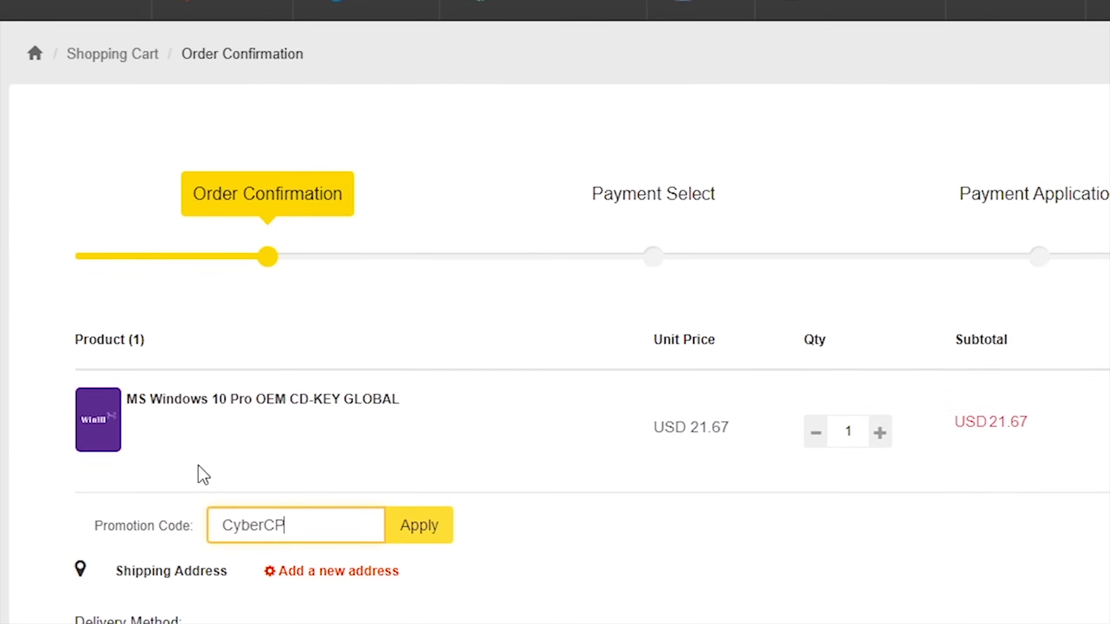
click(419, 525)
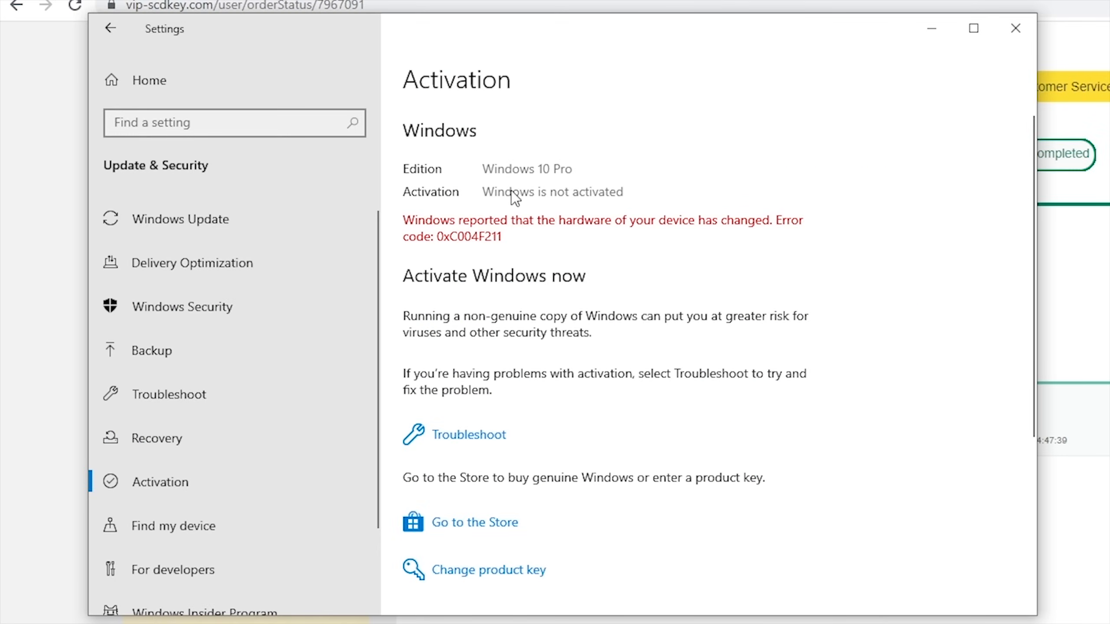
mouse_move(561, 562)
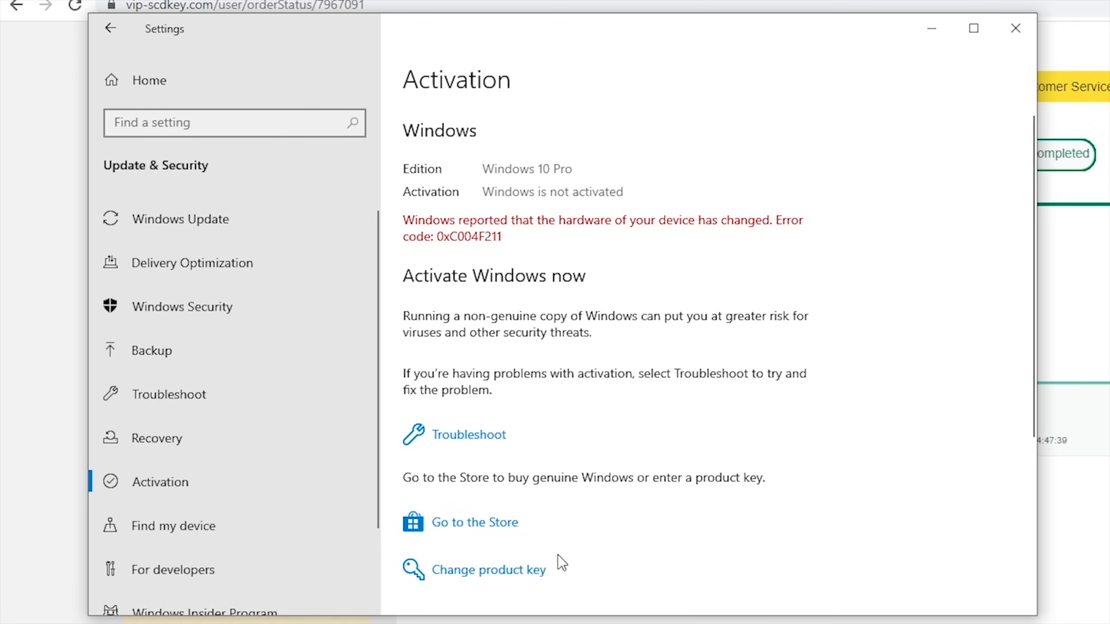
- Enter the purchased product key in Settings > Activation and activate Windows
click(489, 570)
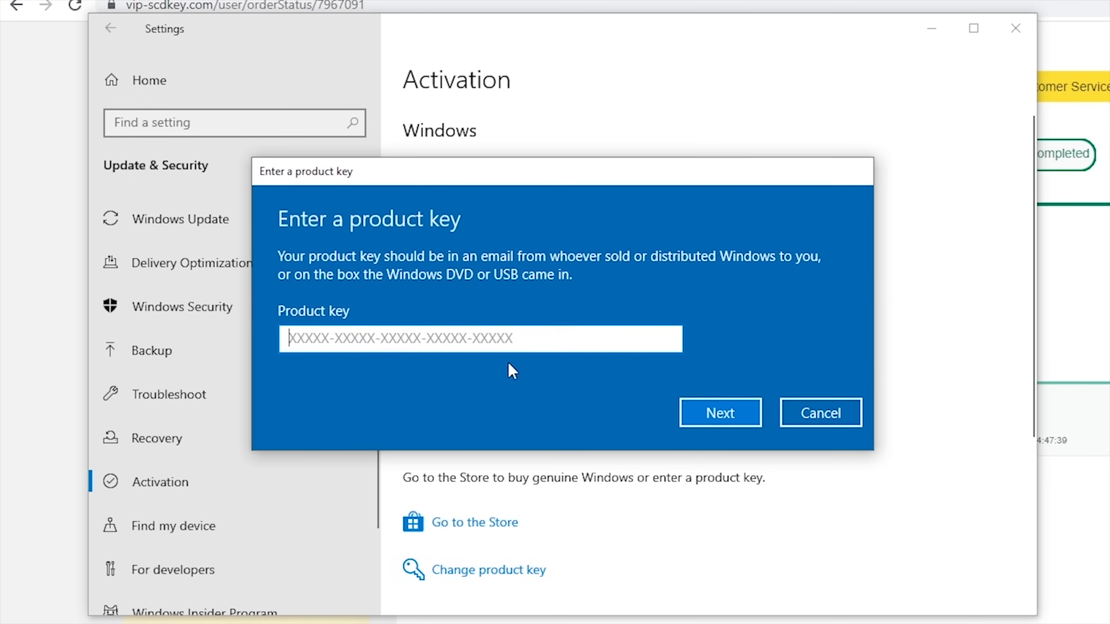
click(719, 413)
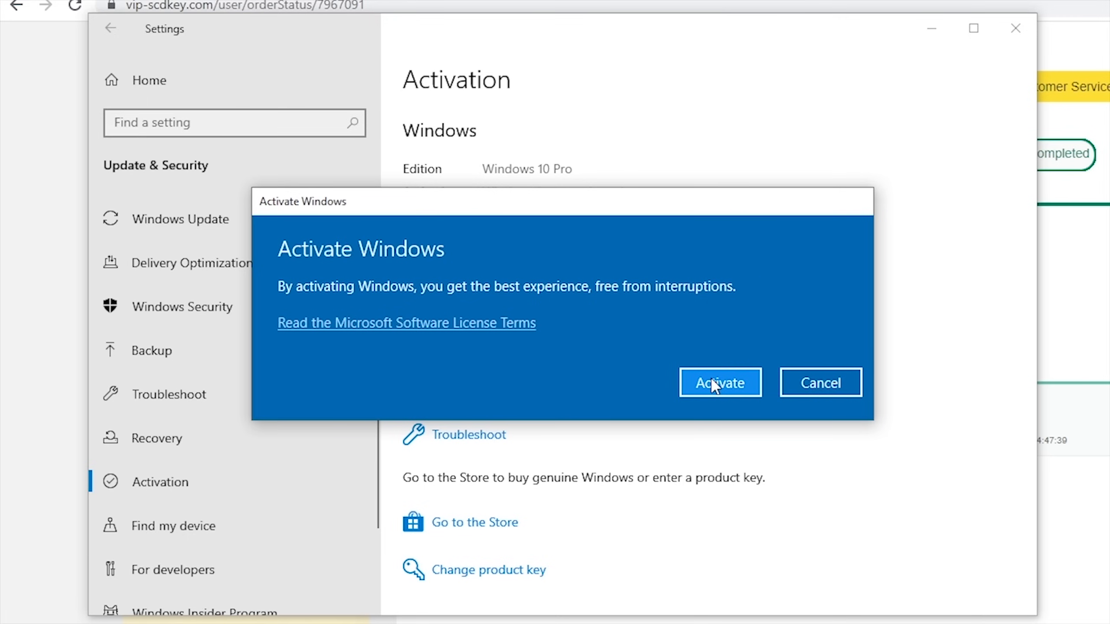
click(719, 383)
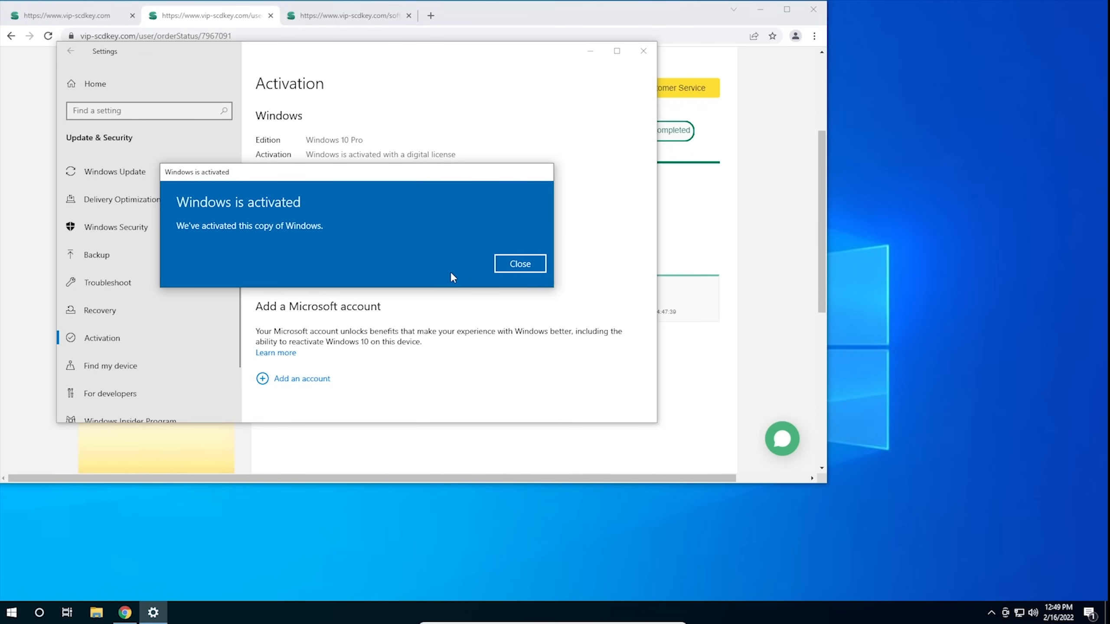
click(520, 263)
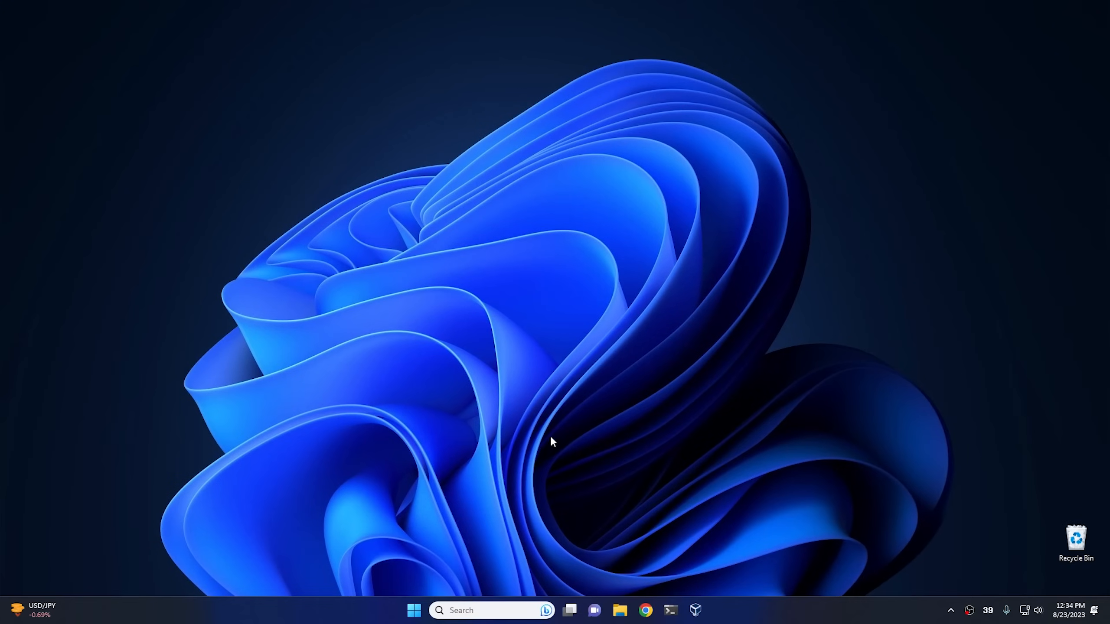
click(413, 609)
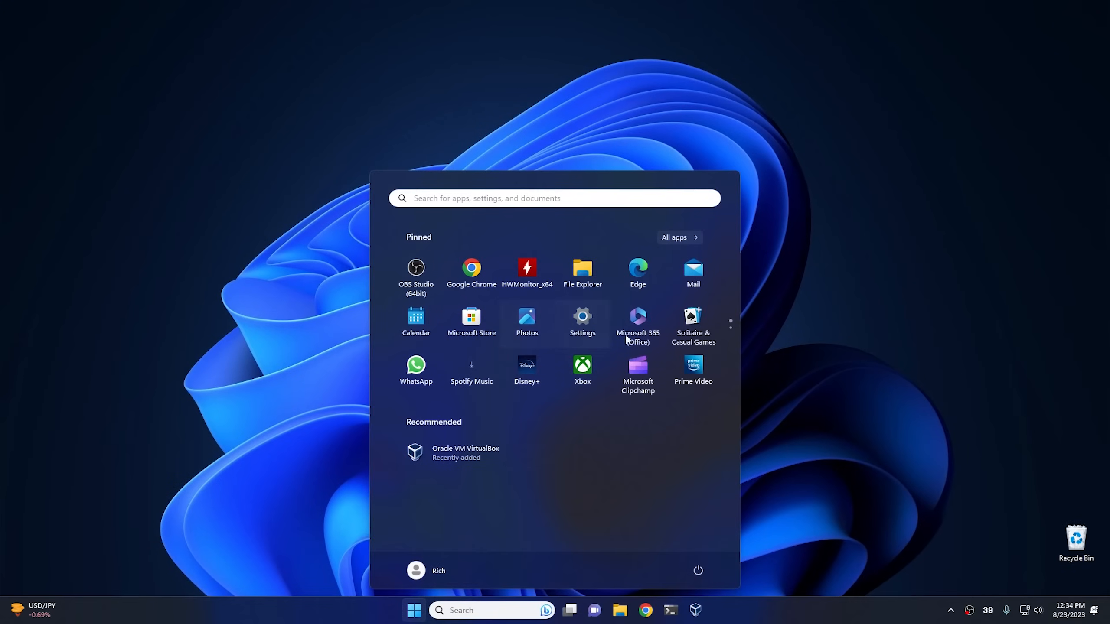
click(732, 328)
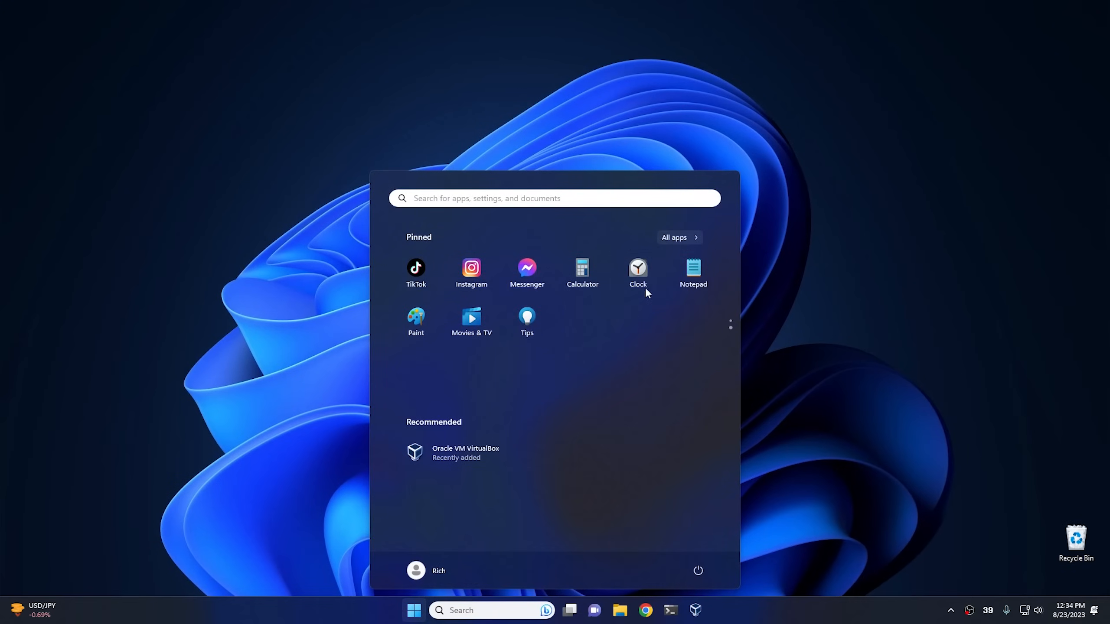
mouse_move(416, 273)
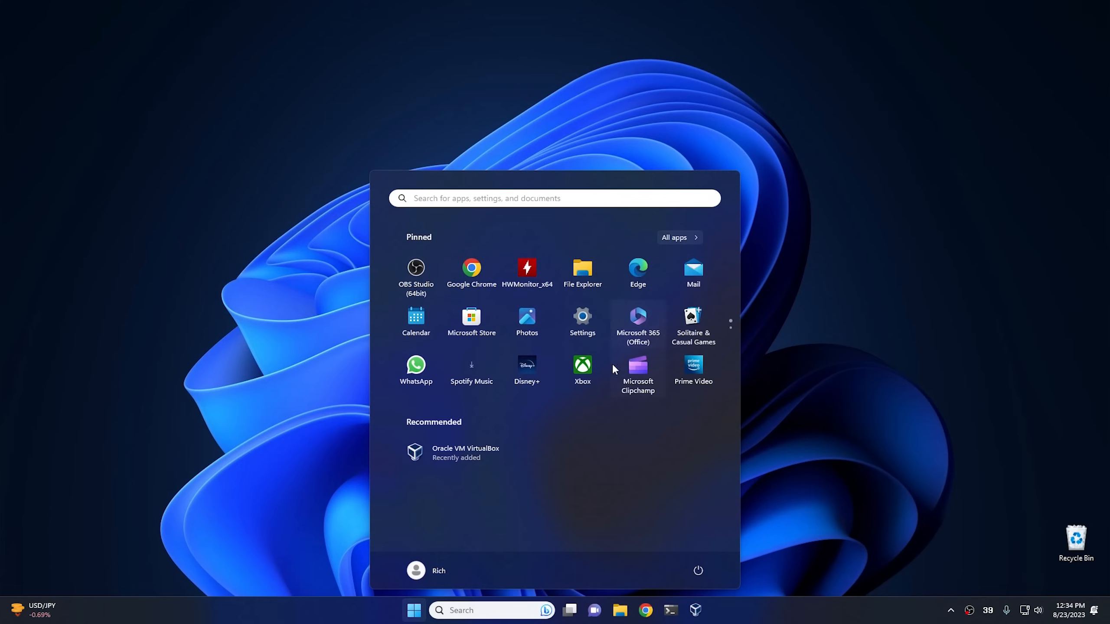
click(800, 381)
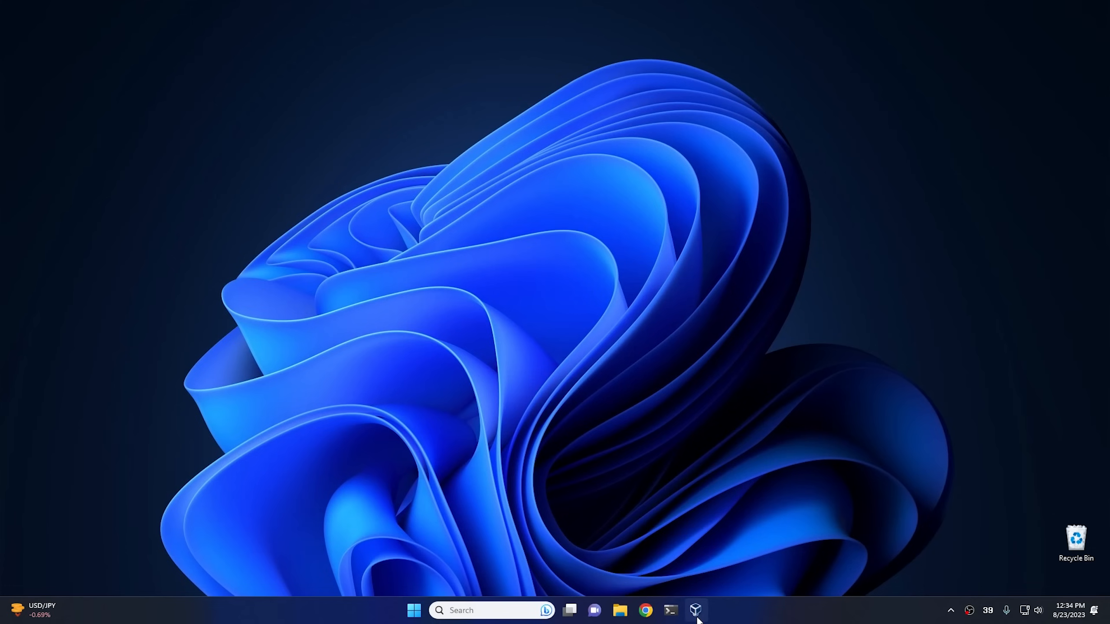
- Launch VirtualBox Manager from the taskbar
click(694, 609)
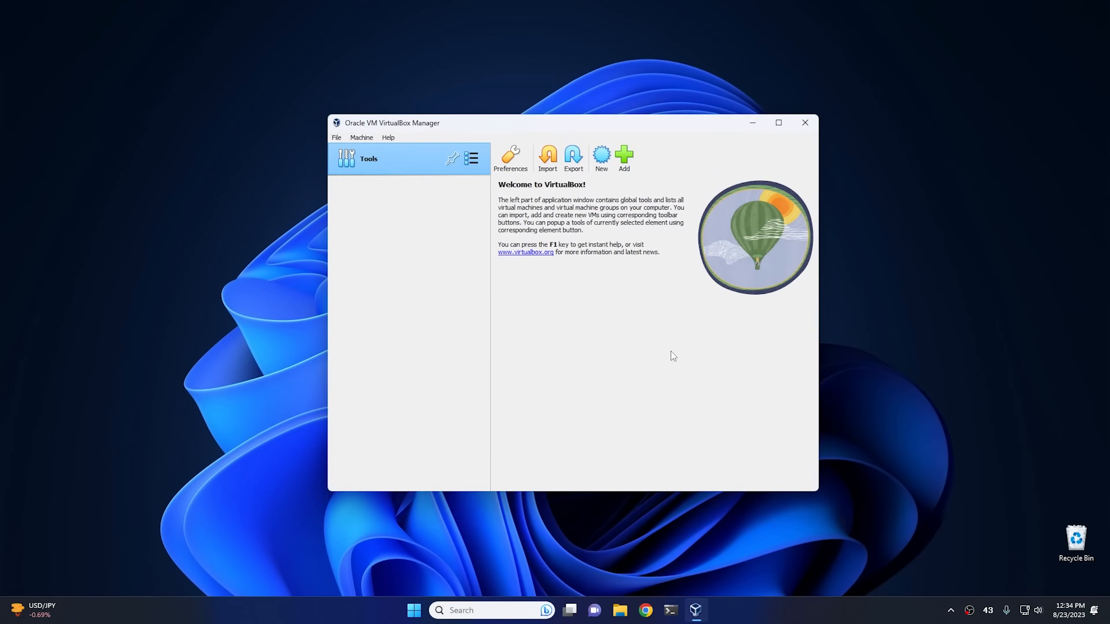
mouse_move(576, 298)
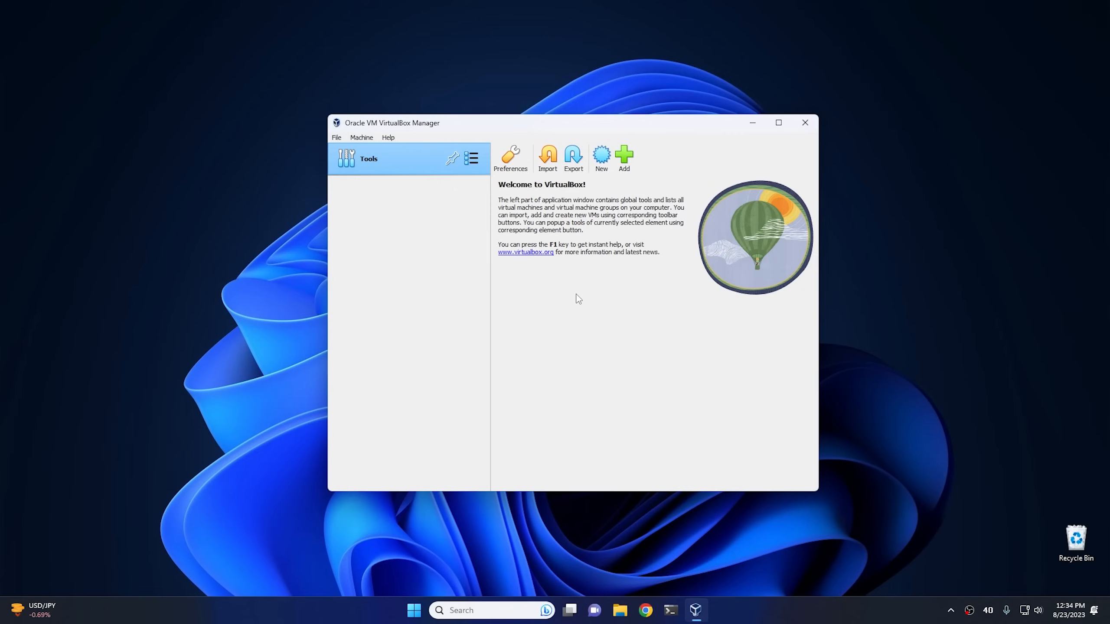
mouse_move(537, 338)
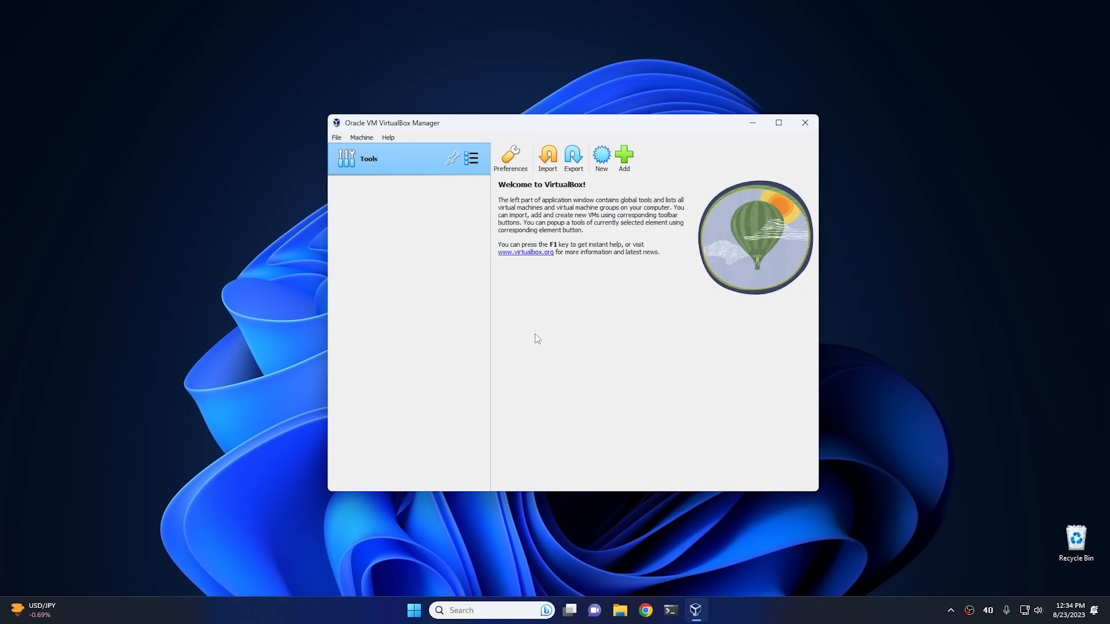
mouse_move(533, 352)
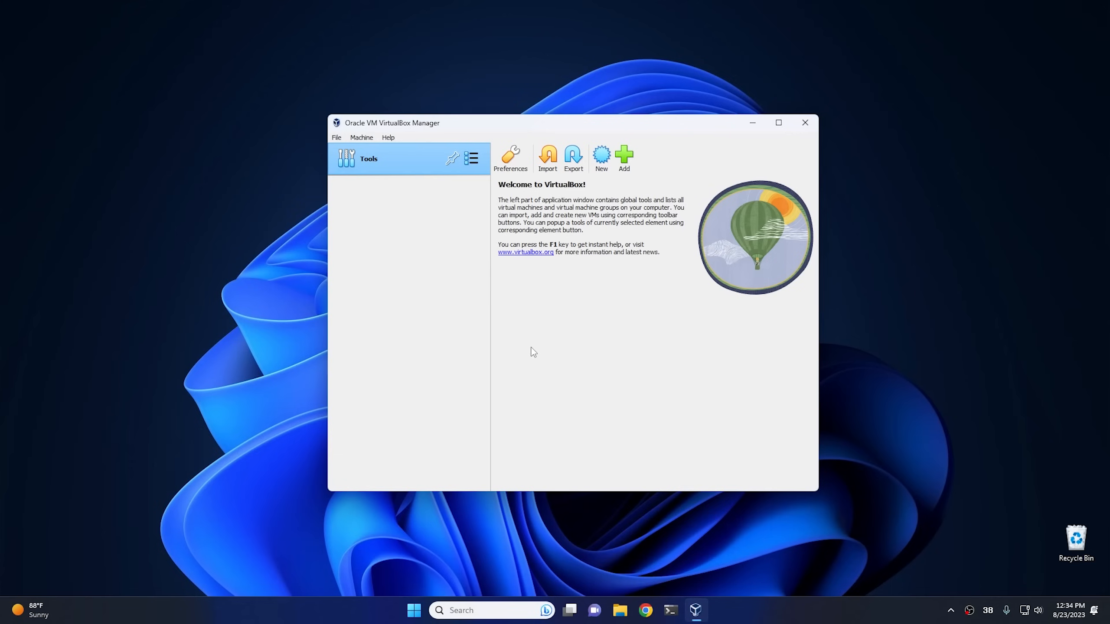
mouse_move(545, 352)
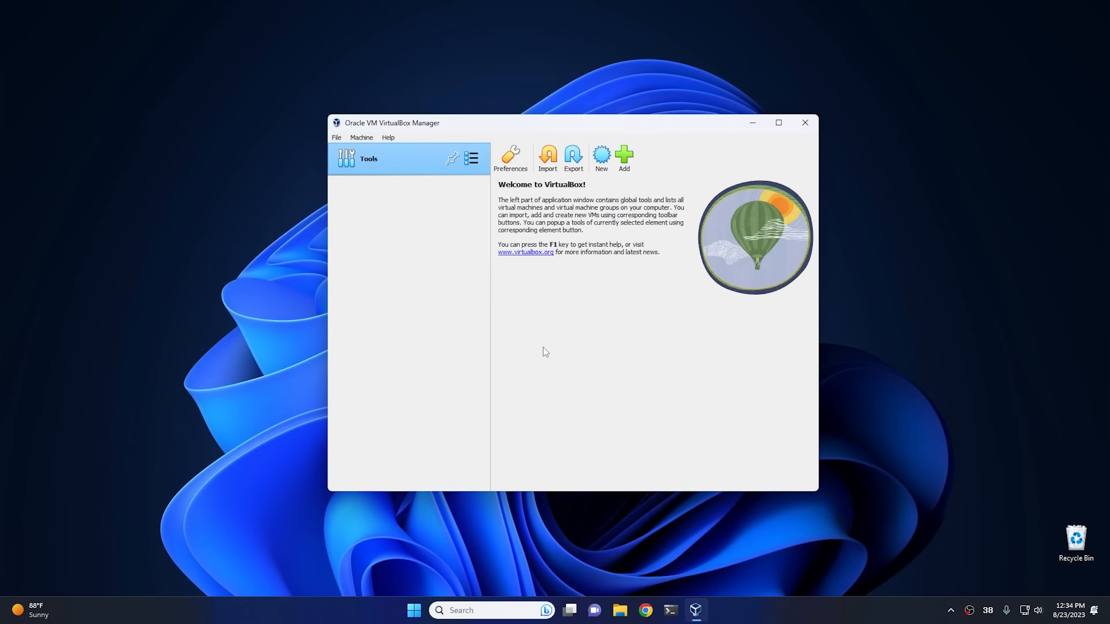
mouse_move(601, 159)
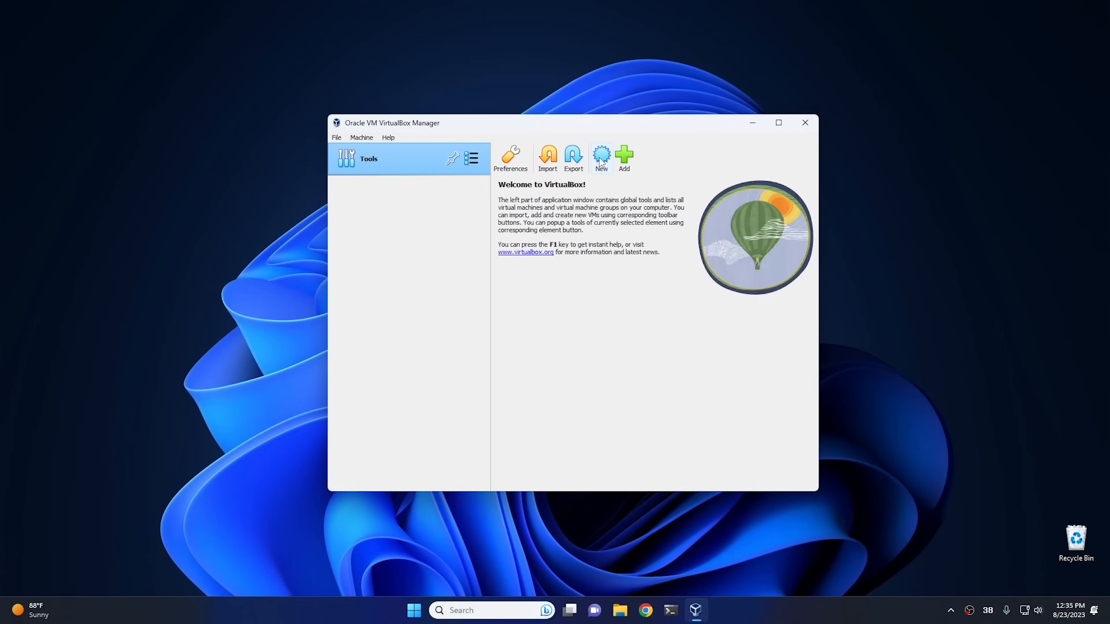
- Create a new VM named Windows11 with Windows.iso from Downloads as its installation image
click(600, 157)
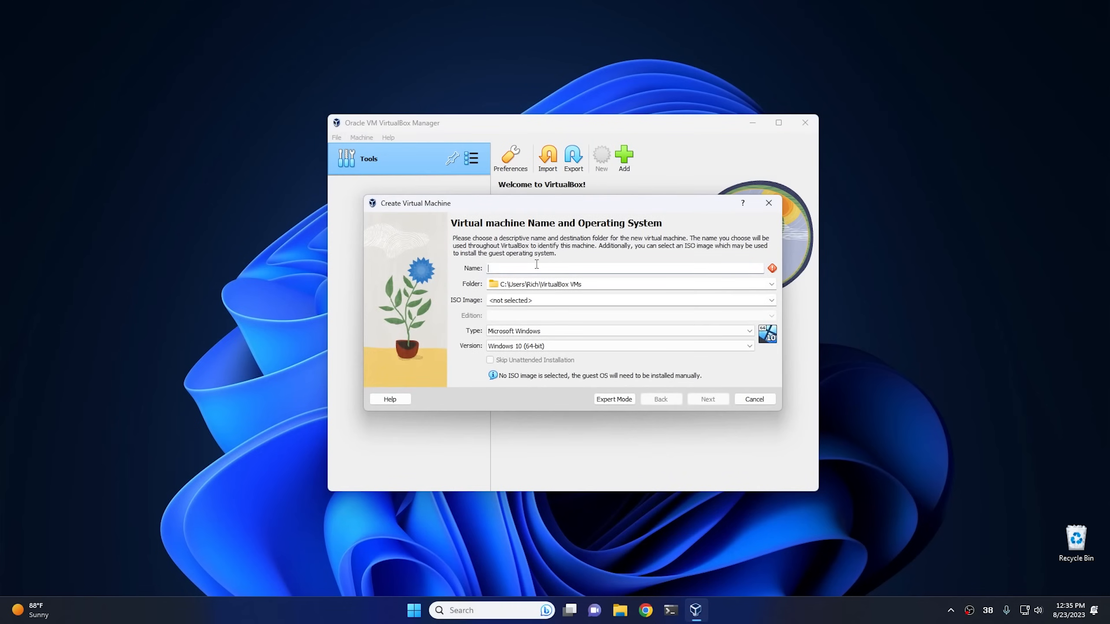
text(Windows)
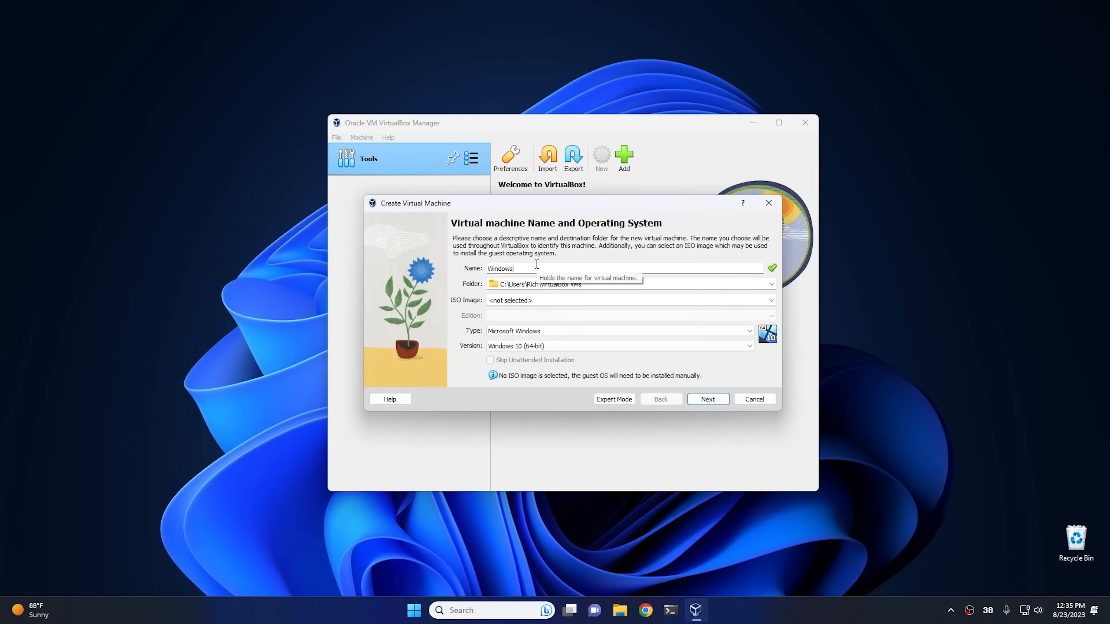
text(1)
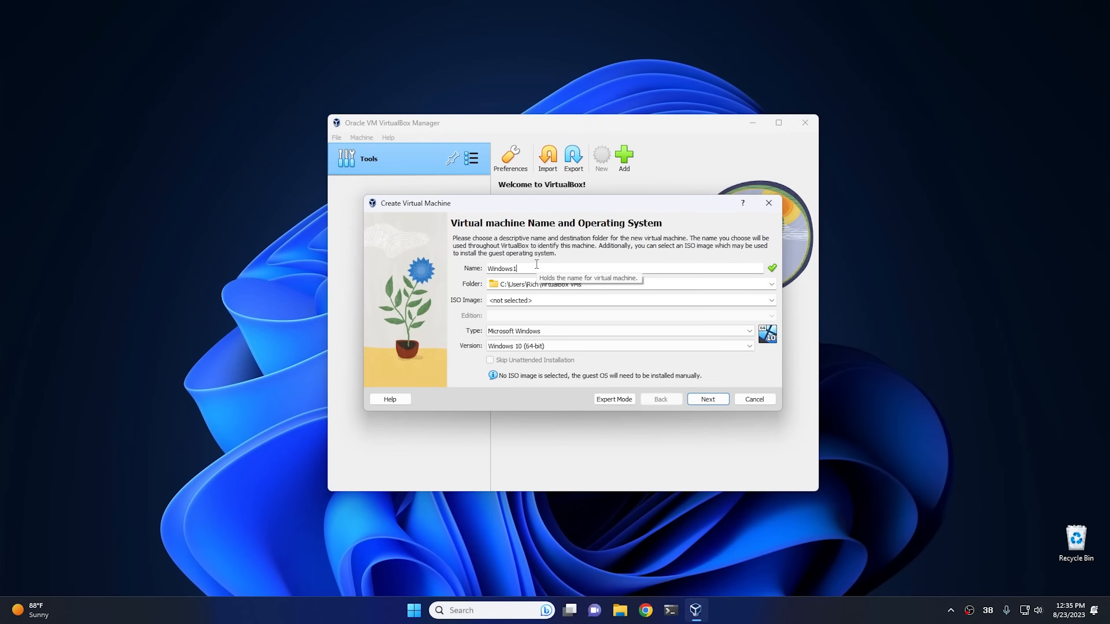
text(1)
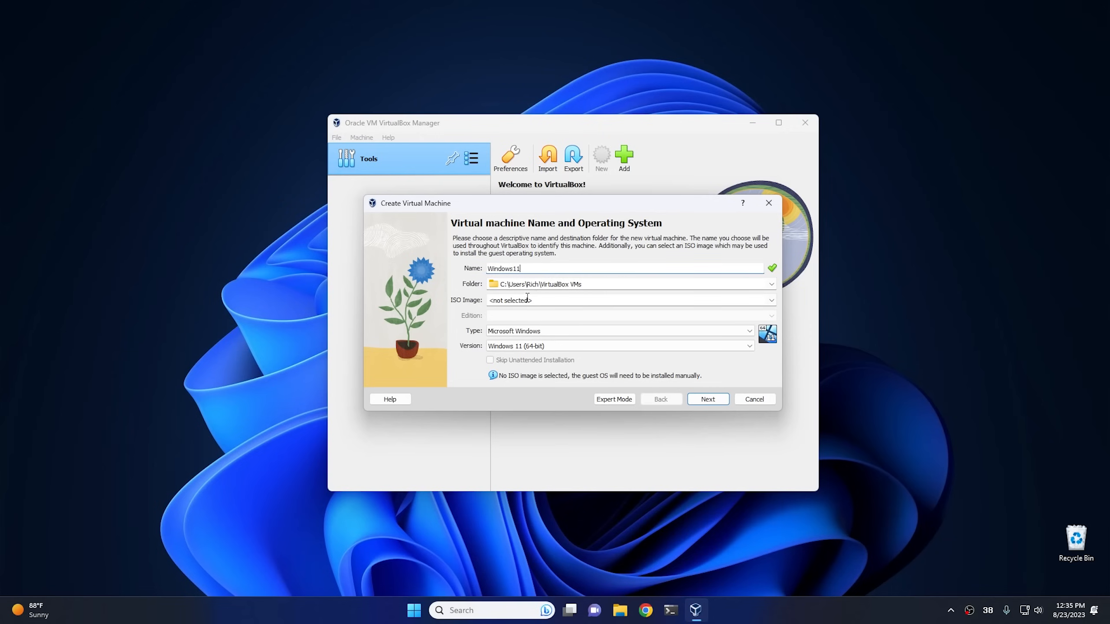
click(770, 300)
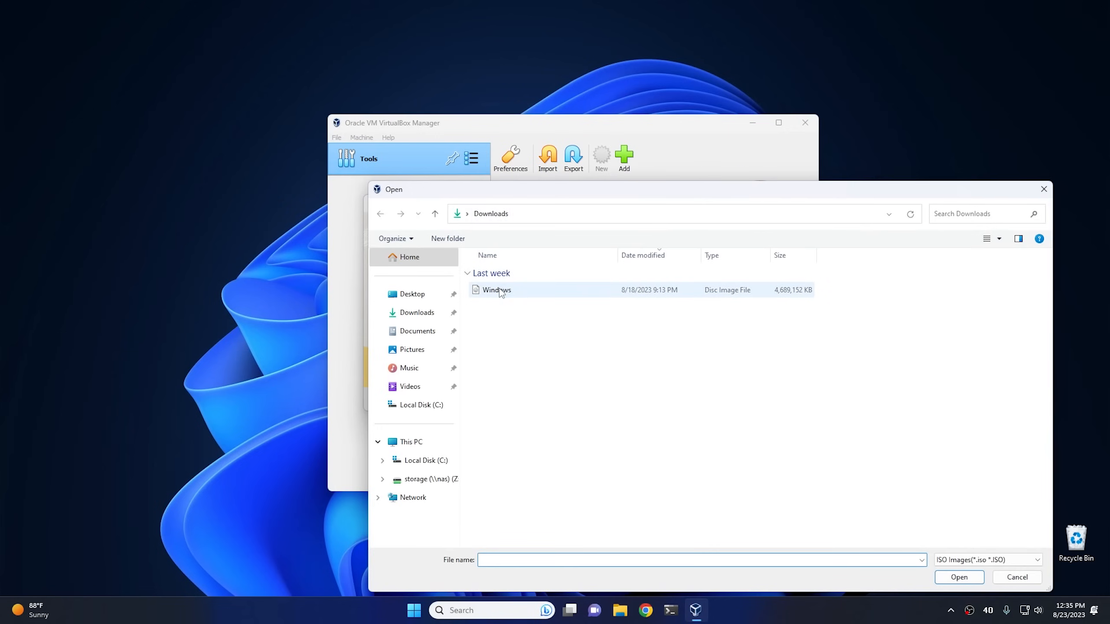
click(496, 289)
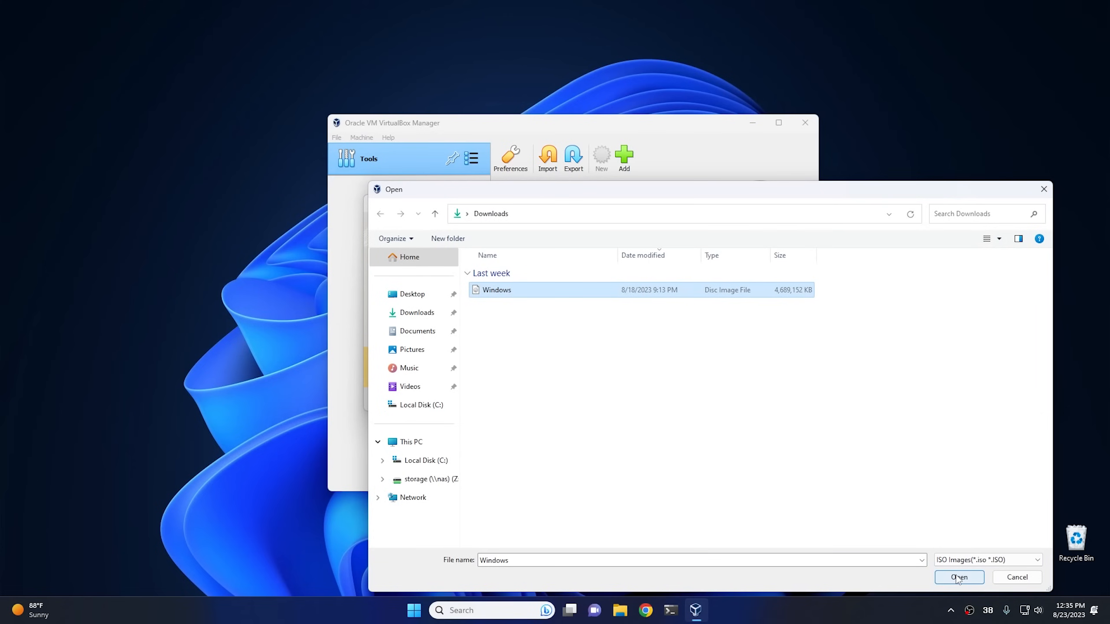
mouse_move(959, 579)
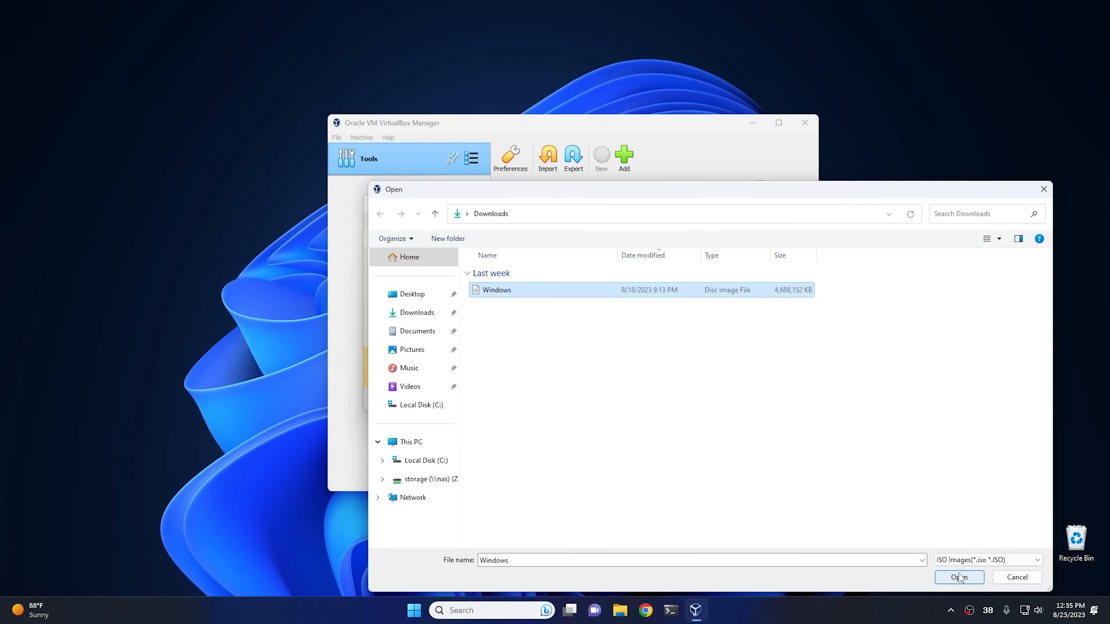
mouse_move(959, 577)
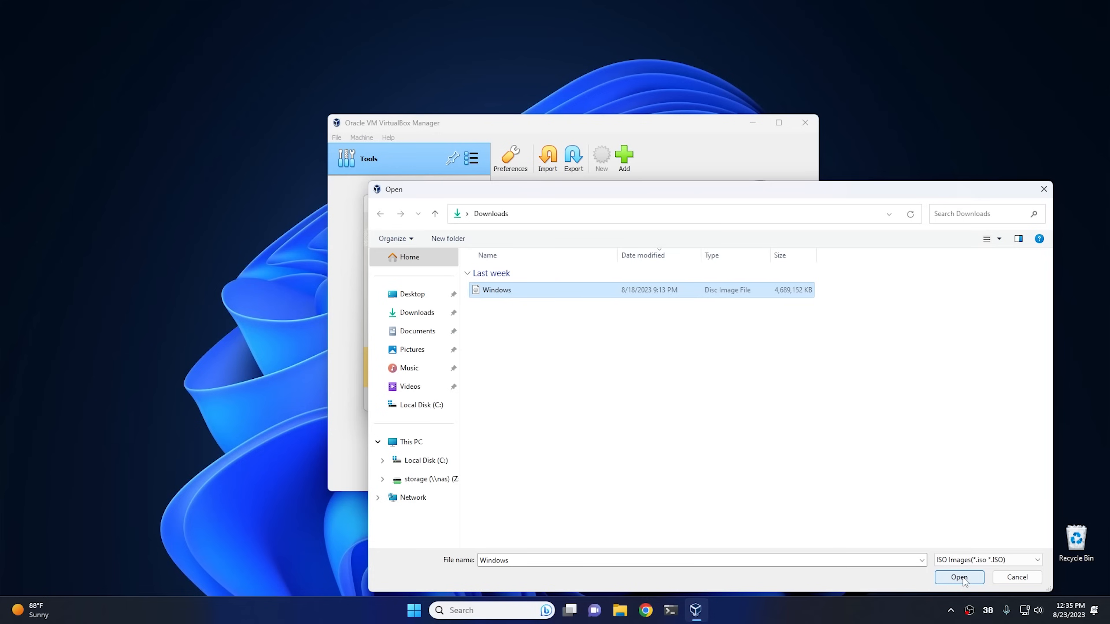
click(958, 577)
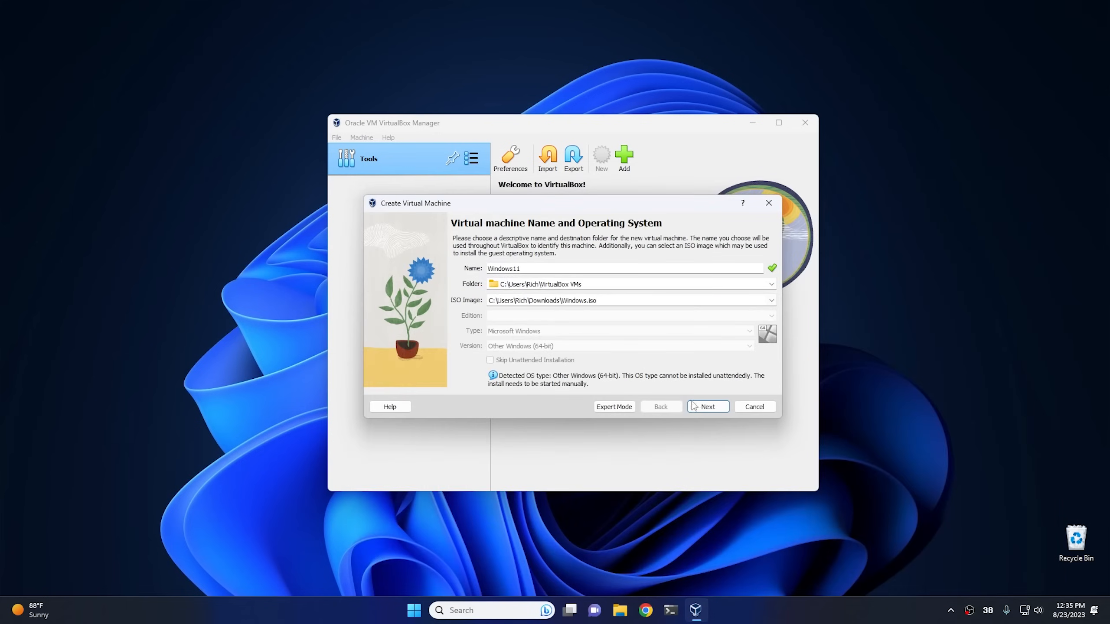
- Give the VM 4096 MB memory, 2 processors and a 100 GB disk, then finish creating it
click(706, 406)
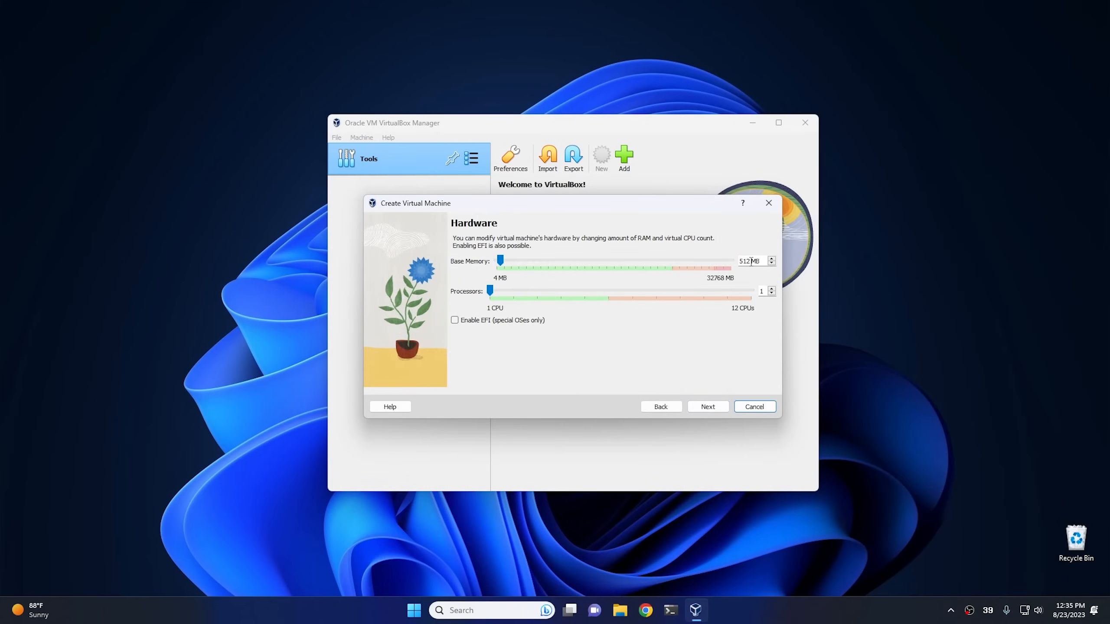
triple_click(745, 260)
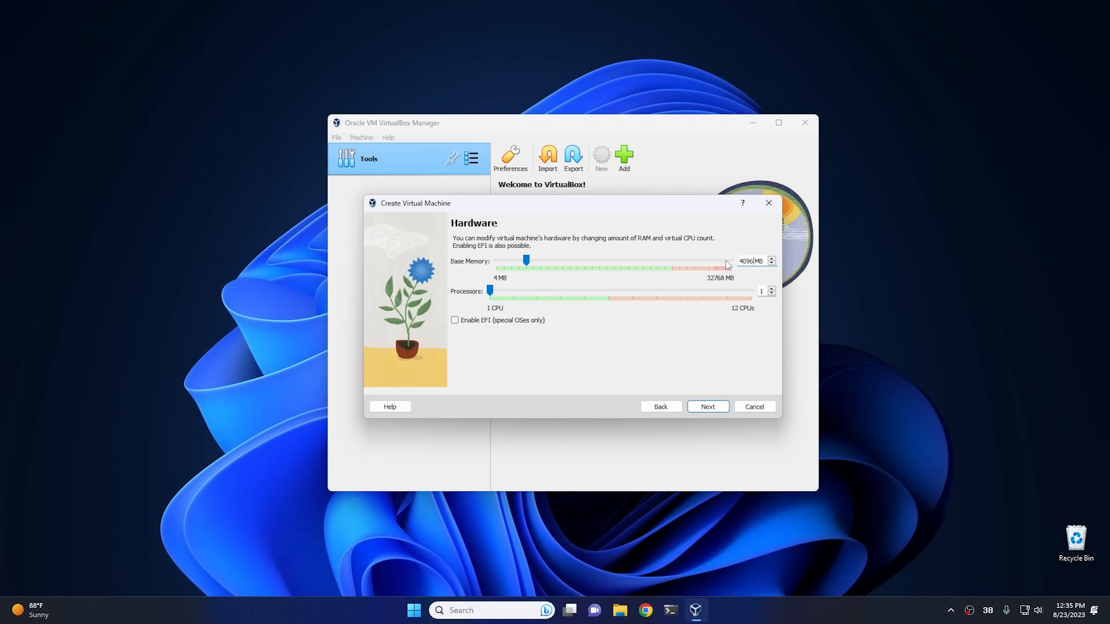
mouse_move(771, 294)
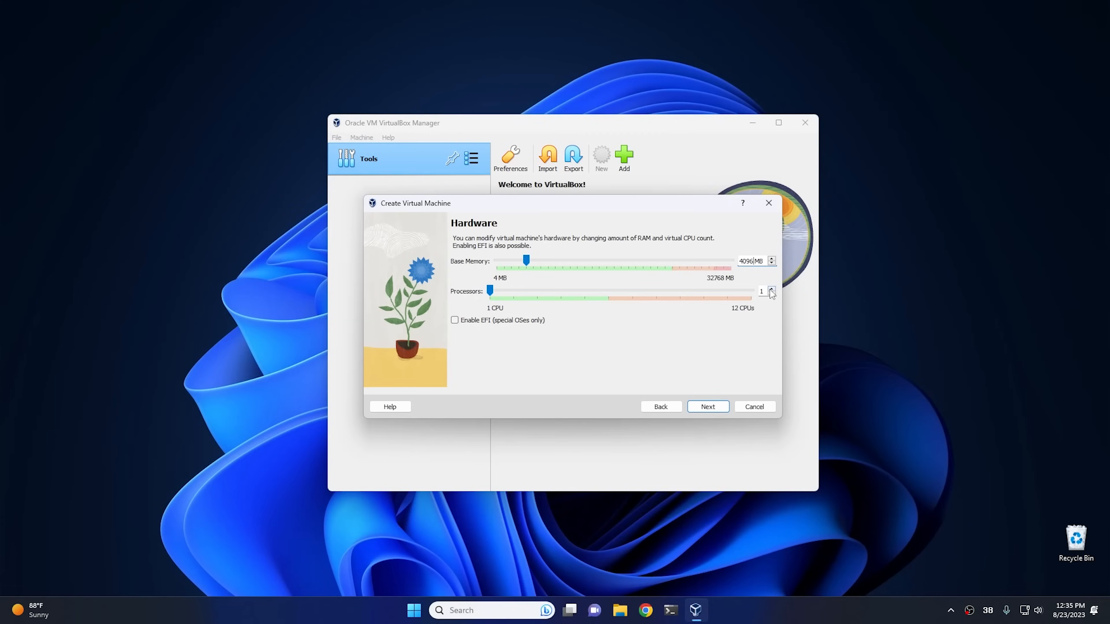
click(706, 406)
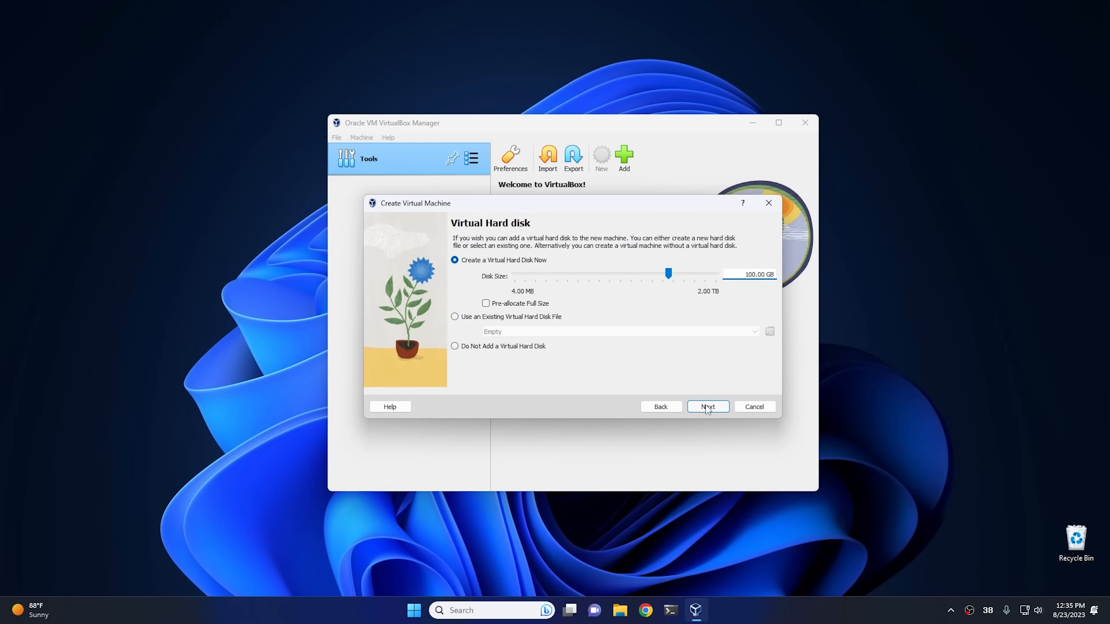
click(706, 406)
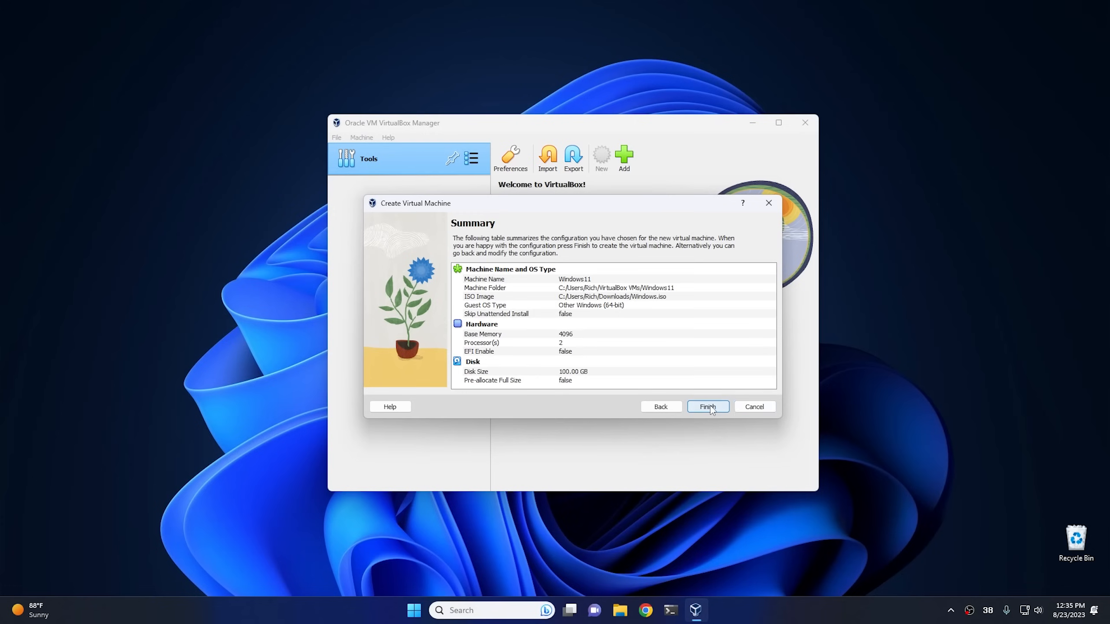
click(706, 406)
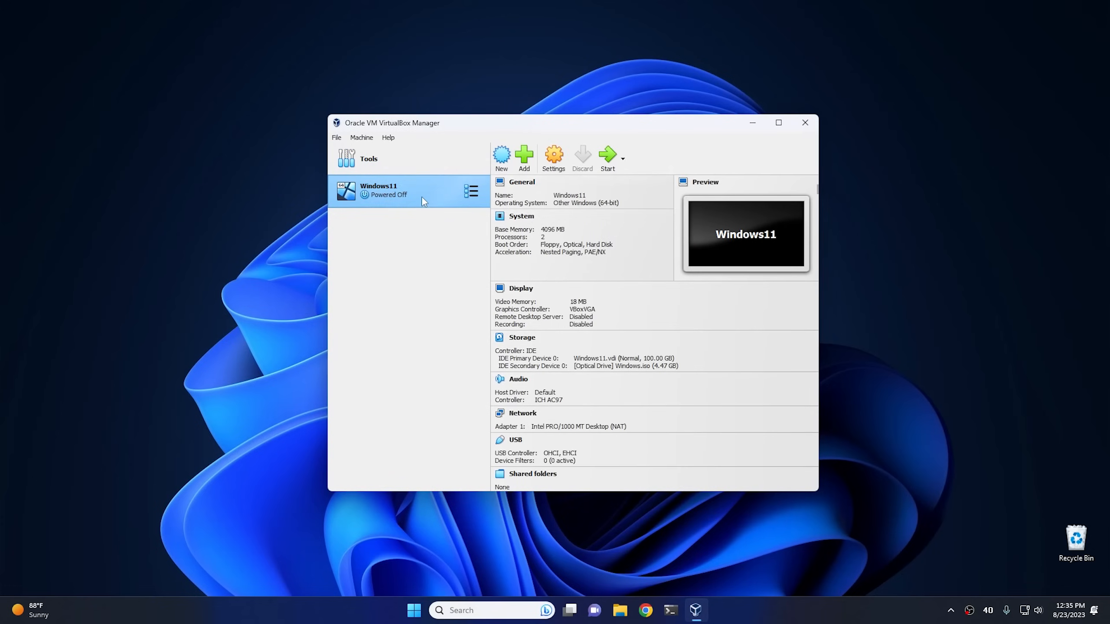
mouse_move(553, 155)
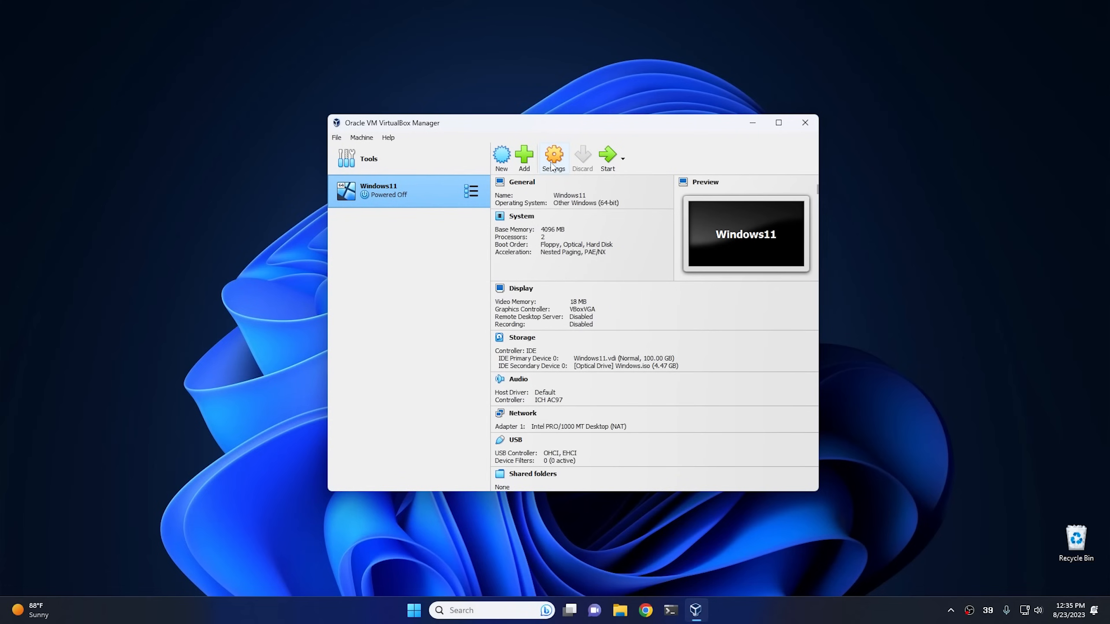
- Enable EFI on the Windows11 machine's System > Motherboard settings and save
click(553, 156)
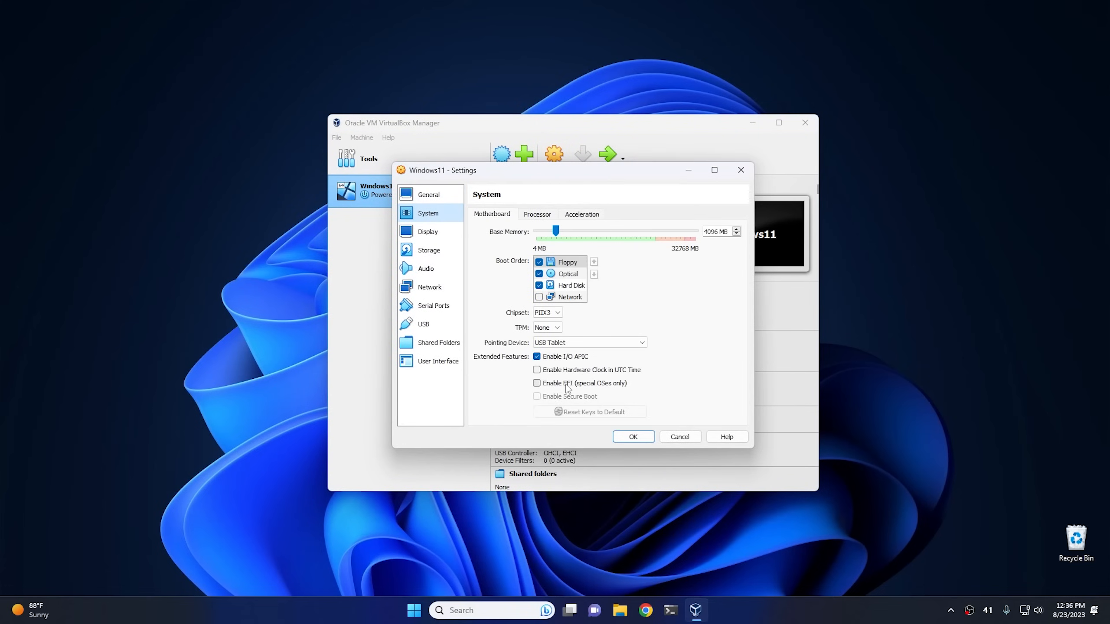
click(537, 383)
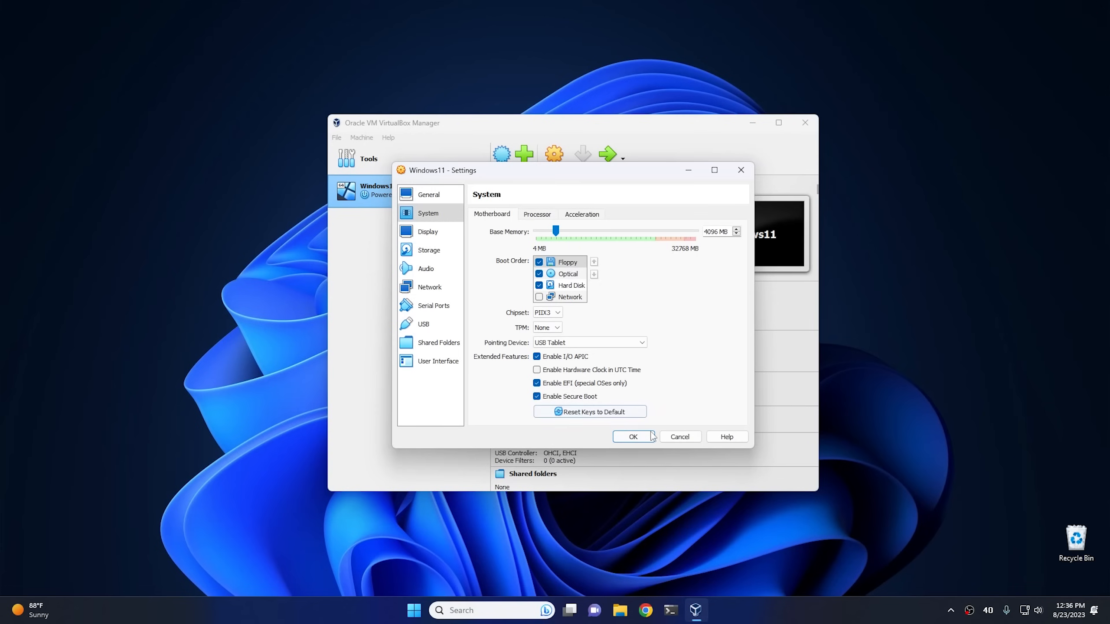
click(632, 436)
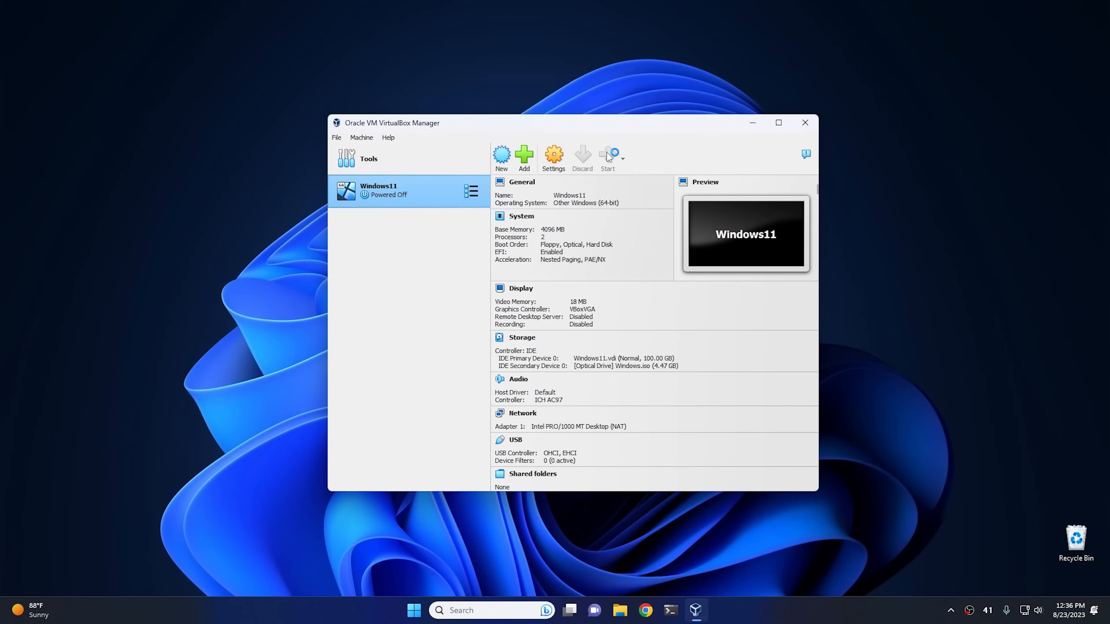
- Start the Windows11 VM and boot into Windows Setup
click(606, 157)
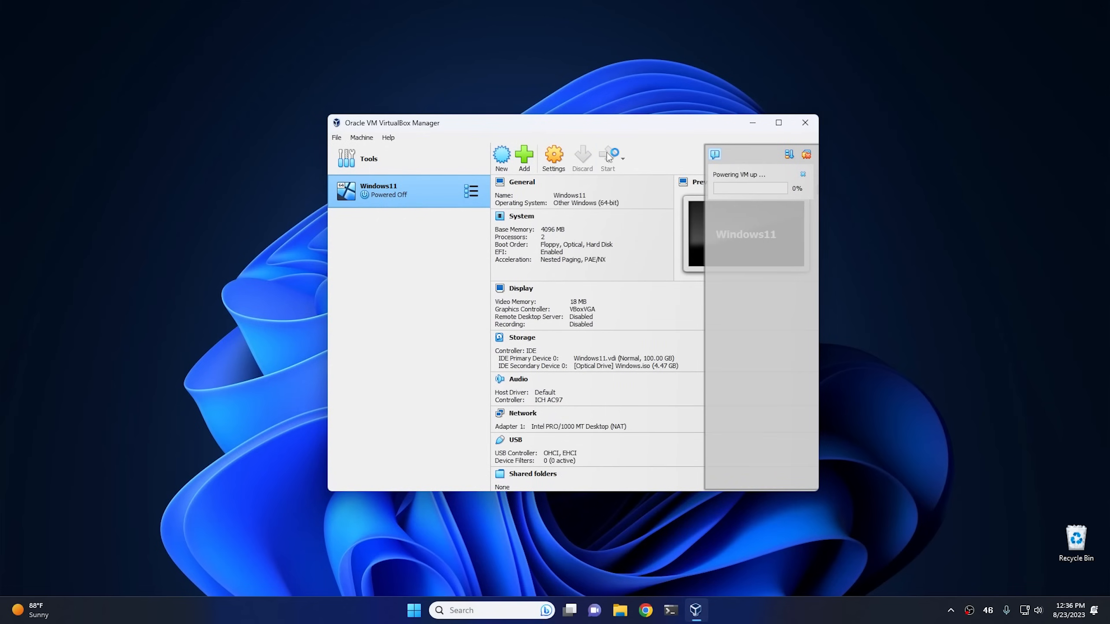
click(606, 158)
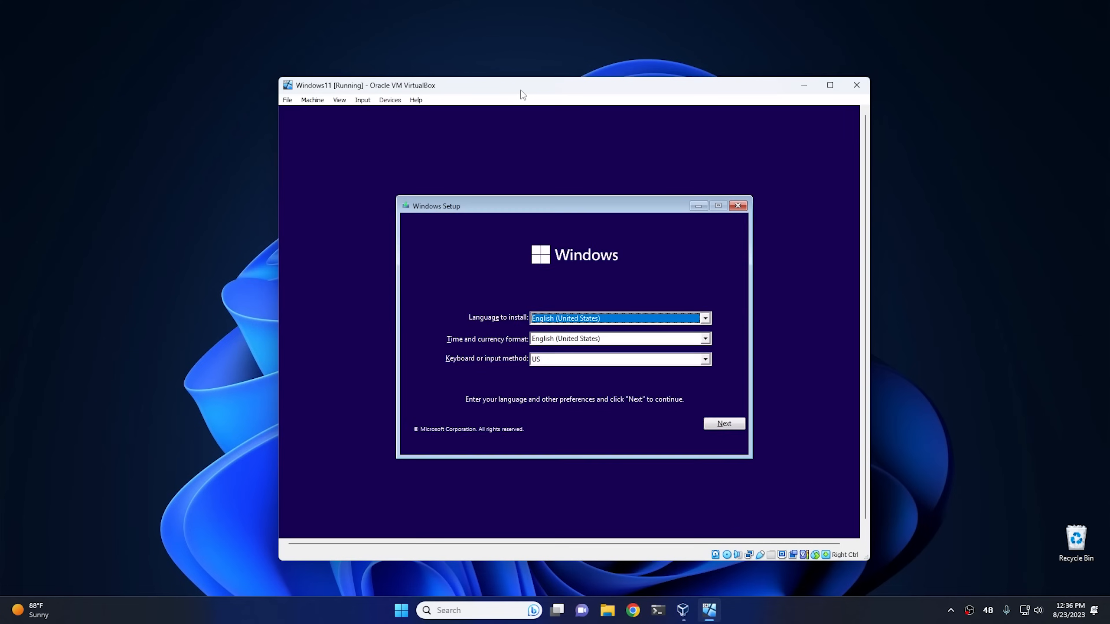
mouse_move(611, 149)
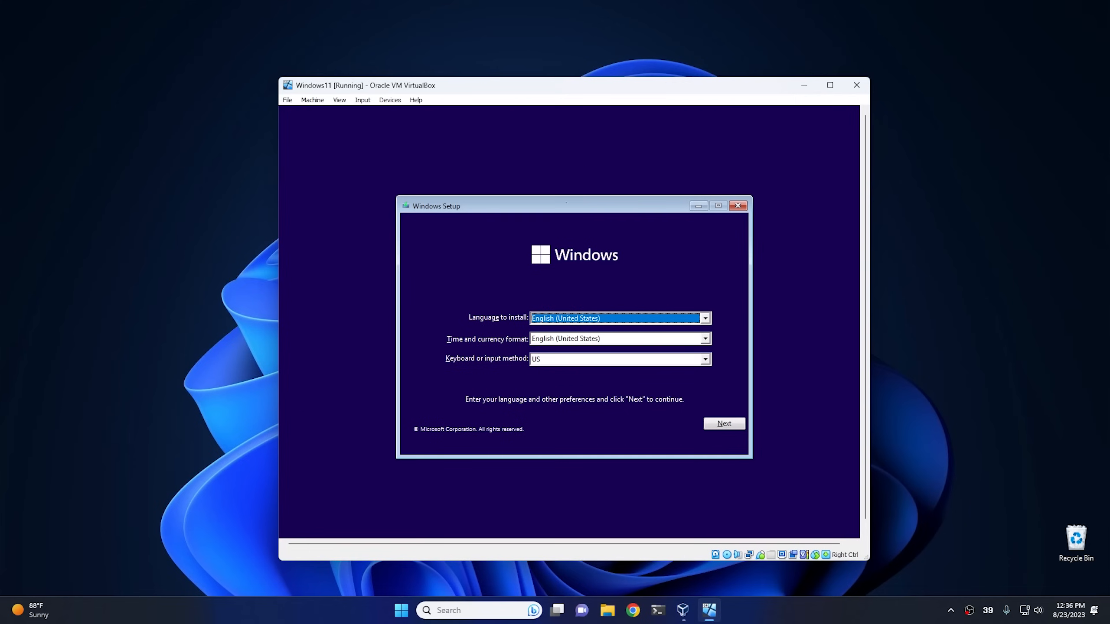
mouse_move(492, 345)
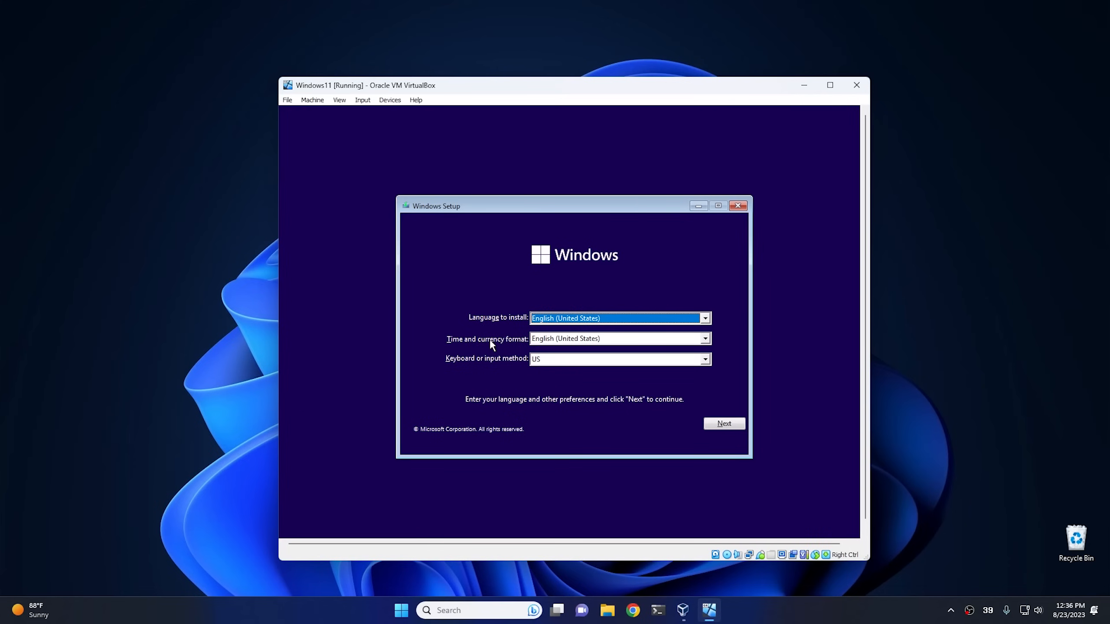
mouse_move(610, 344)
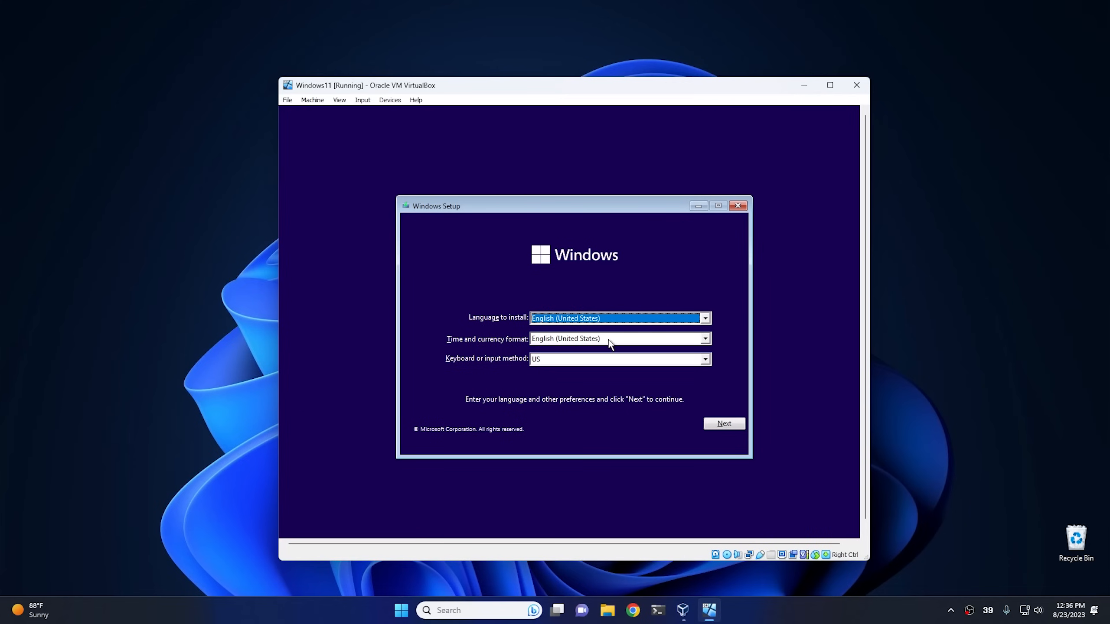
- Set Windows Setup's time and currency format to English (World)
click(703, 338)
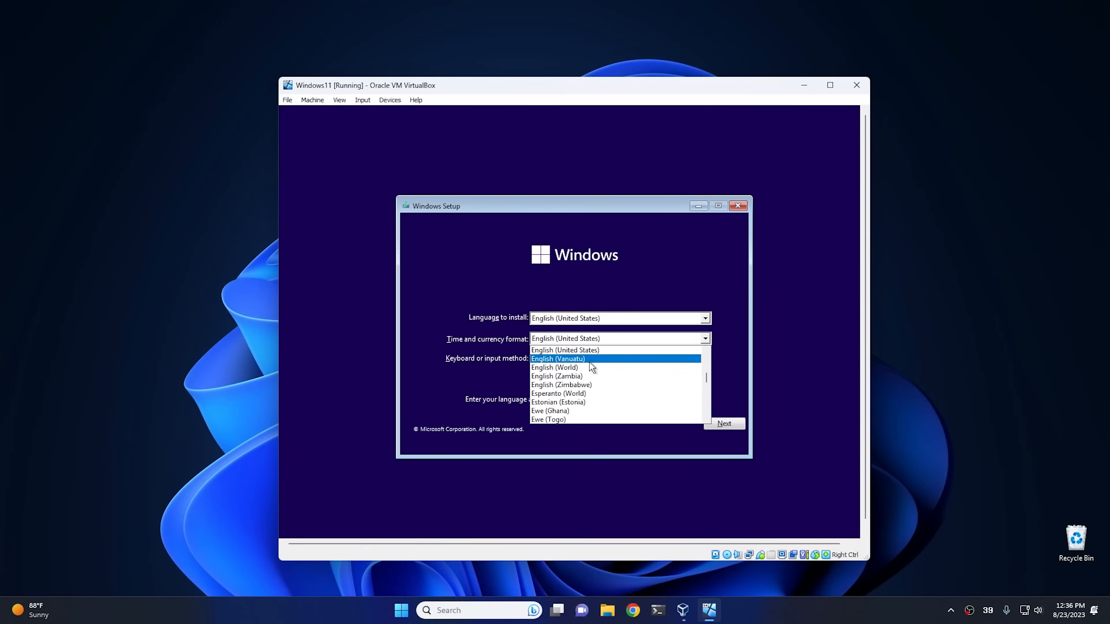
click(554, 367)
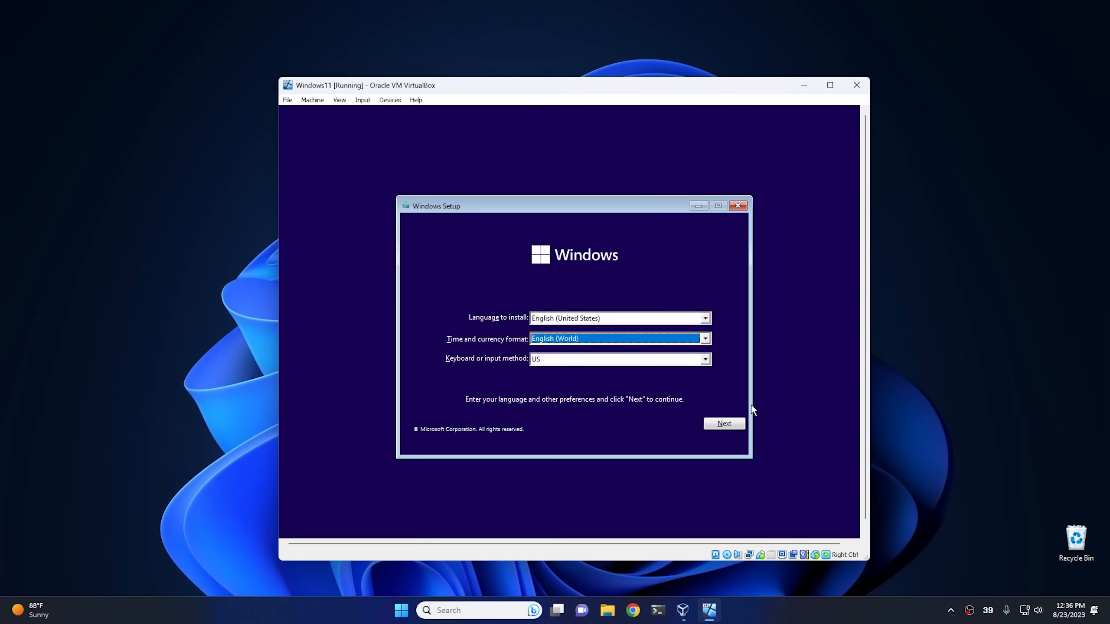
click(724, 424)
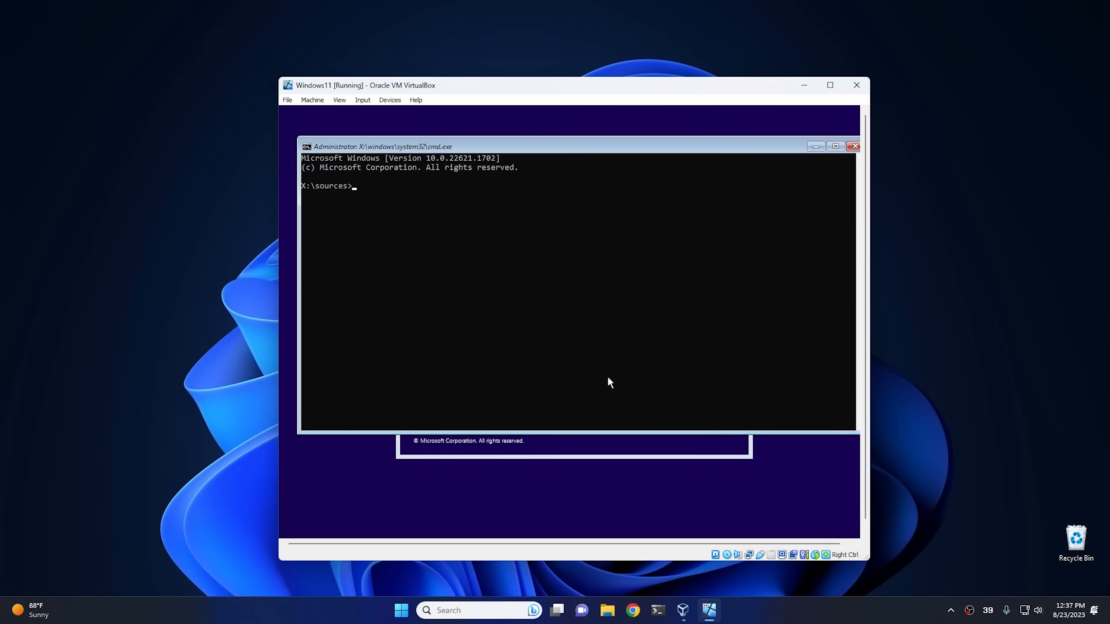
- Launch regedit from the setup command prompt
text(regedi)
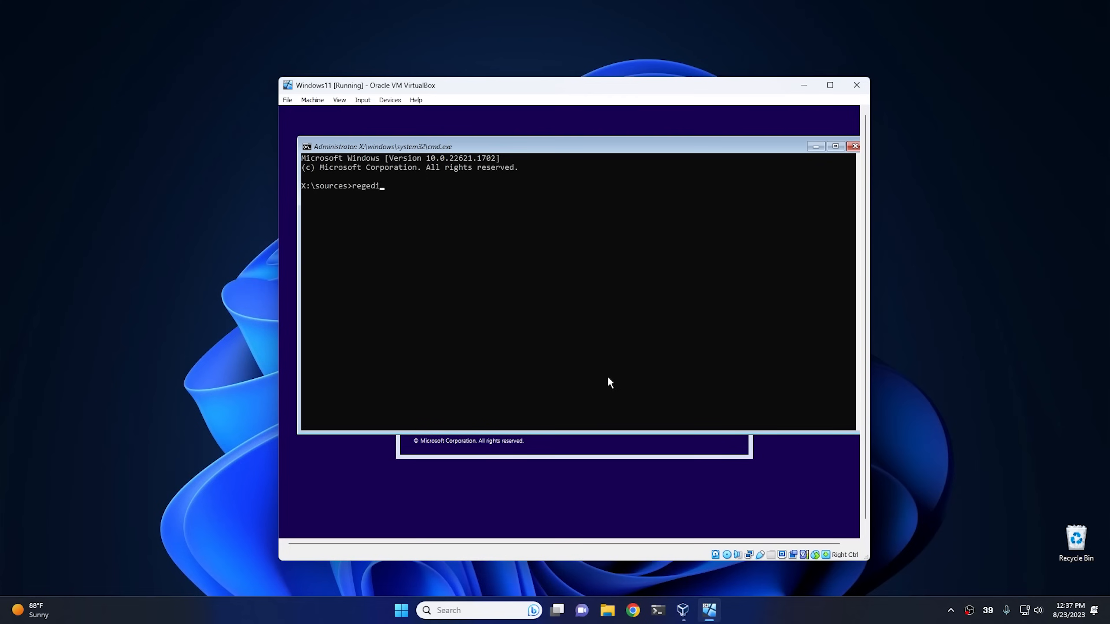
key(Return)
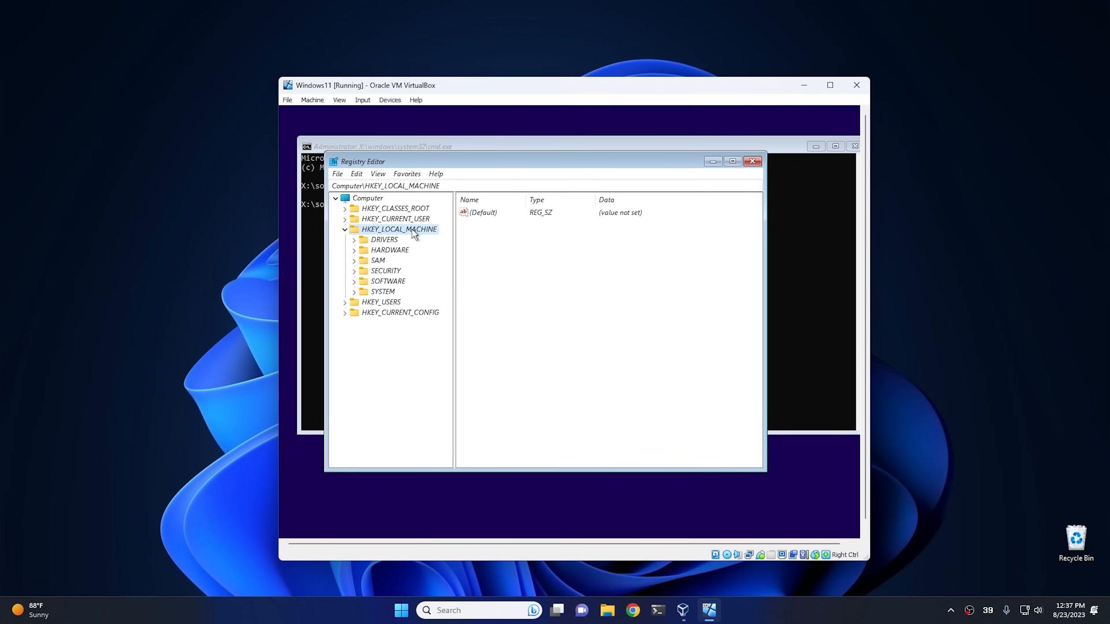
mouse_move(394, 291)
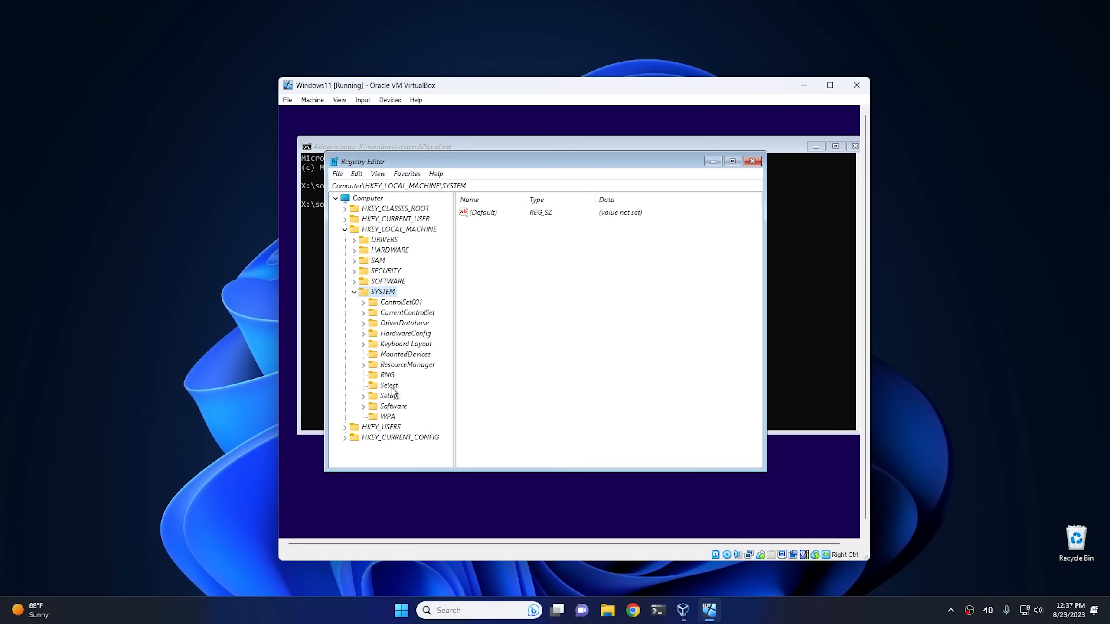
- Create a new LabConfig key under HKEY_LOCAL_MACHINE\SYSTEM\Setup
click(388, 396)
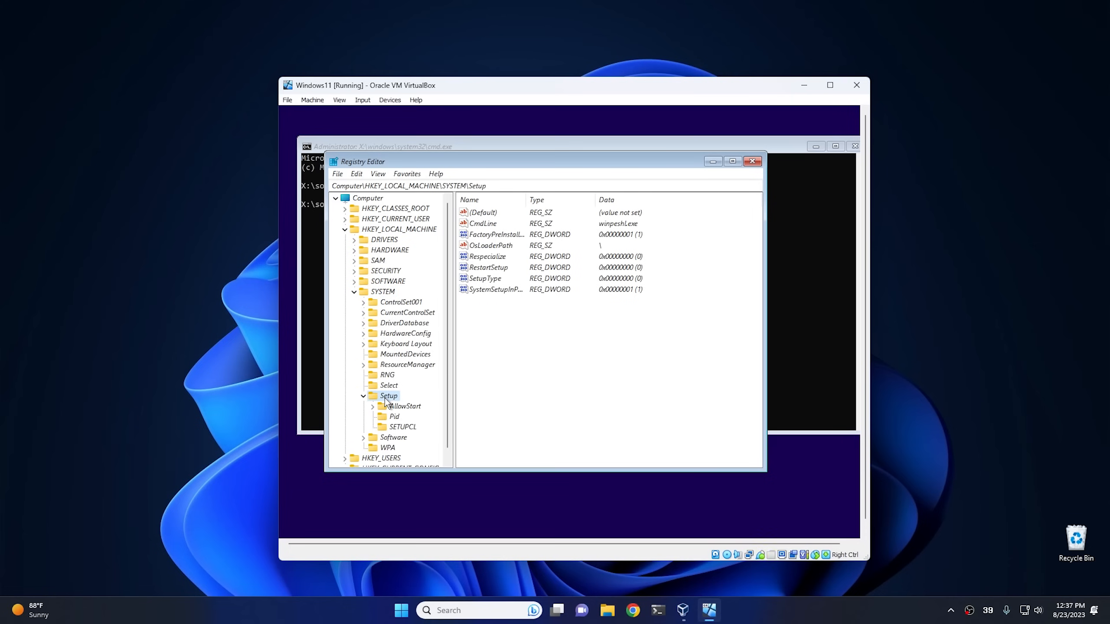
right_click(388, 395)
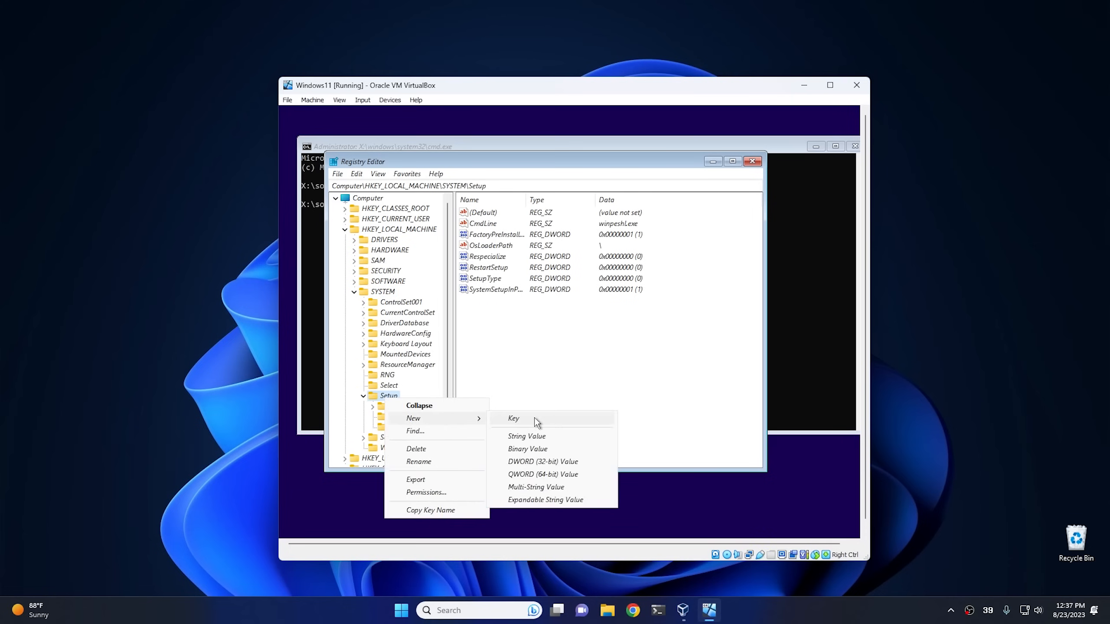
click(513, 418)
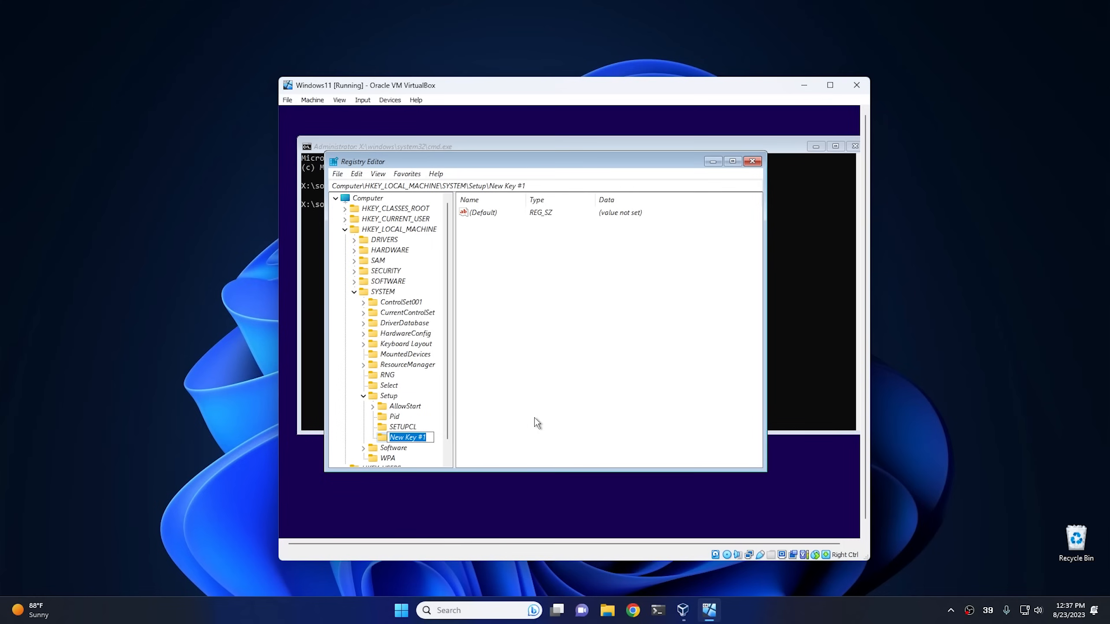
text(LabConf)
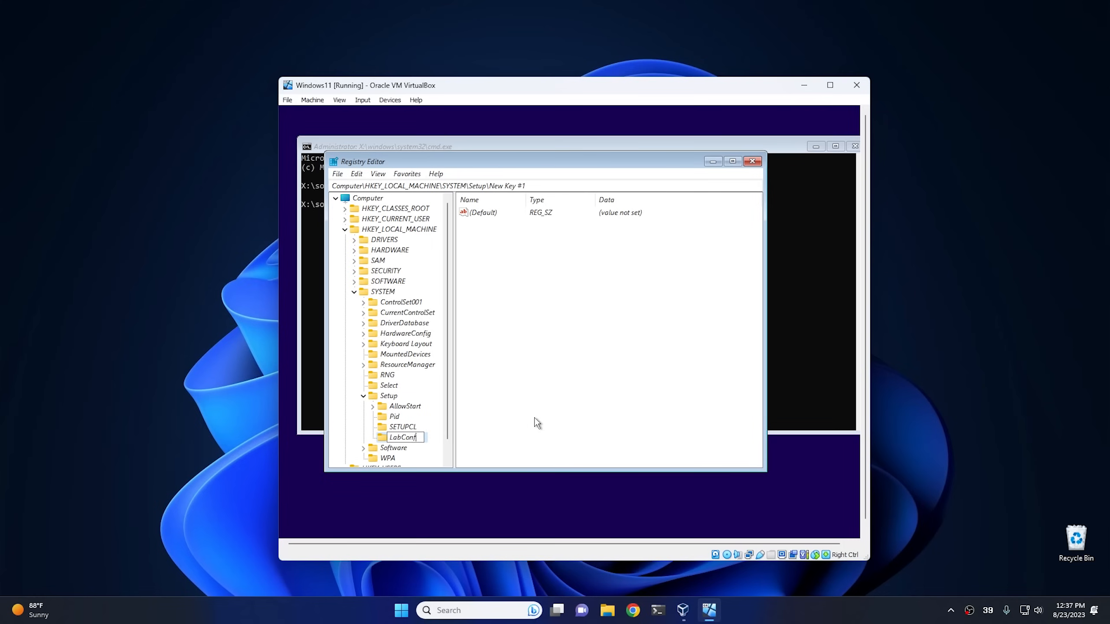
key(Return)
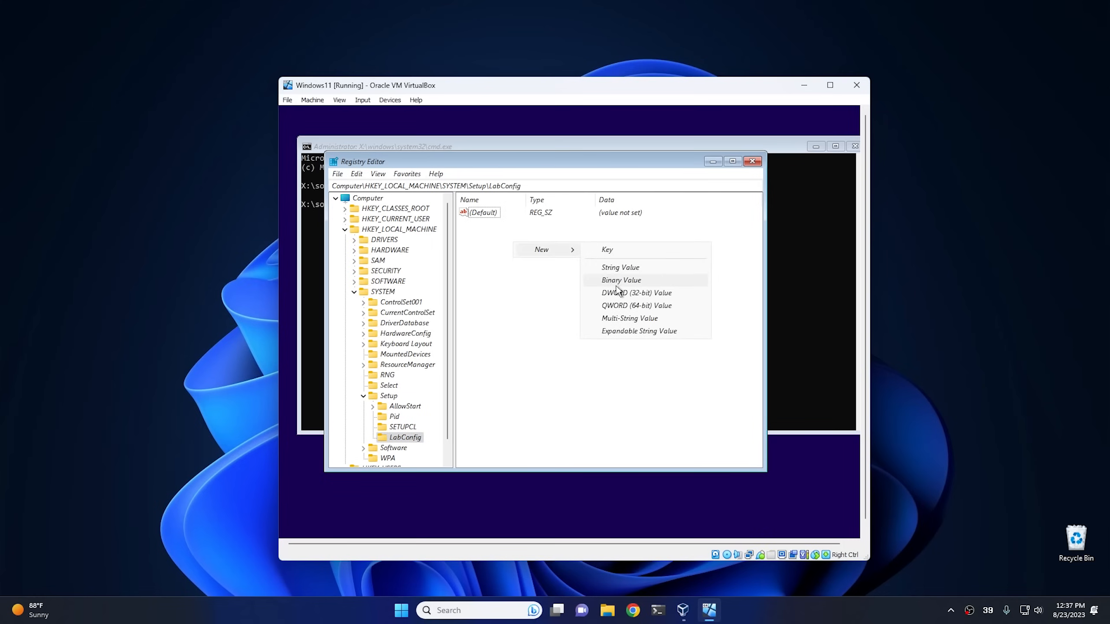
- Add a BypassTPMCheck DWORD under LabConfig and set its data to 1
click(635, 292)
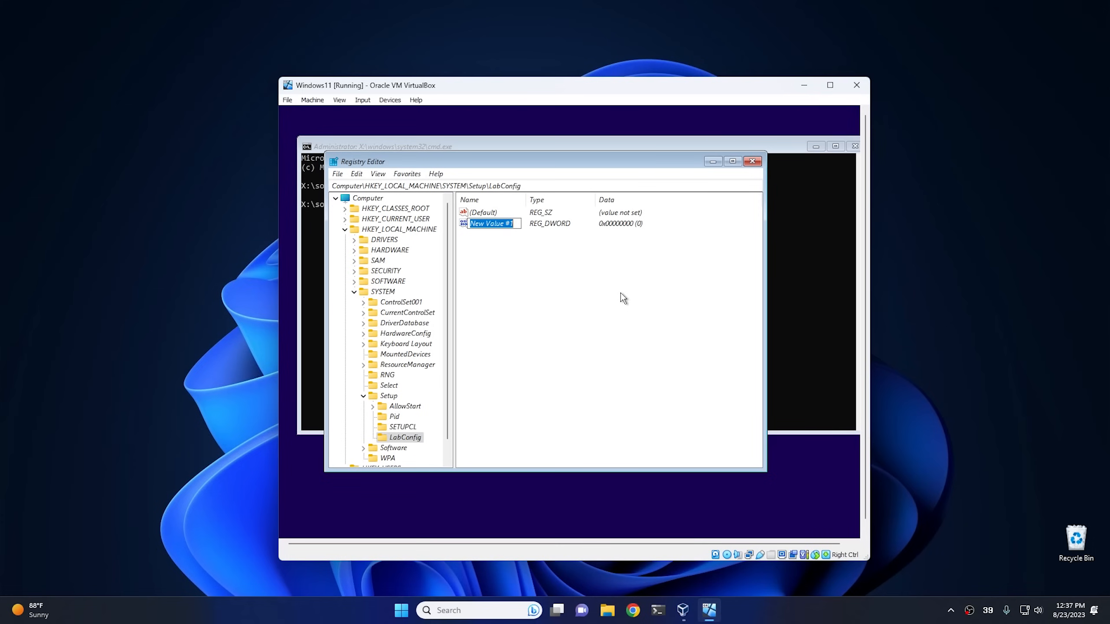
text(By)
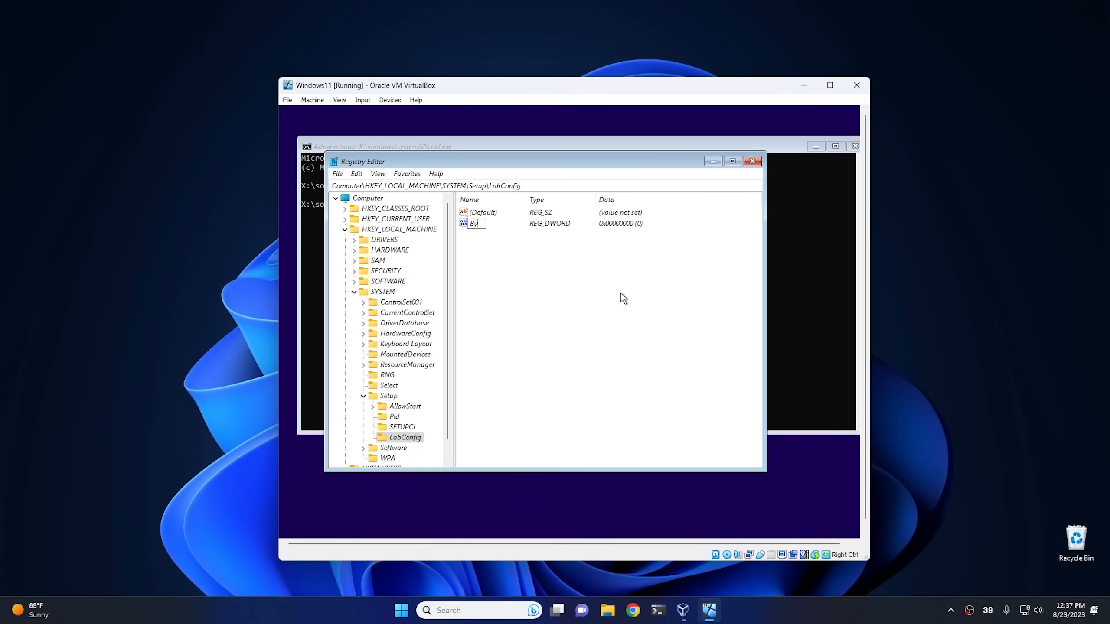
text(pass)
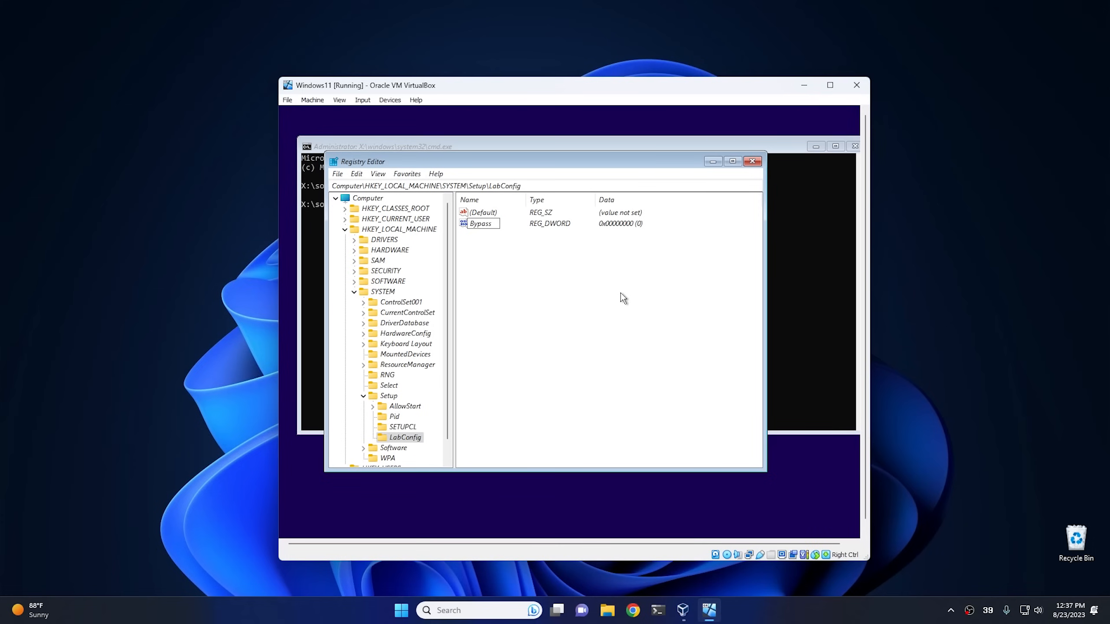
text(TPMCheck)
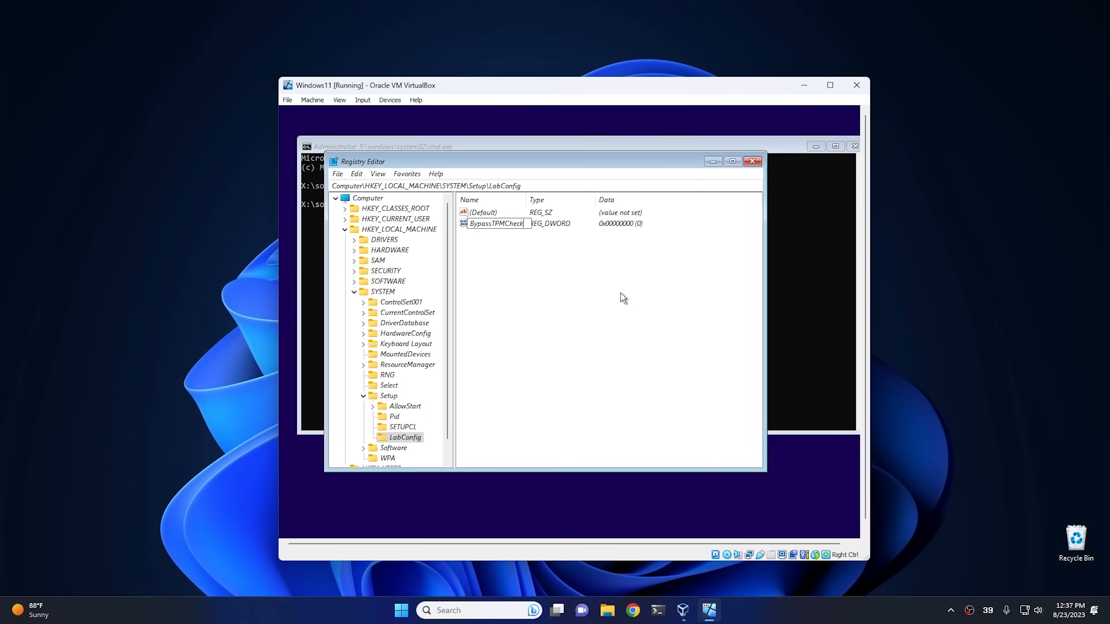
click(495, 222)
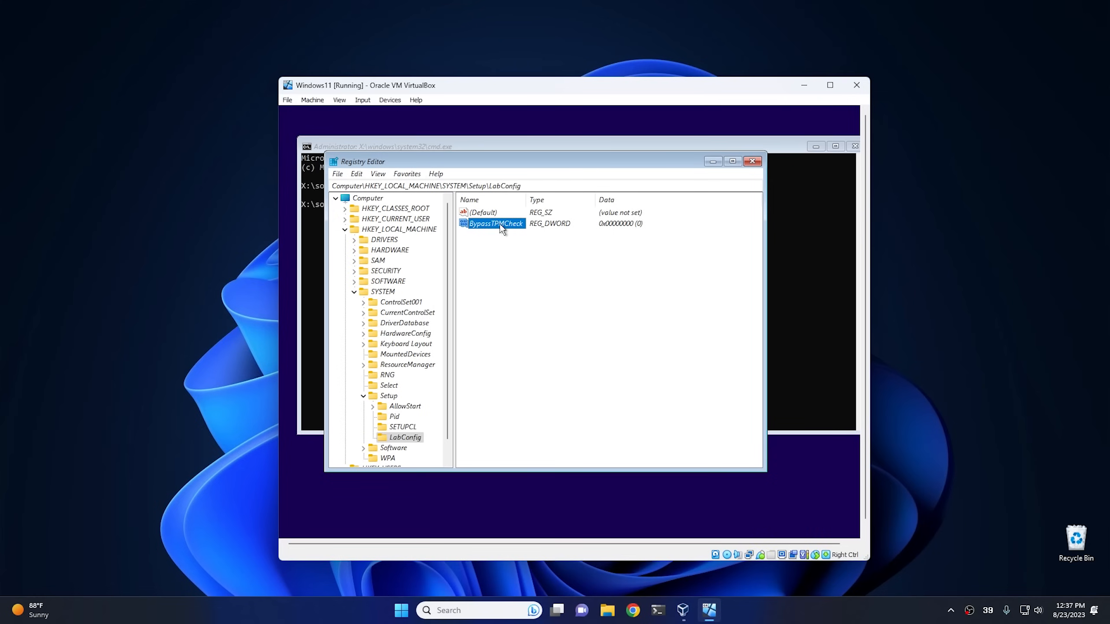
double_click(495, 223)
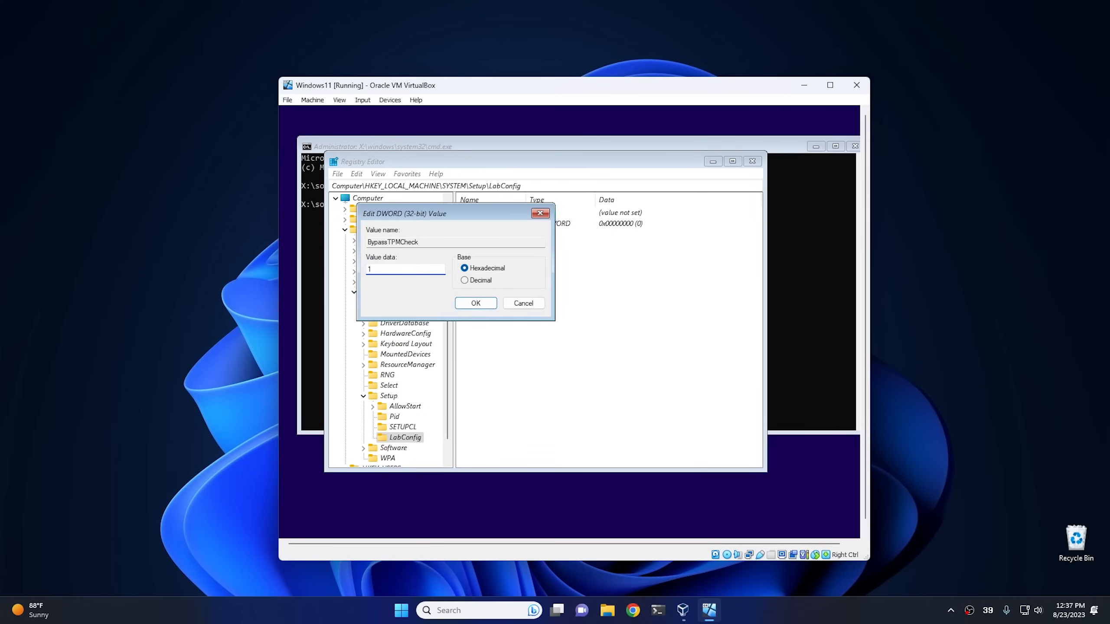
click(475, 303)
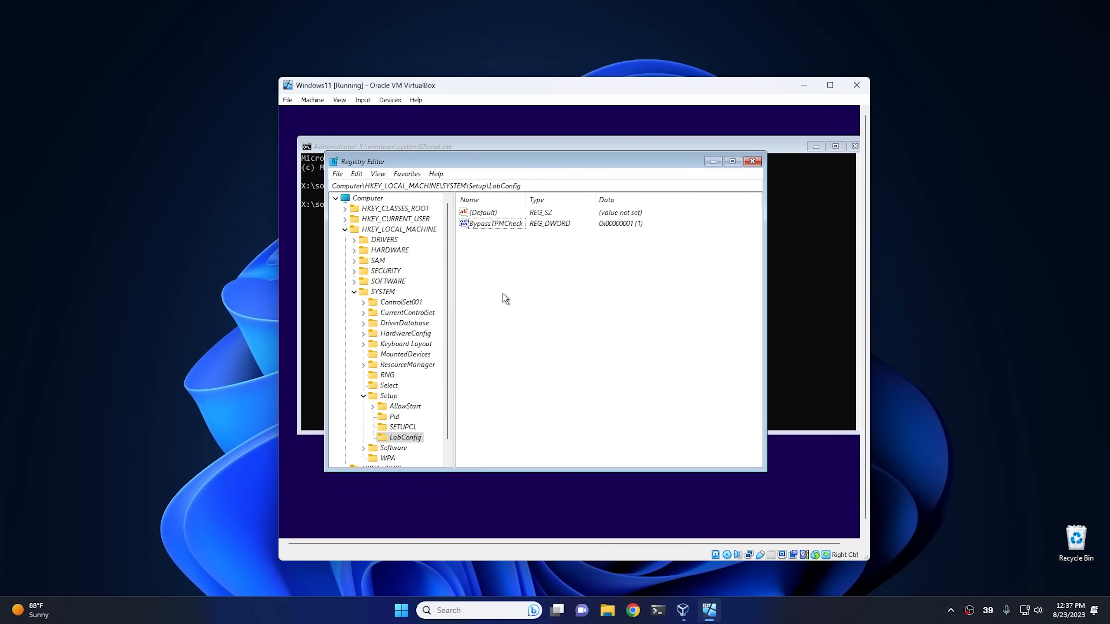
mouse_move(495, 281)
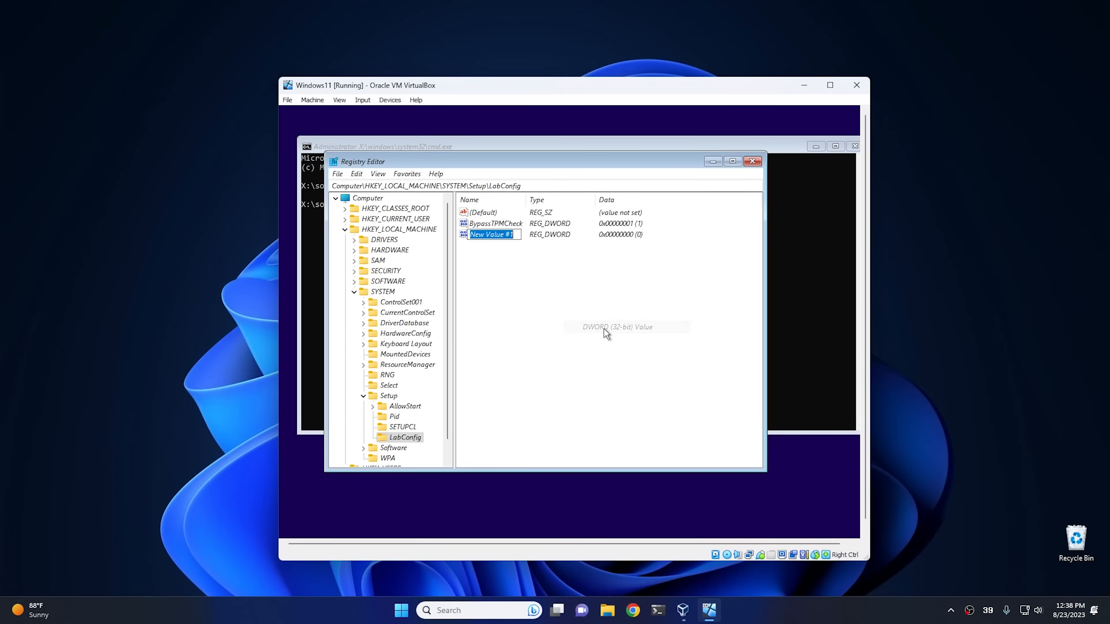
- Add BypassRAMCheck and BypassSecureBootCheck DWORDs, each set to 1
text(B)
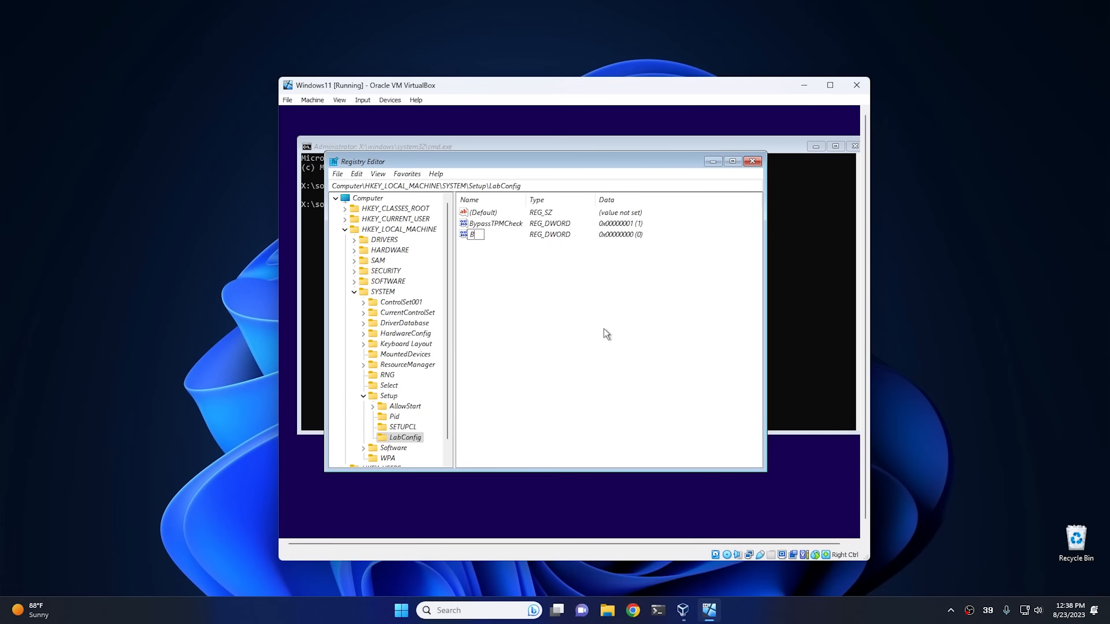
text(ypassRAMC)
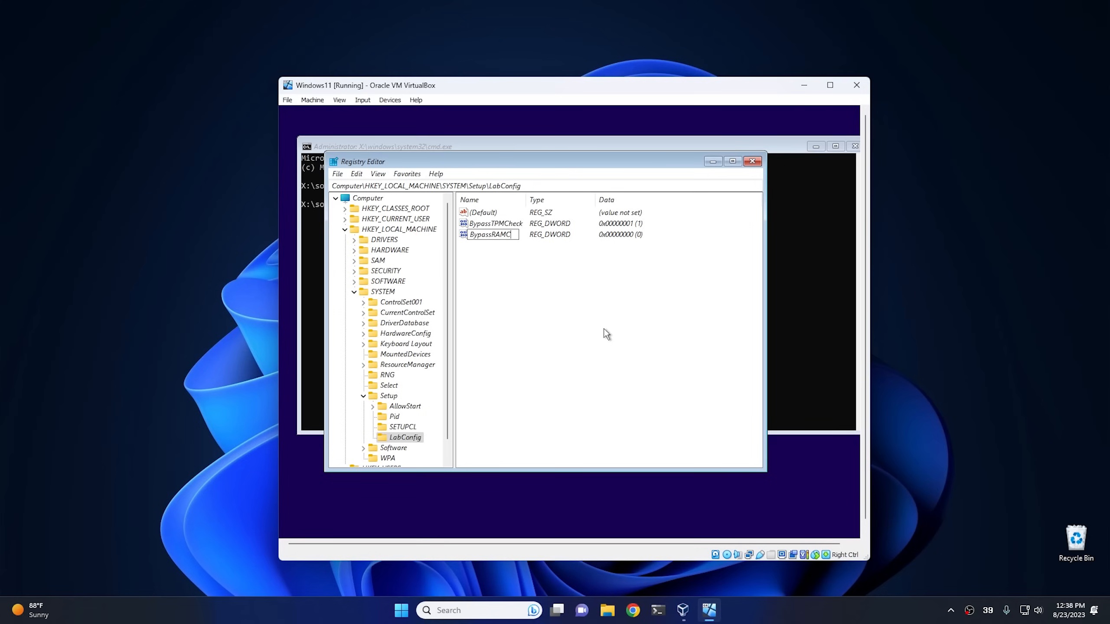
key(Return)
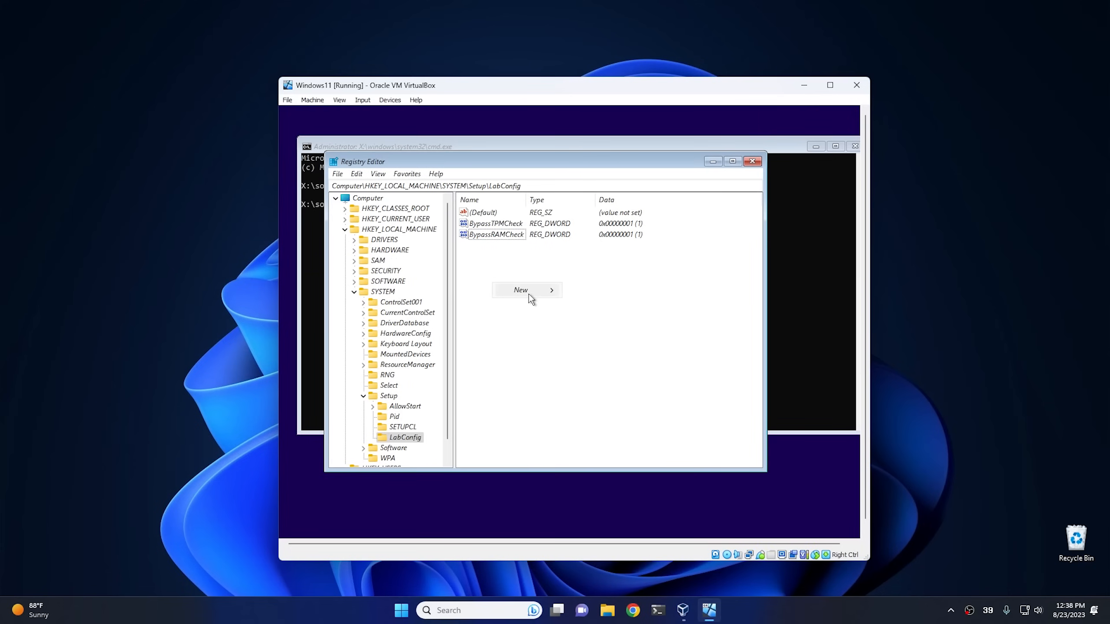
click(520, 290)
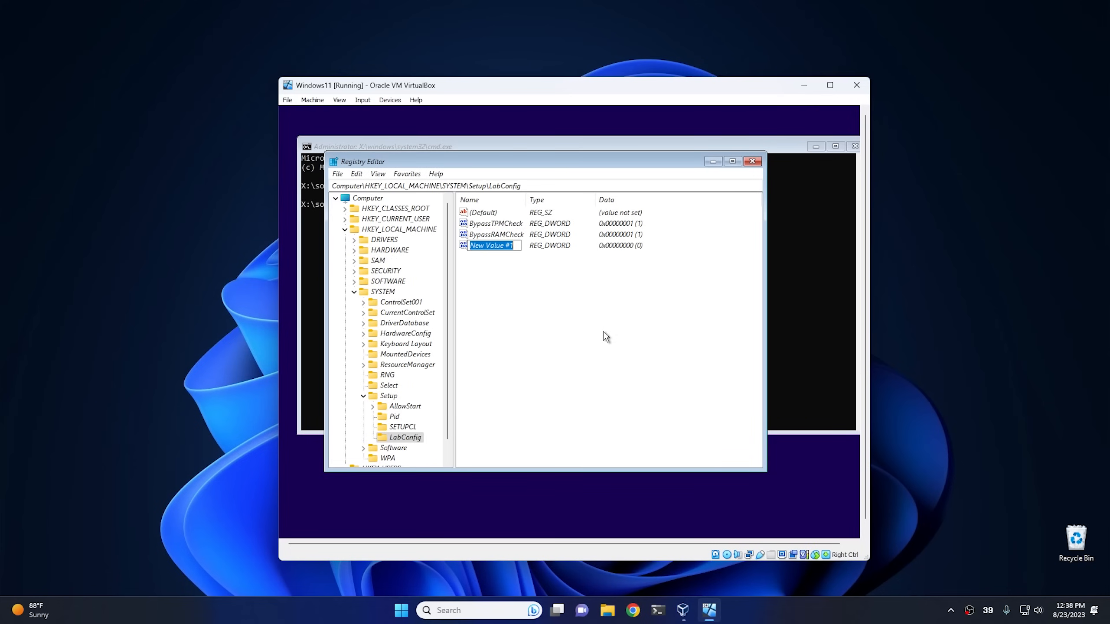
text(BypassS)
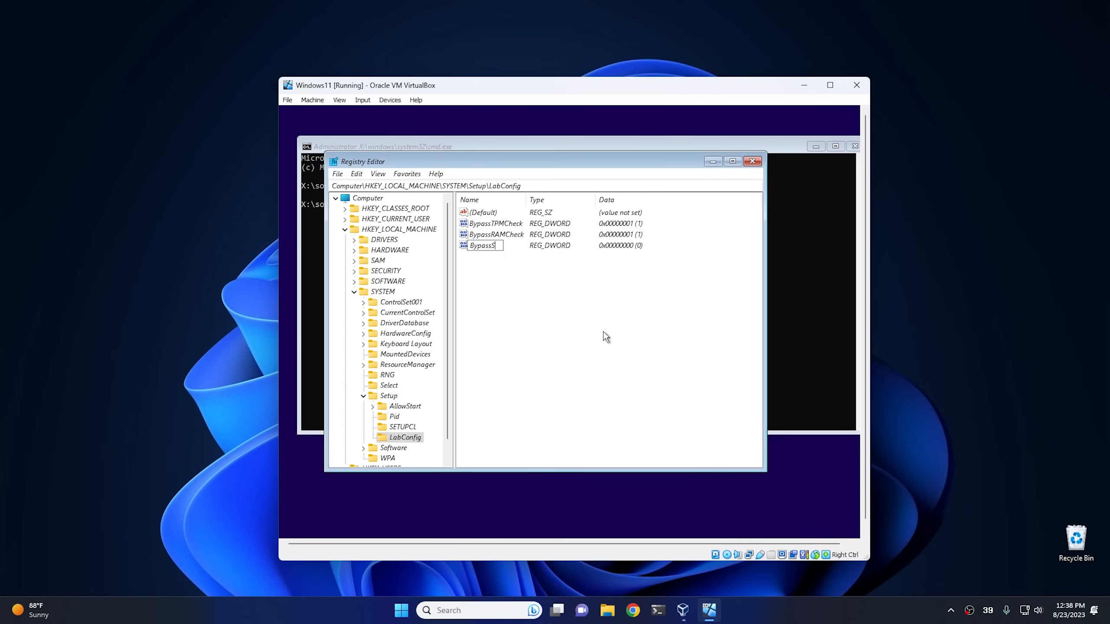
text(ecureB)
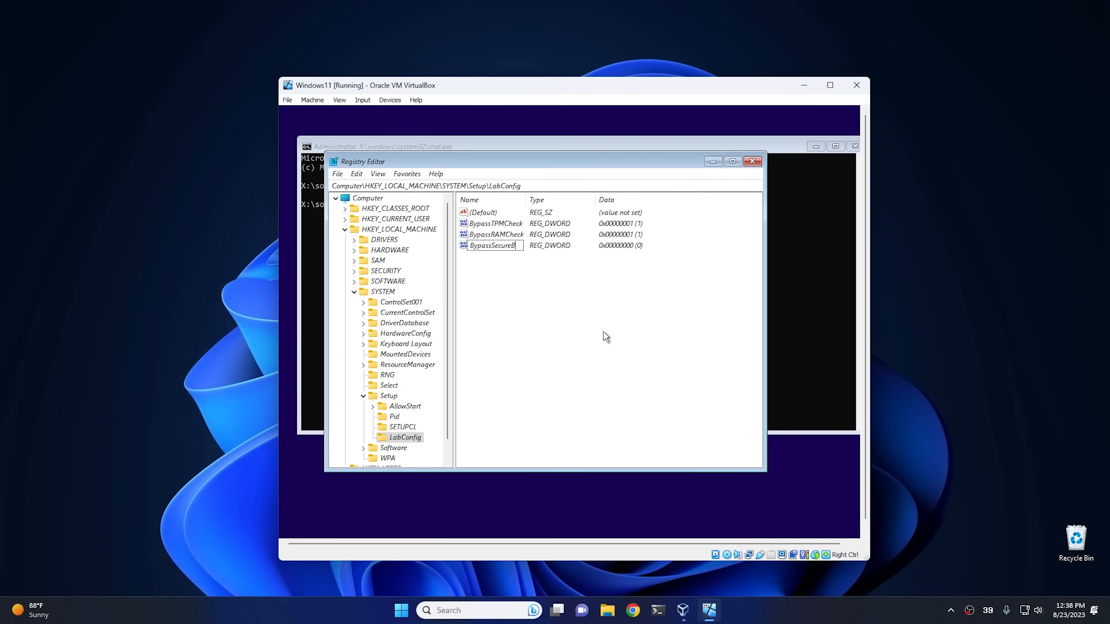
text(ootChe)
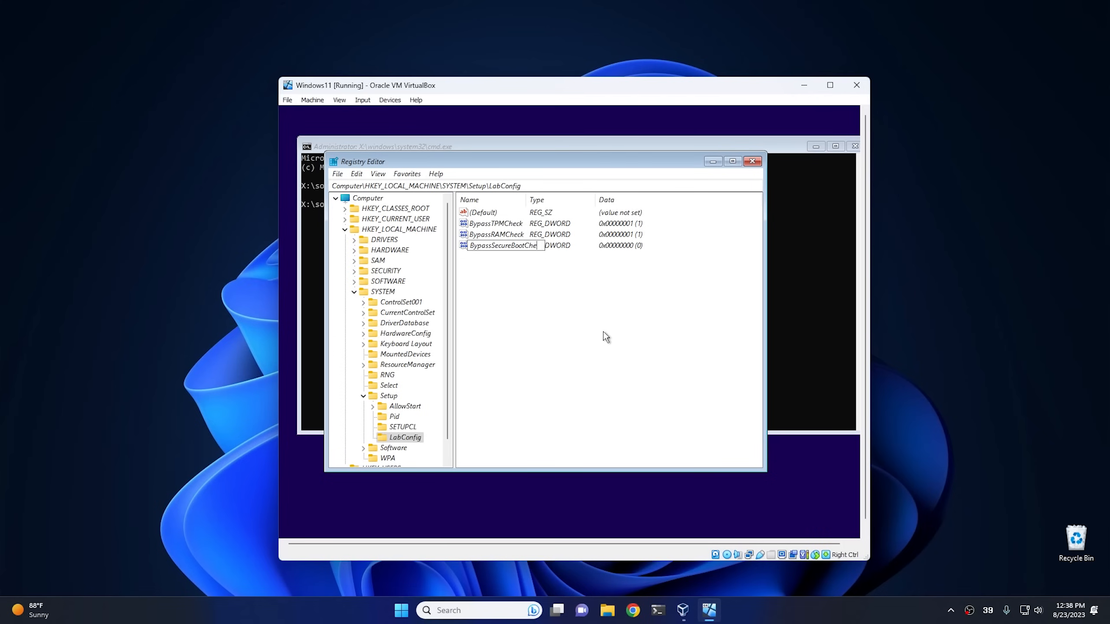
double_click(503, 245)
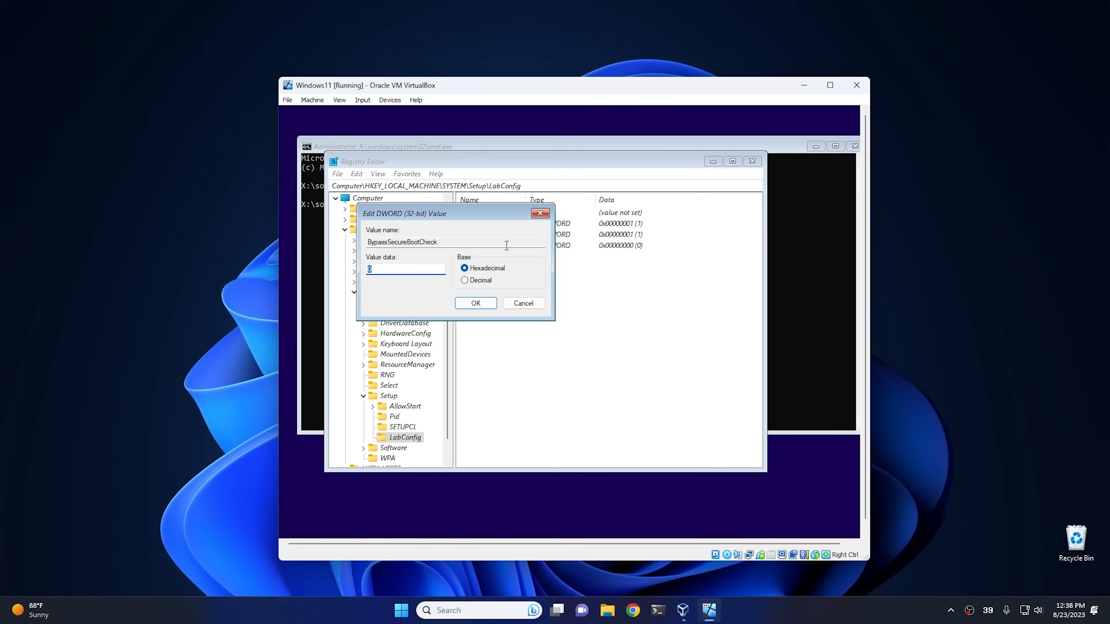
click(475, 303)
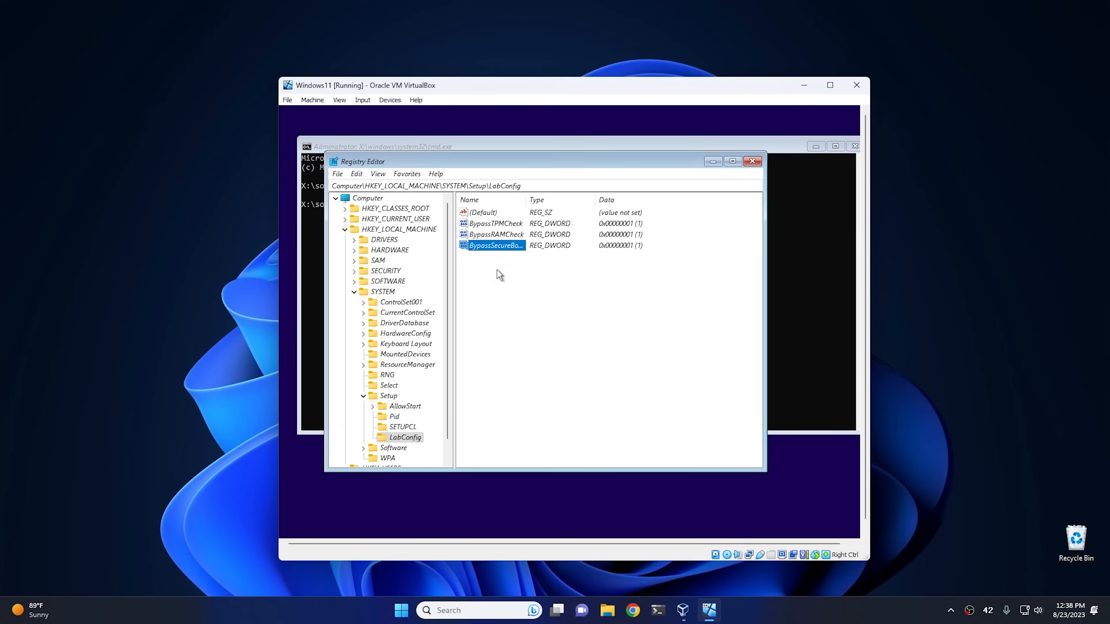
mouse_move(753, 162)
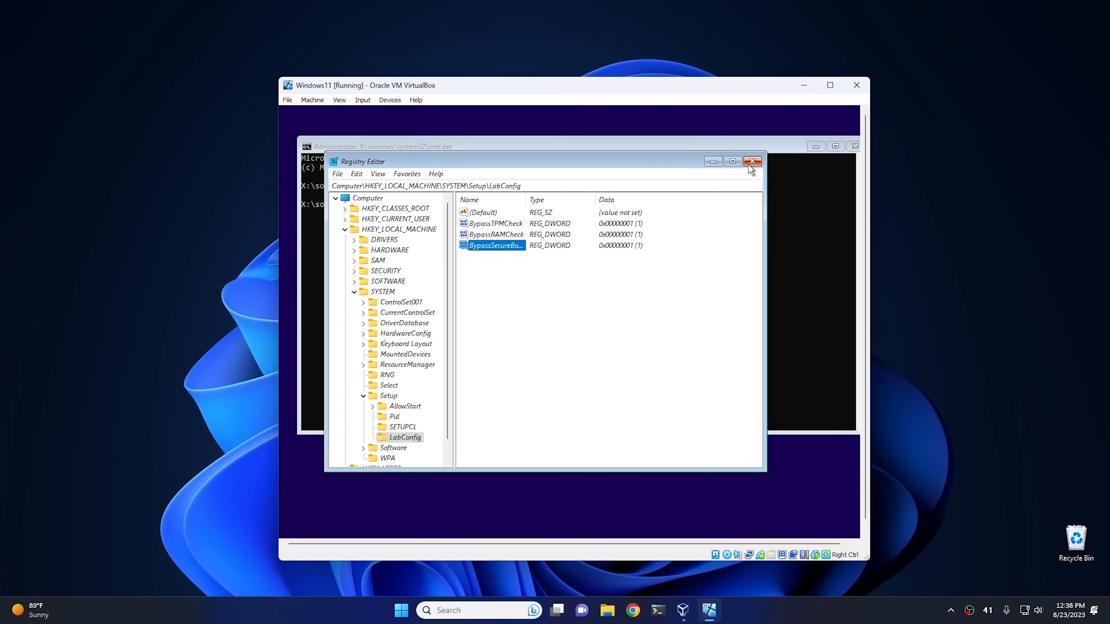
- Close Registry Editor and start the Windows installation with Install now
click(752, 161)
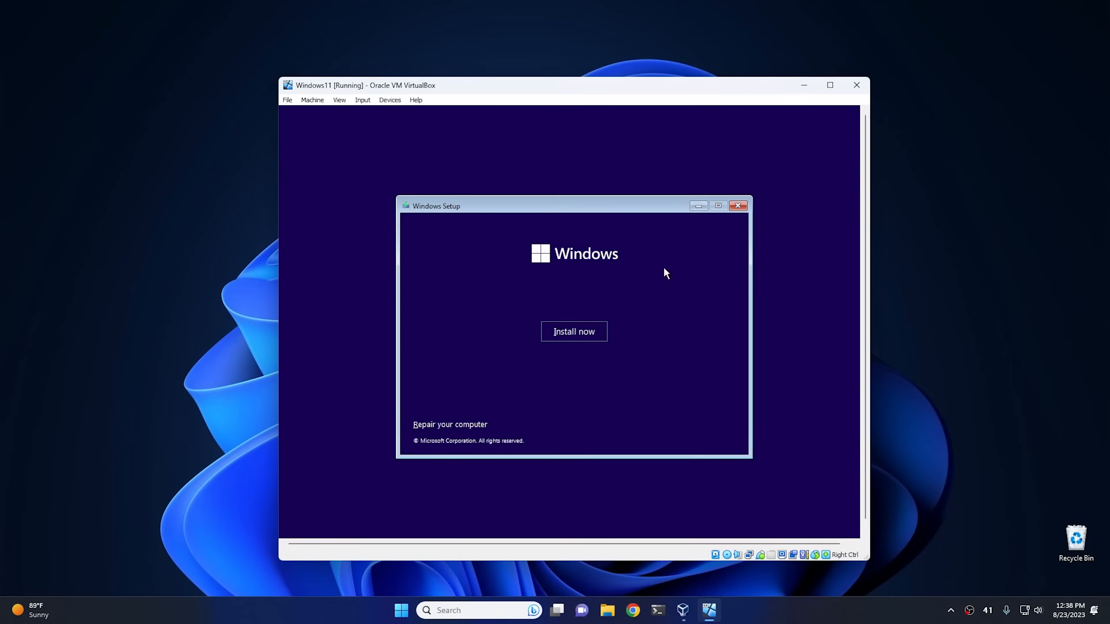
click(573, 331)
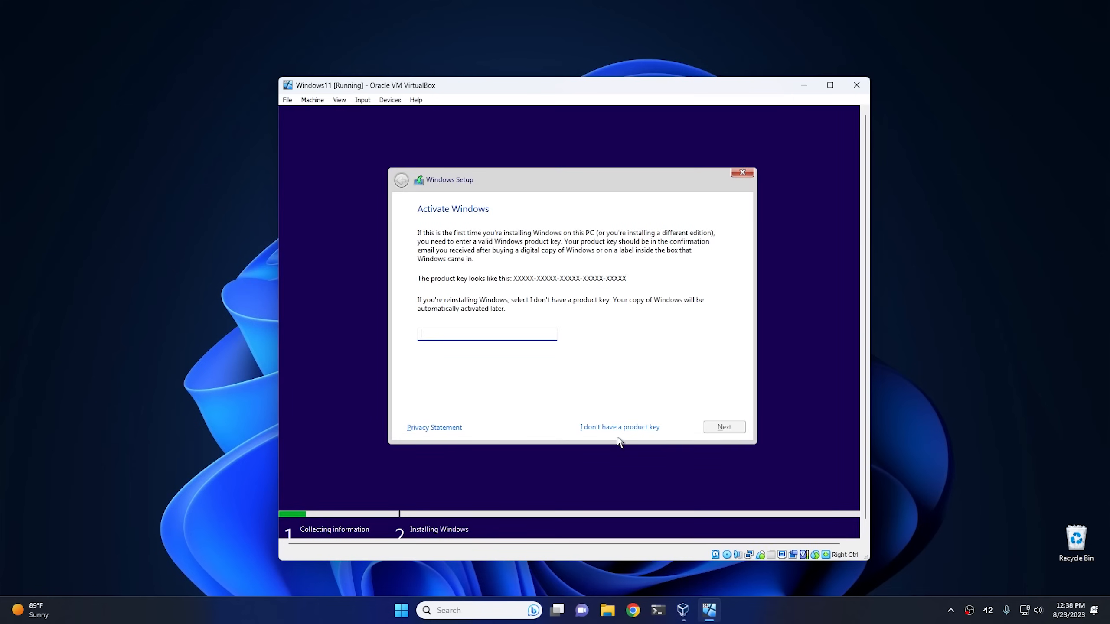
- Skip the product key and keep Windows 11 Home as the edition to install
click(619, 427)
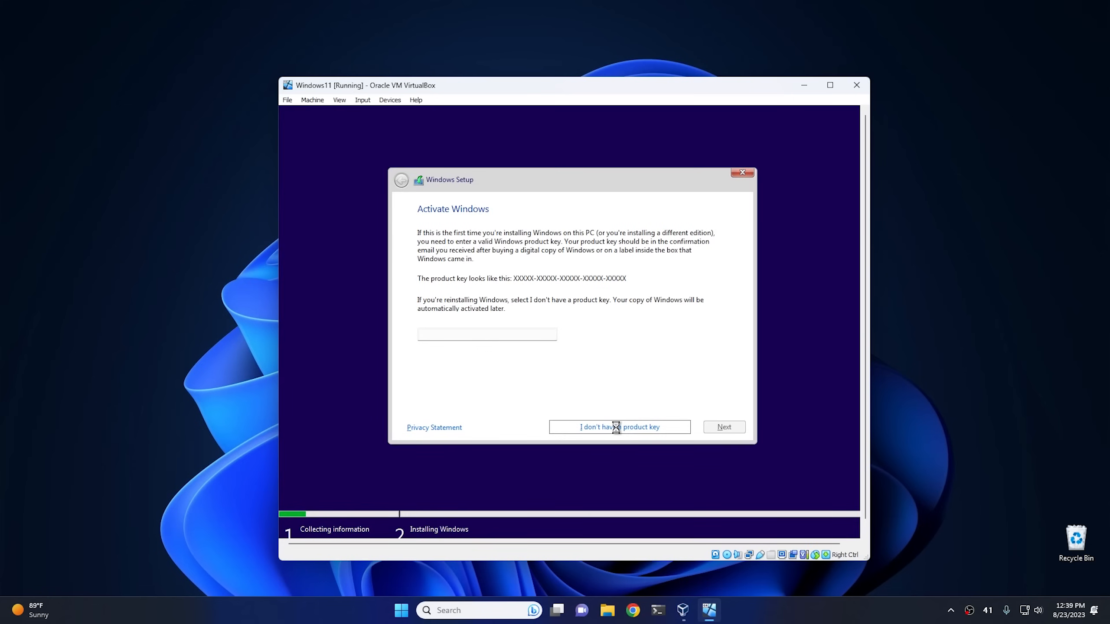
click(619, 427)
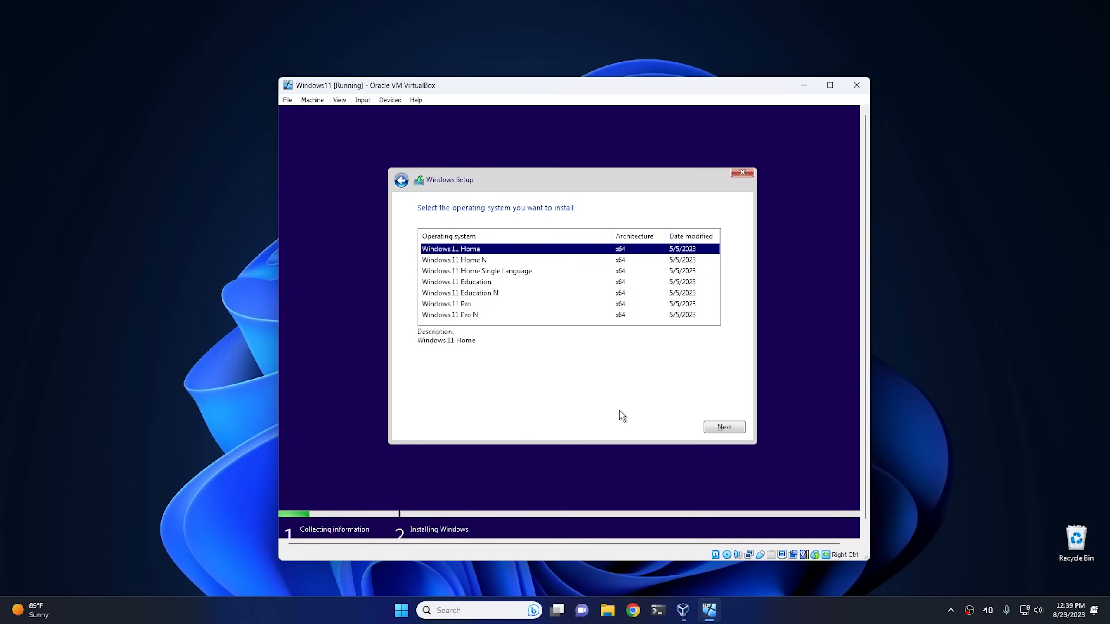
mouse_move(483, 316)
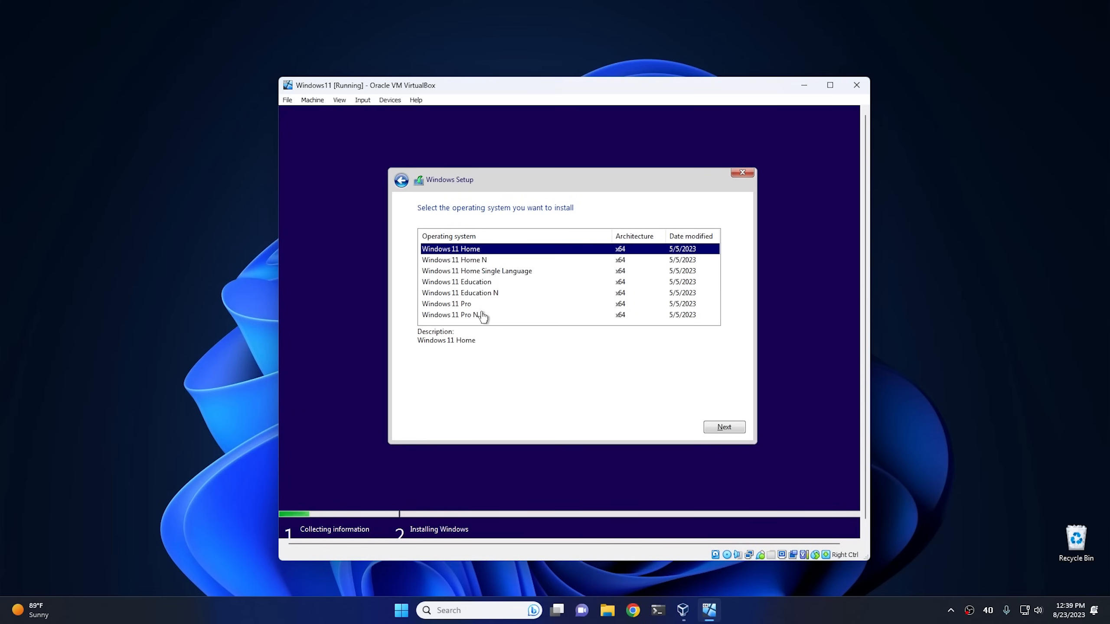
mouse_move(477, 238)
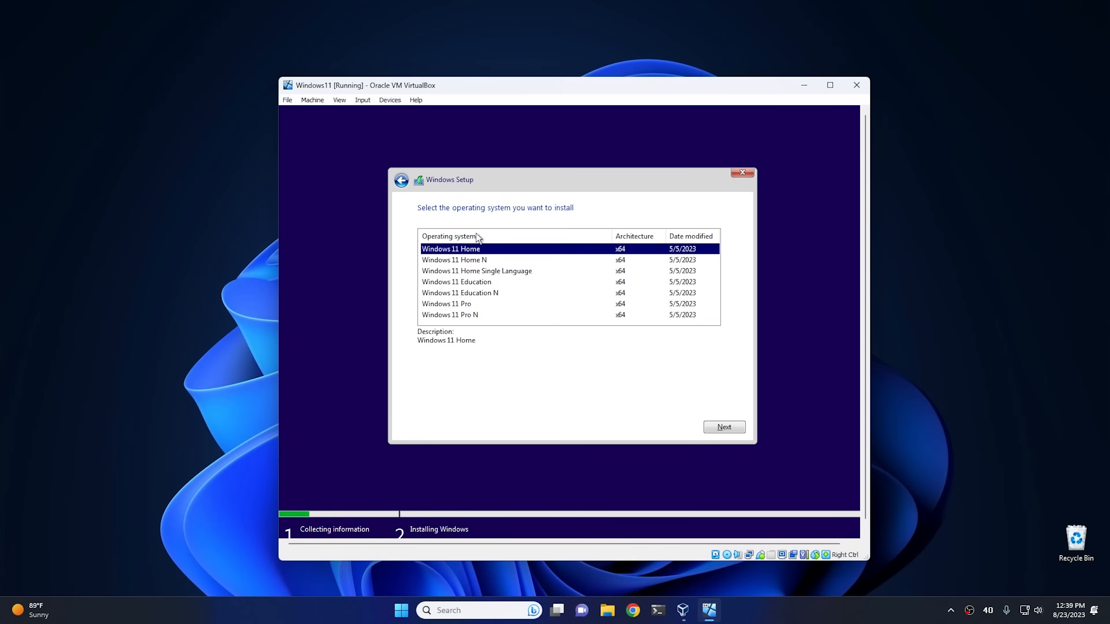
mouse_move(625, 410)
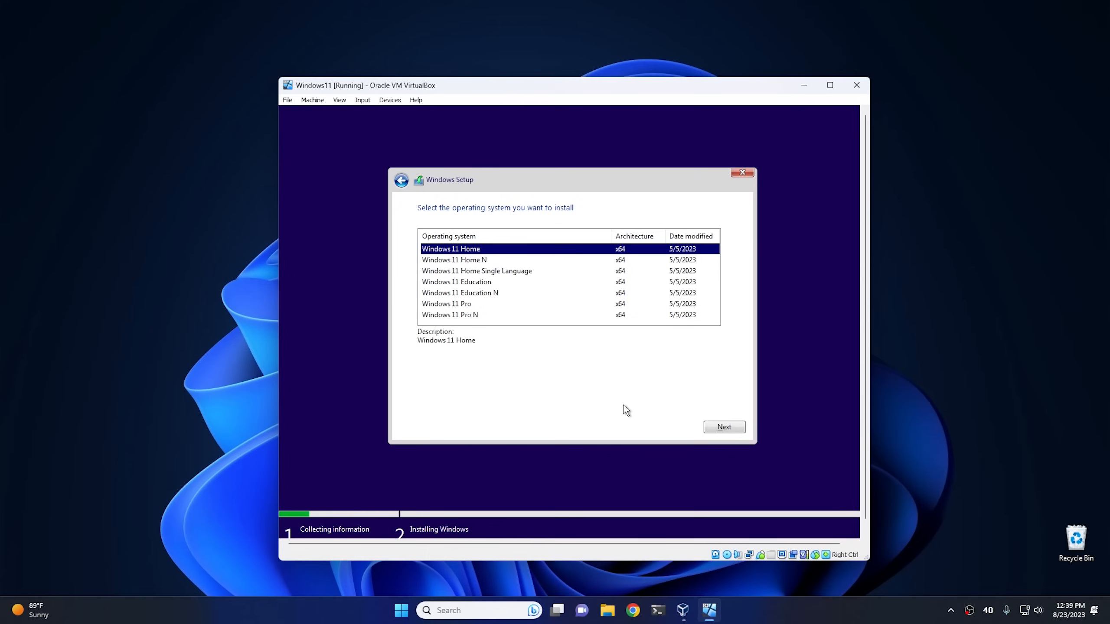
click(723, 426)
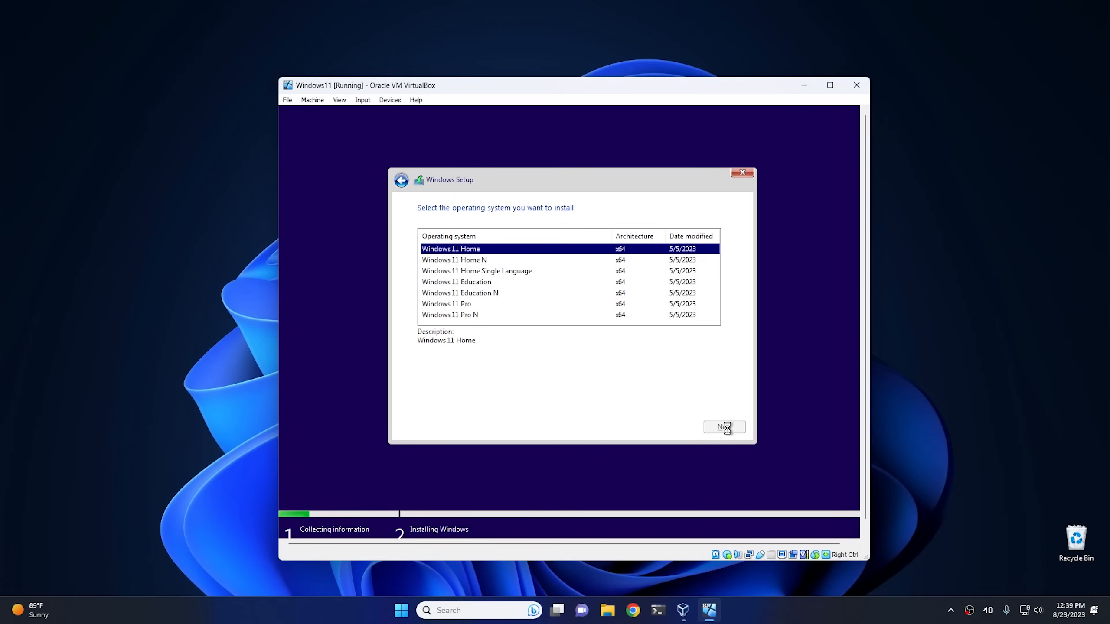
- Accept the license terms and install Windows onto the 100 GB unallocated Drive 0
click(724, 427)
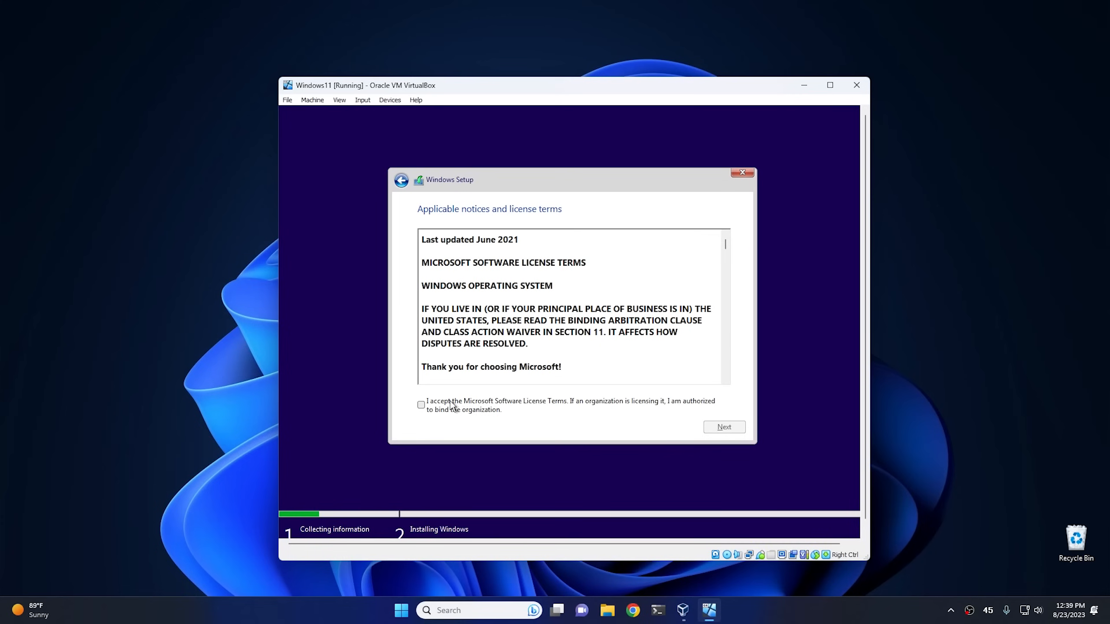
click(723, 426)
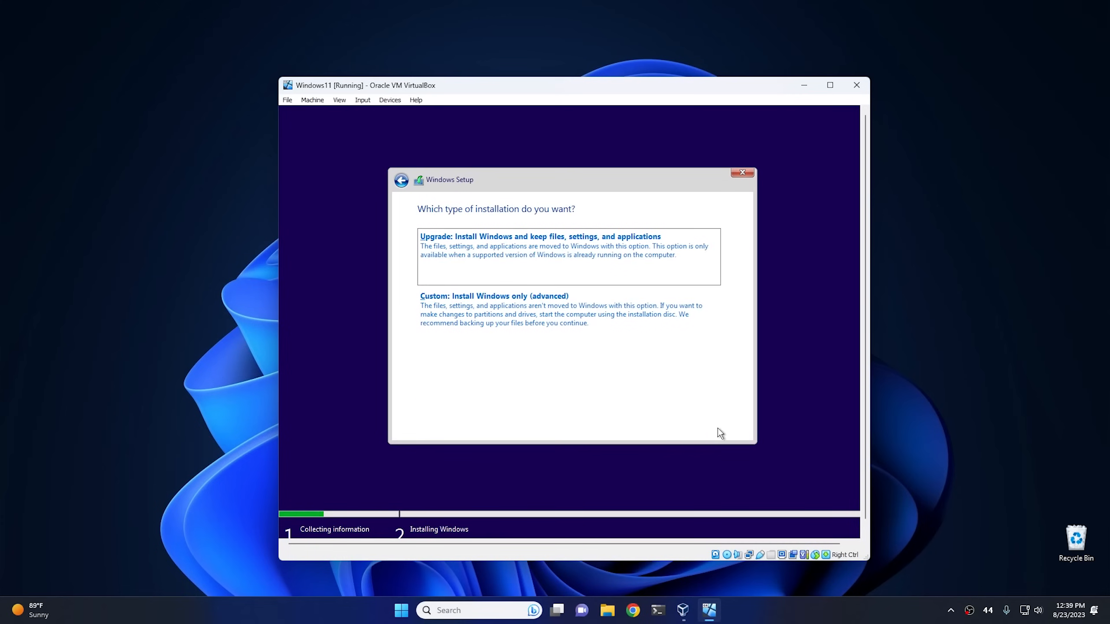
mouse_move(644, 377)
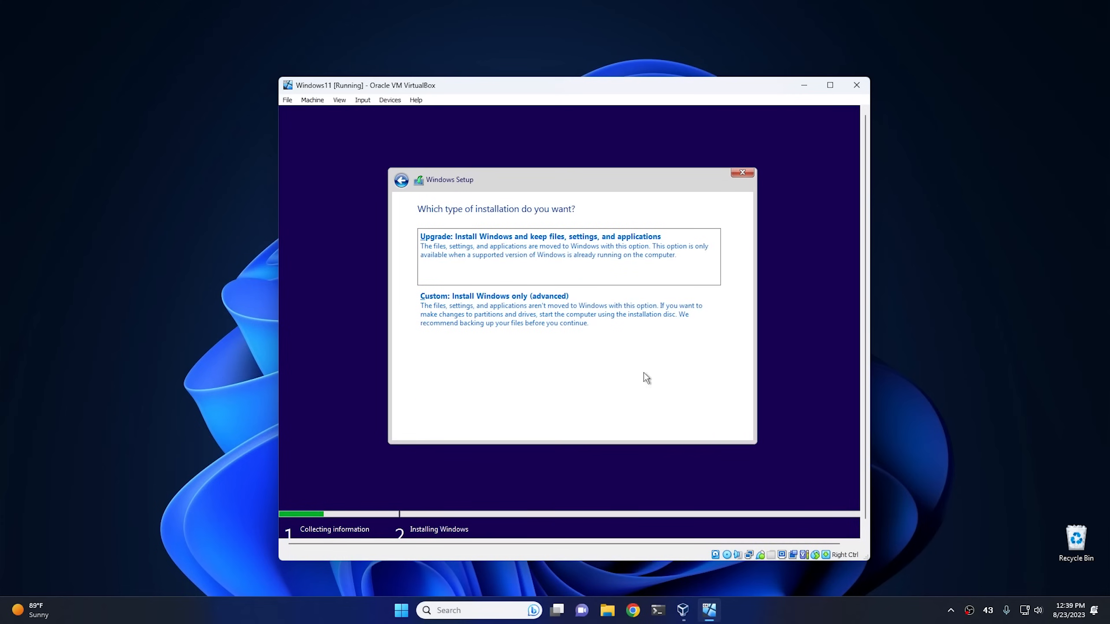
click(494, 295)
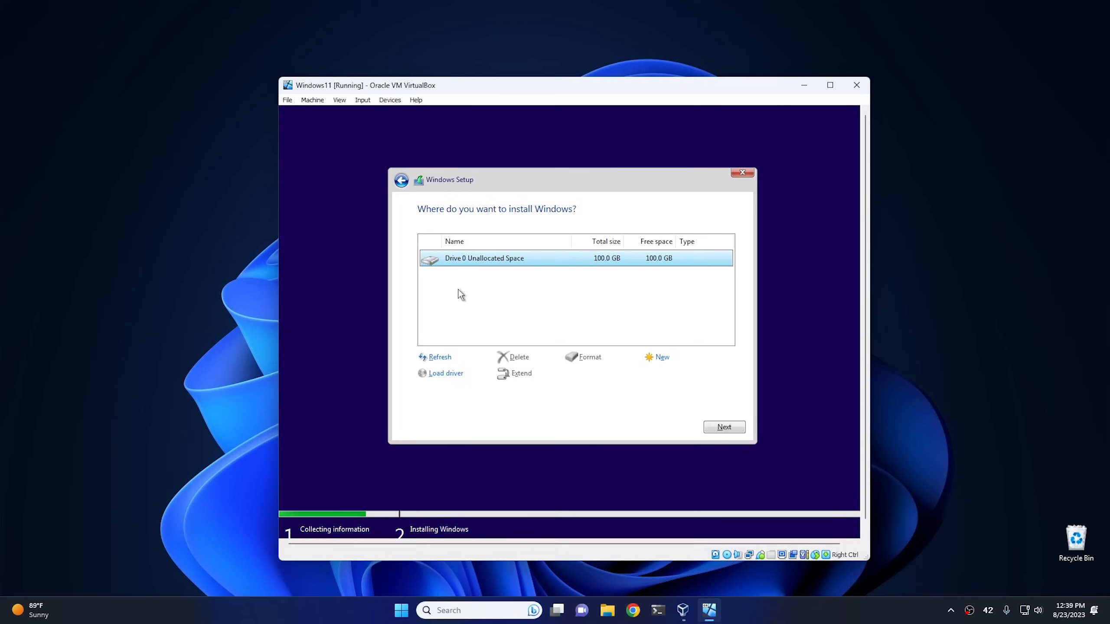
mouse_move(566, 264)
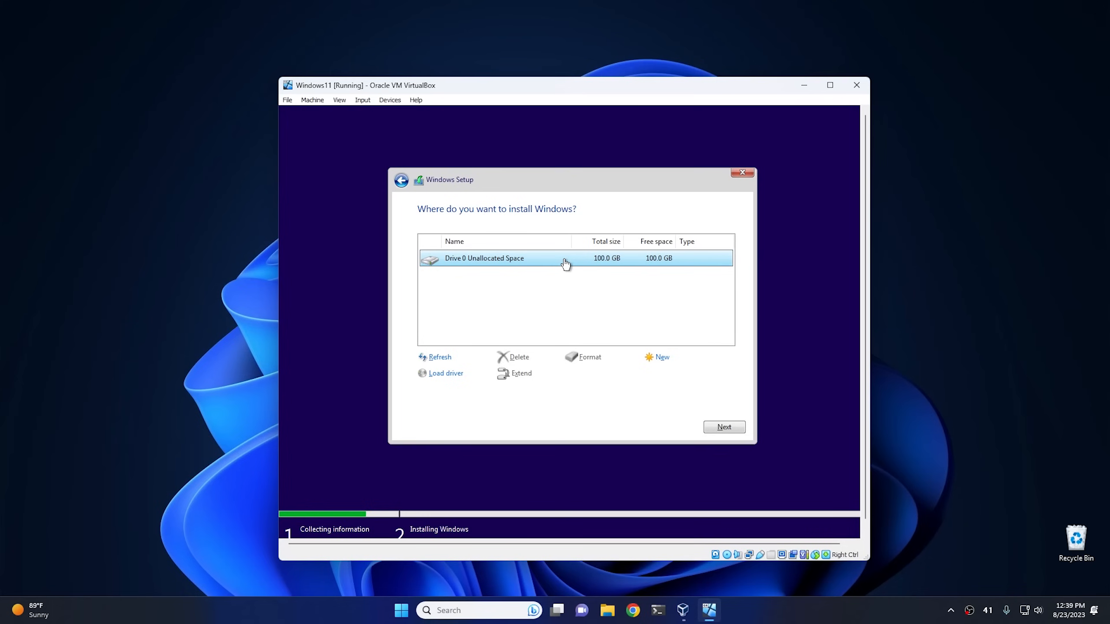
mouse_move(575, 278)
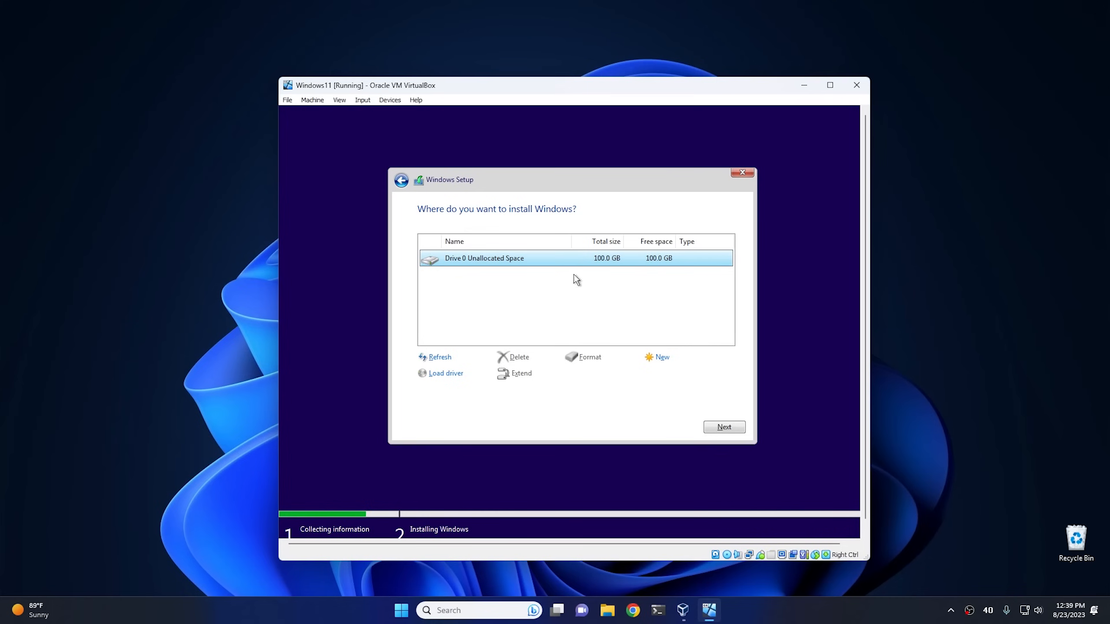
click(722, 426)
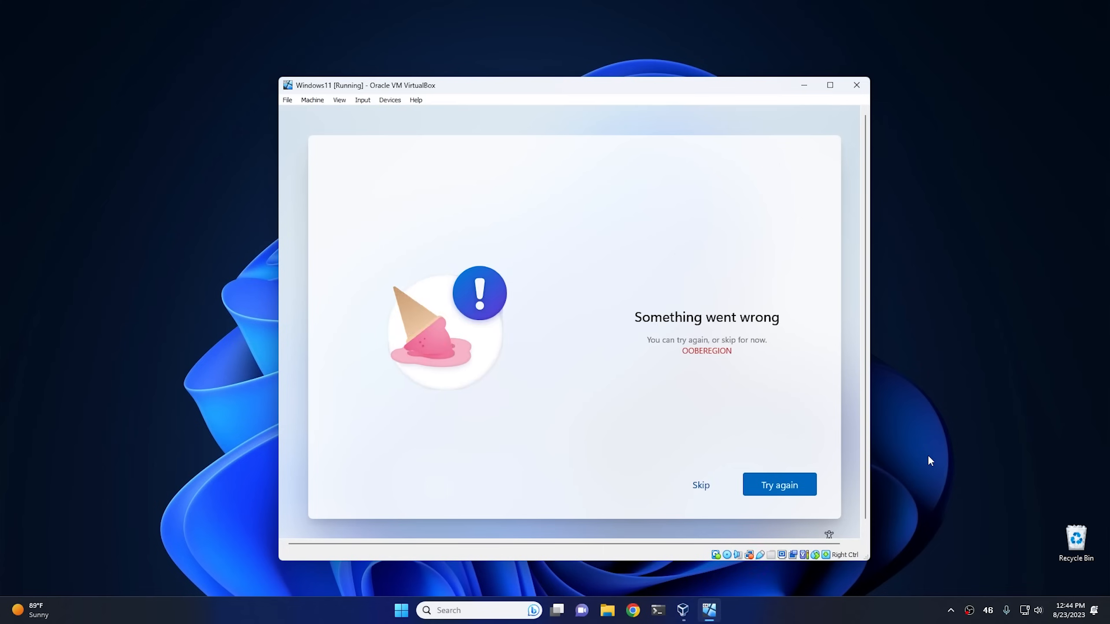
mouse_move(855, 455)
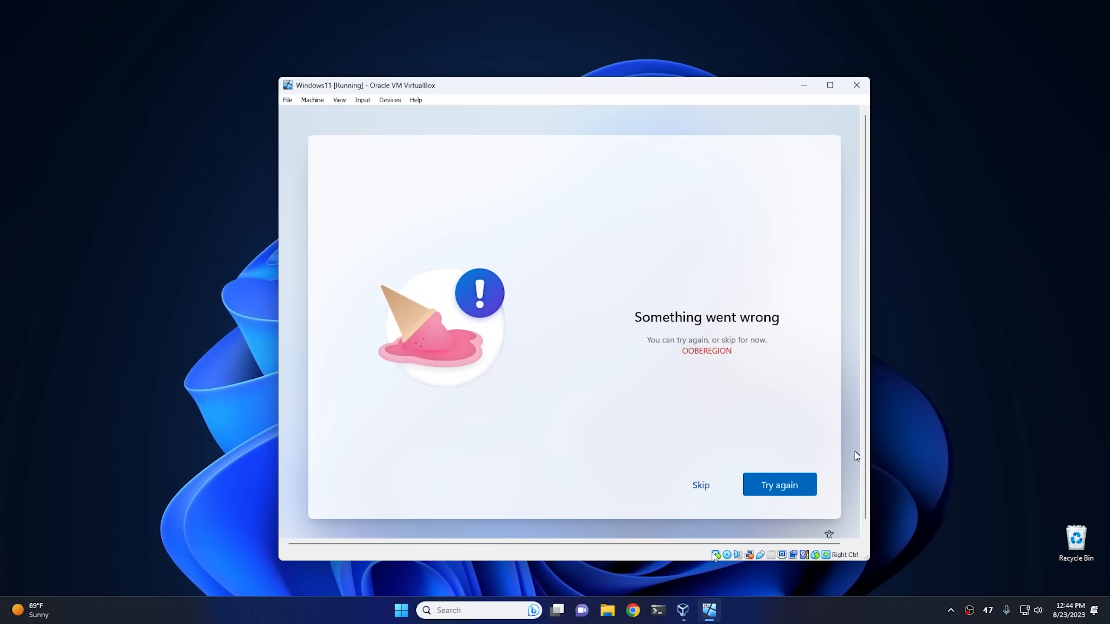
mouse_move(674, 394)
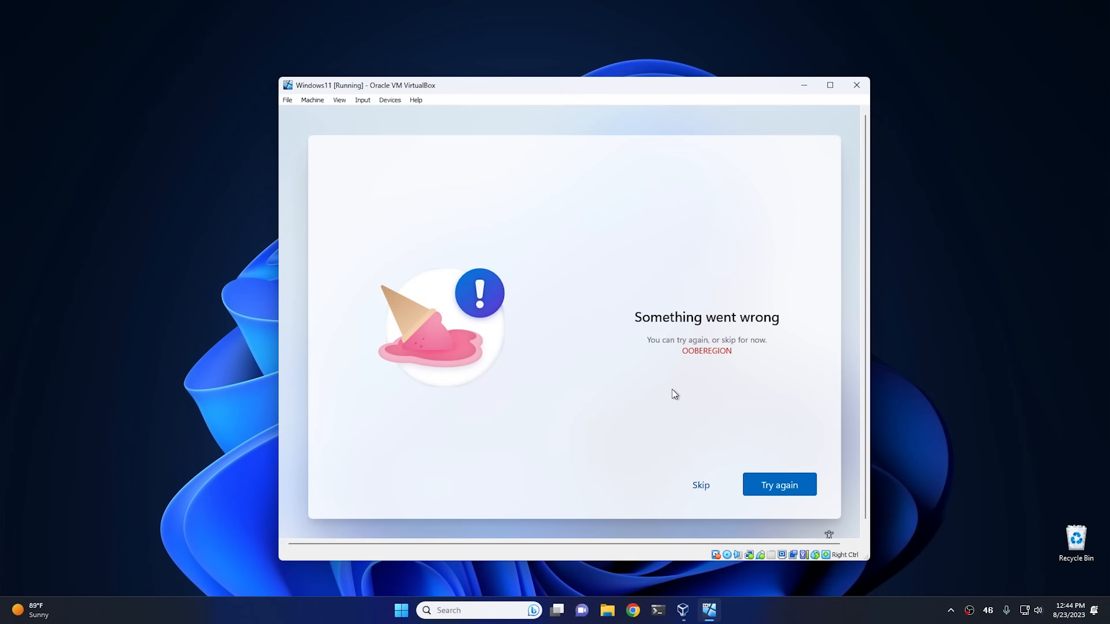
- Retry past the OOBEREGION error, keep the US keyboard layout and skip a second layout
click(778, 485)
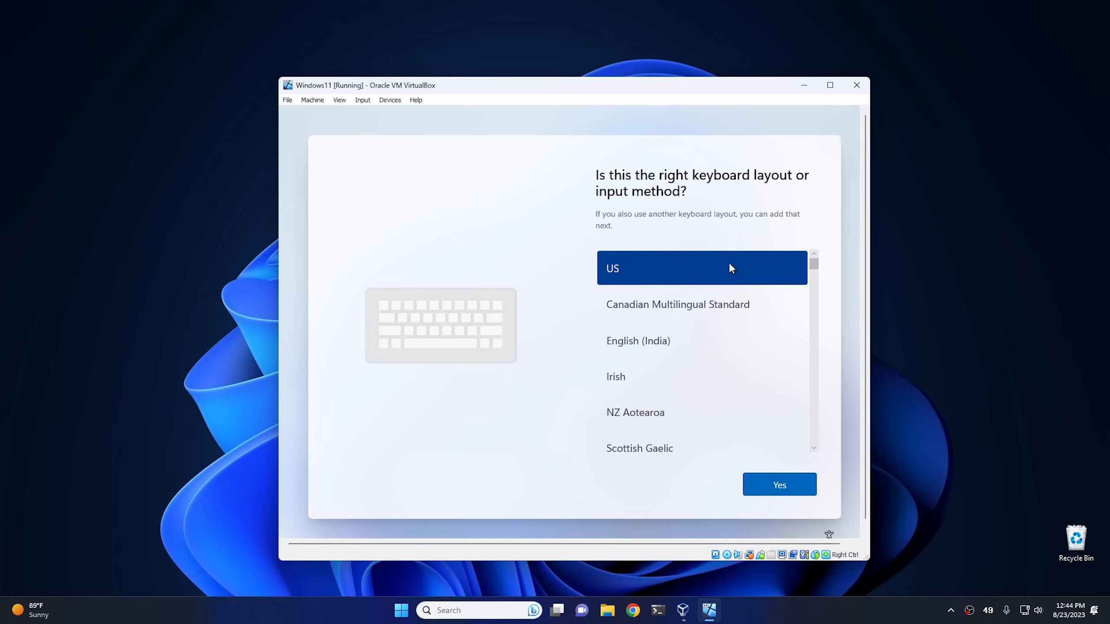
click(778, 484)
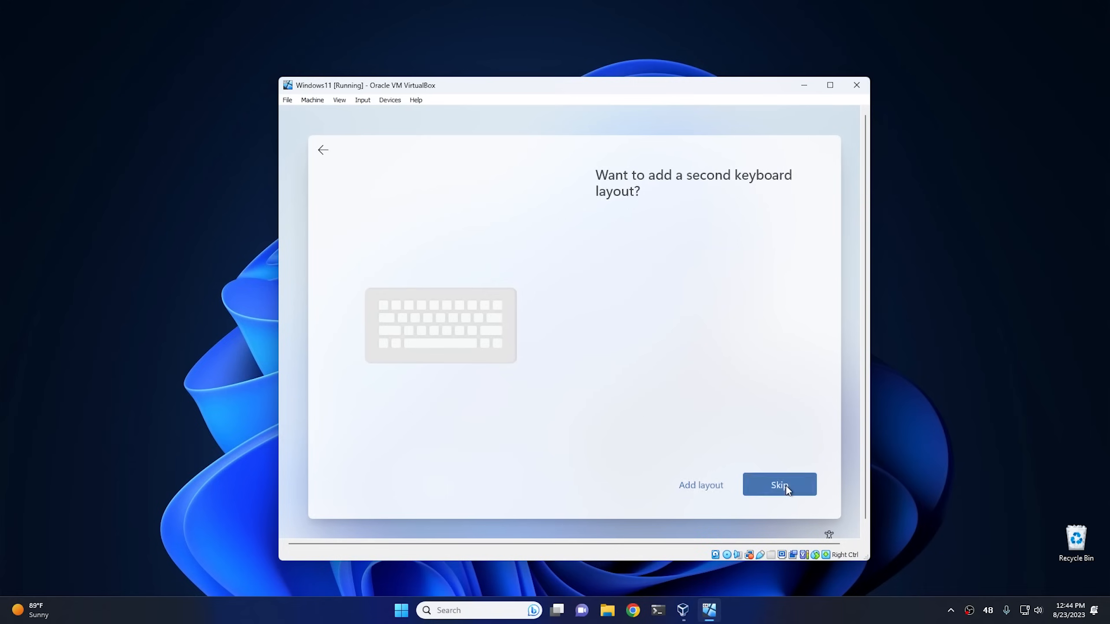
click(779, 485)
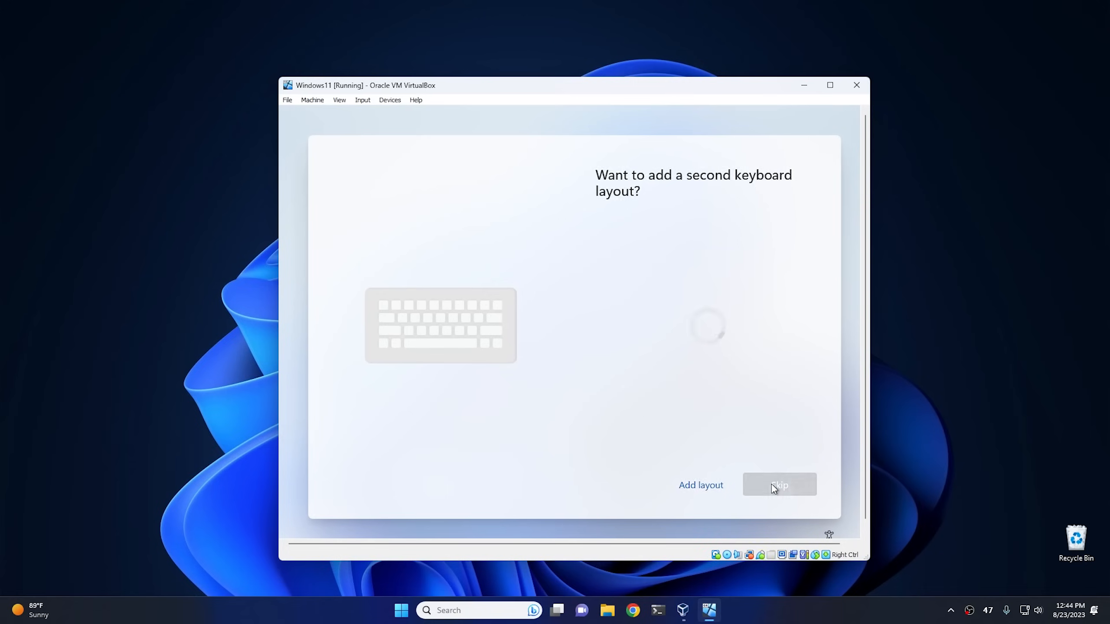
click(778, 484)
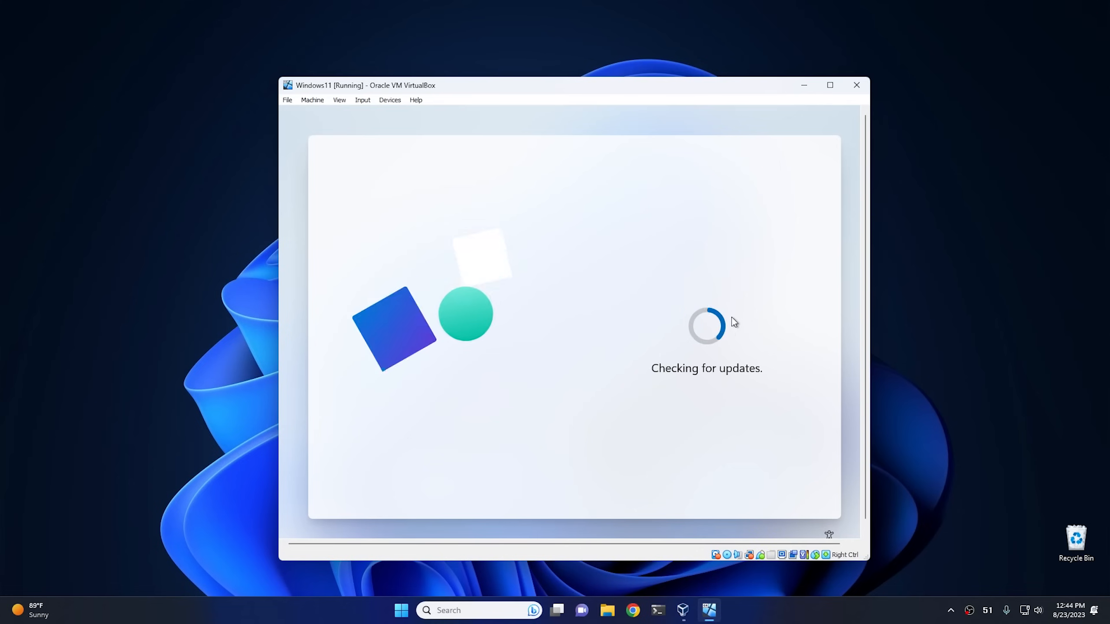
mouse_move(709, 332)
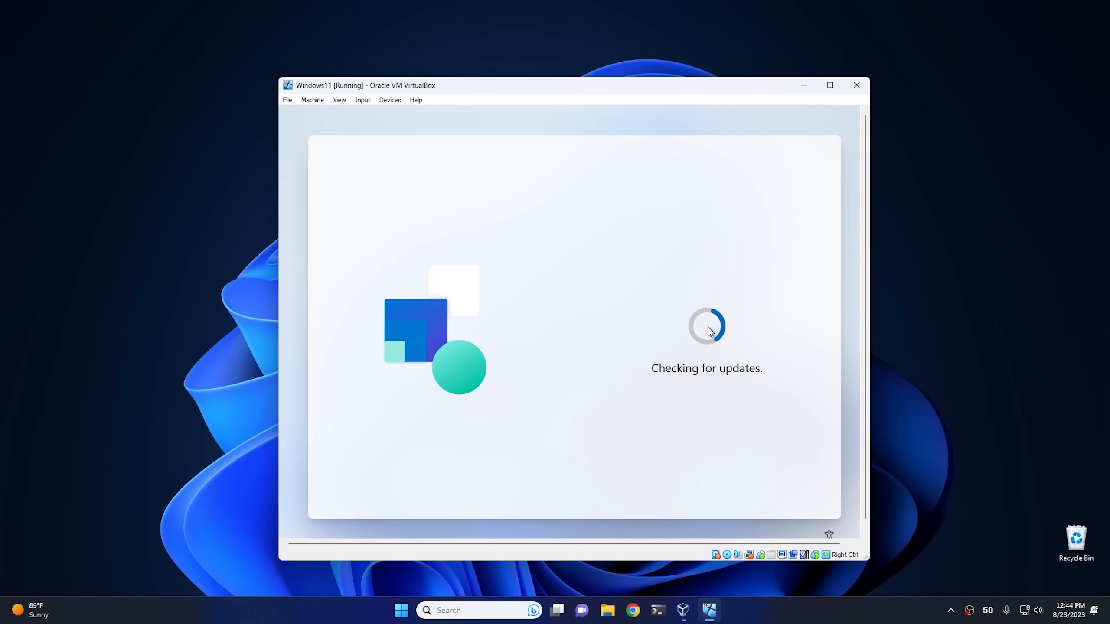
mouse_move(696, 326)
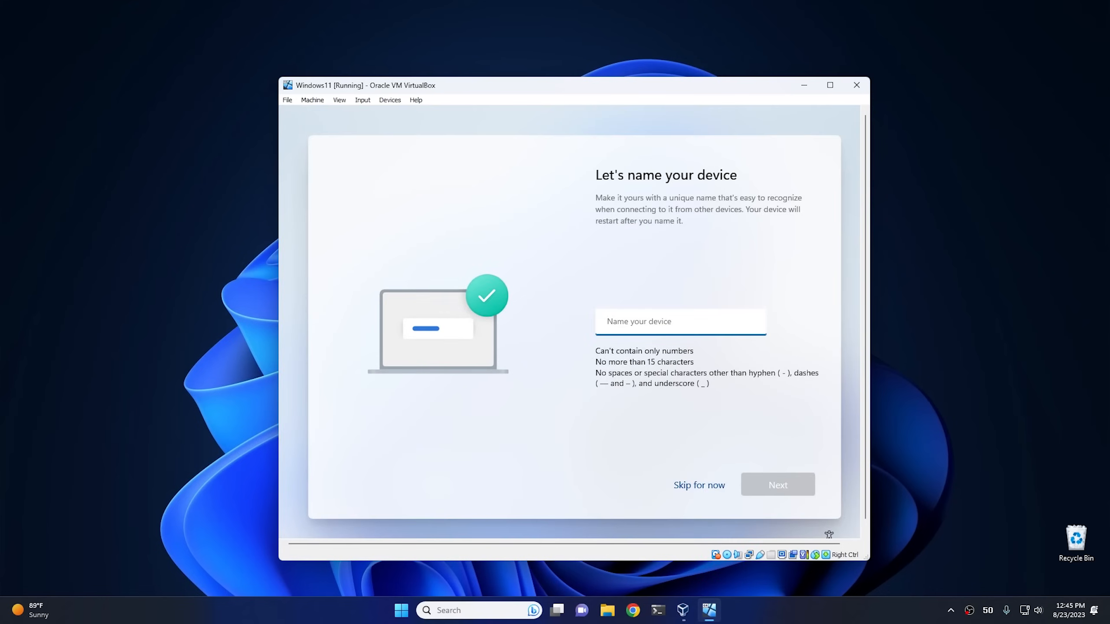
mouse_move(698, 485)
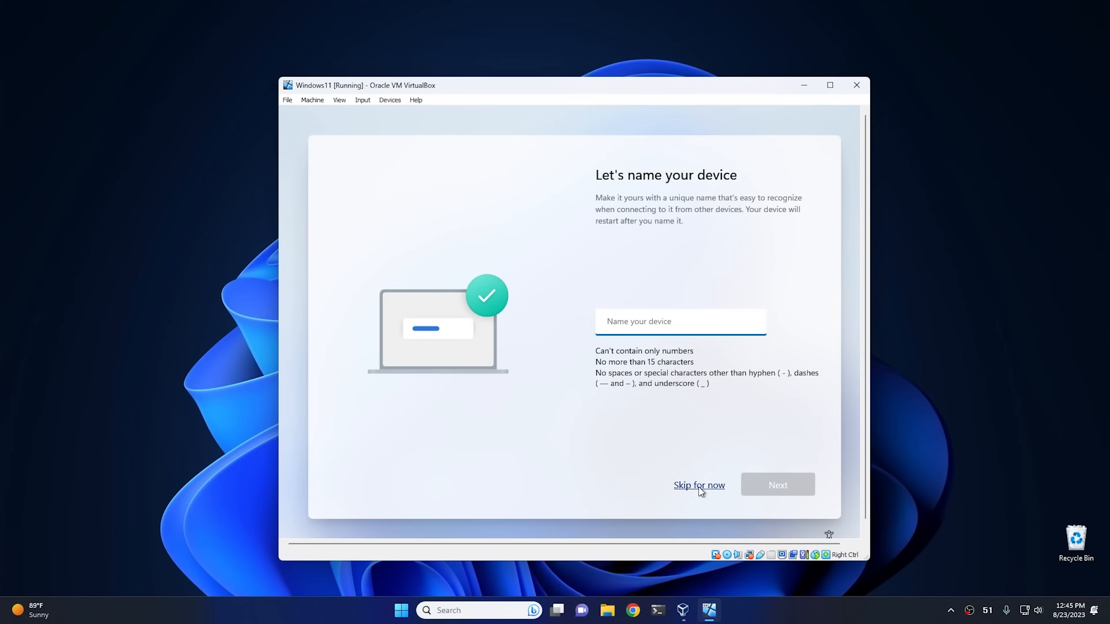
- Skip naming the device and begin the Microsoft account sign-in
click(699, 485)
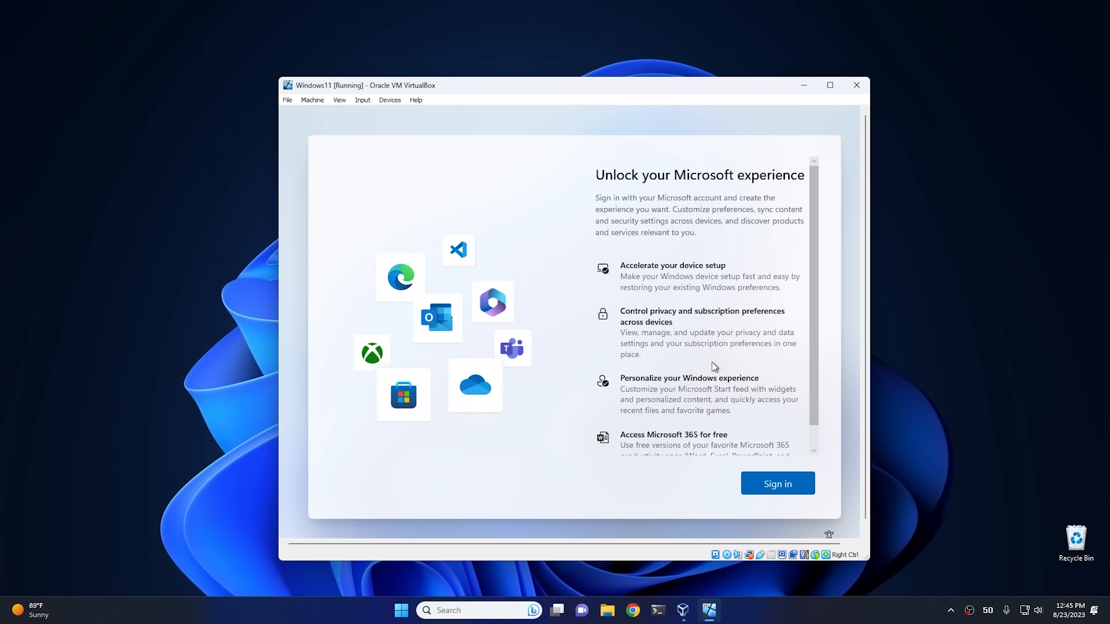
click(776, 483)
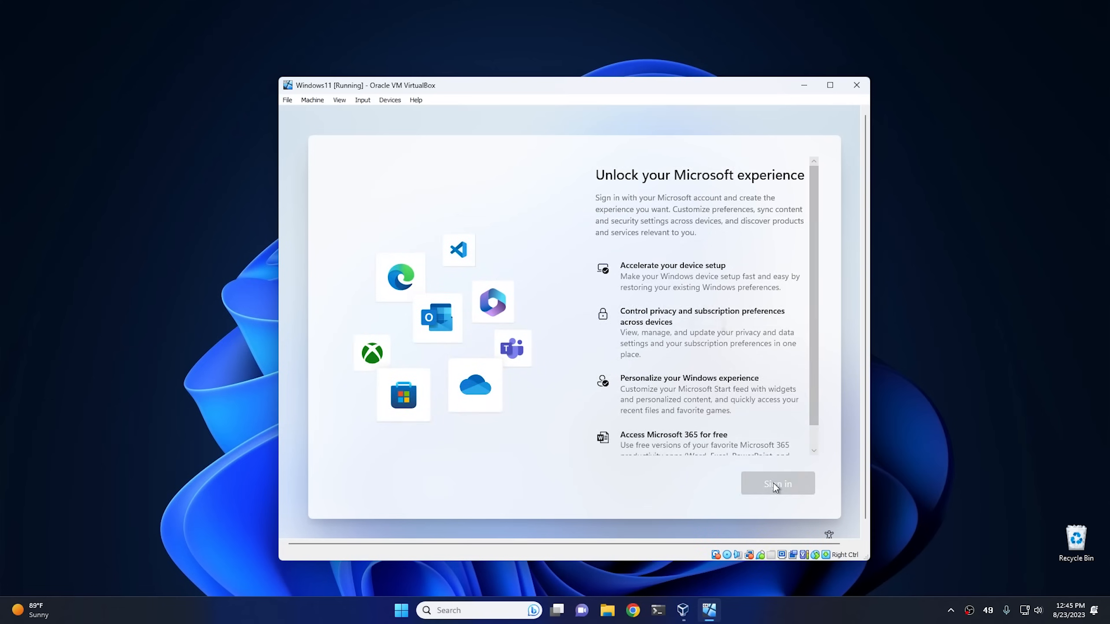
click(776, 484)
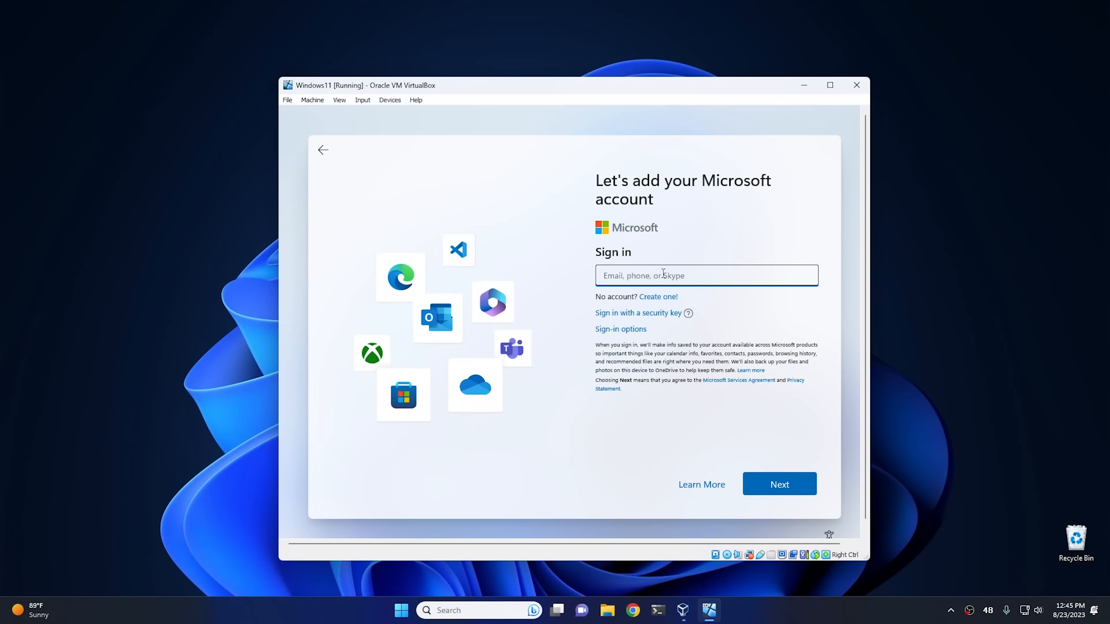
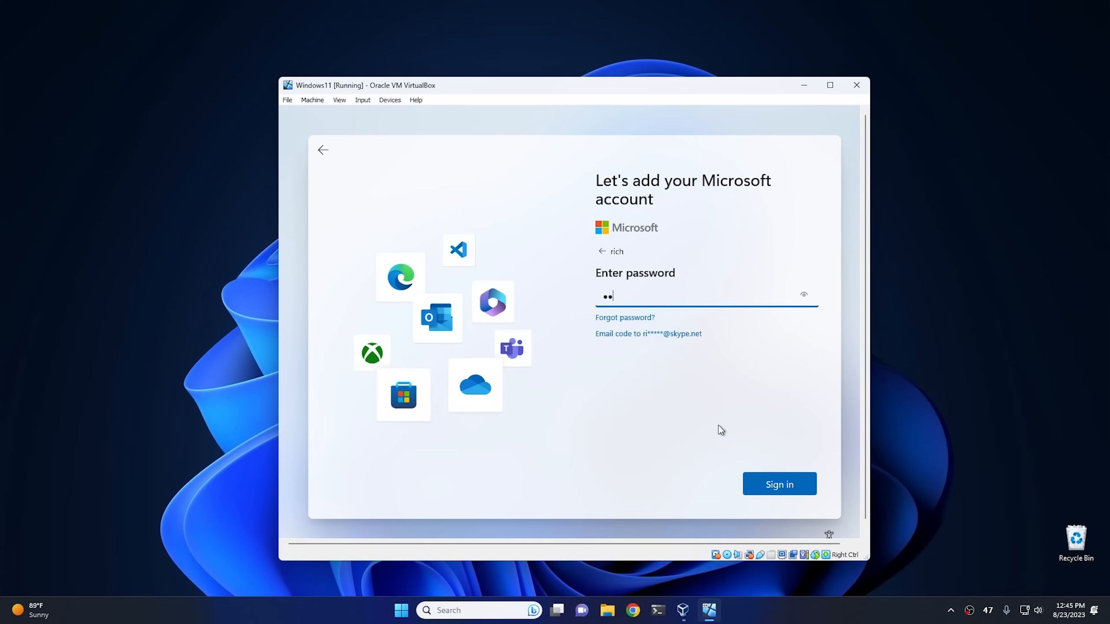
text(password)
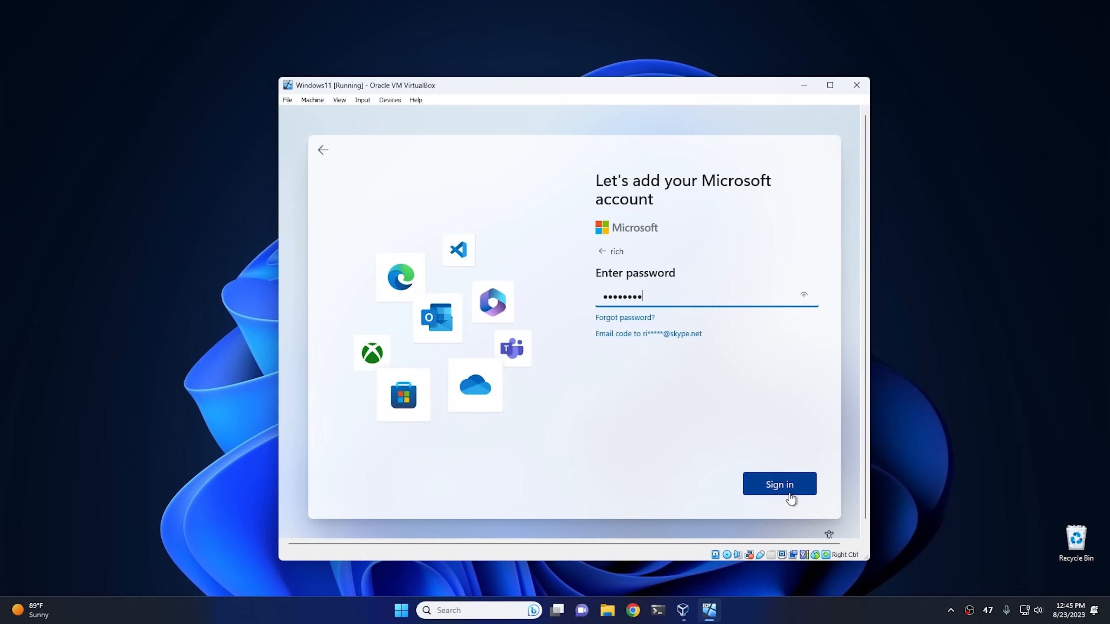
click(779, 484)
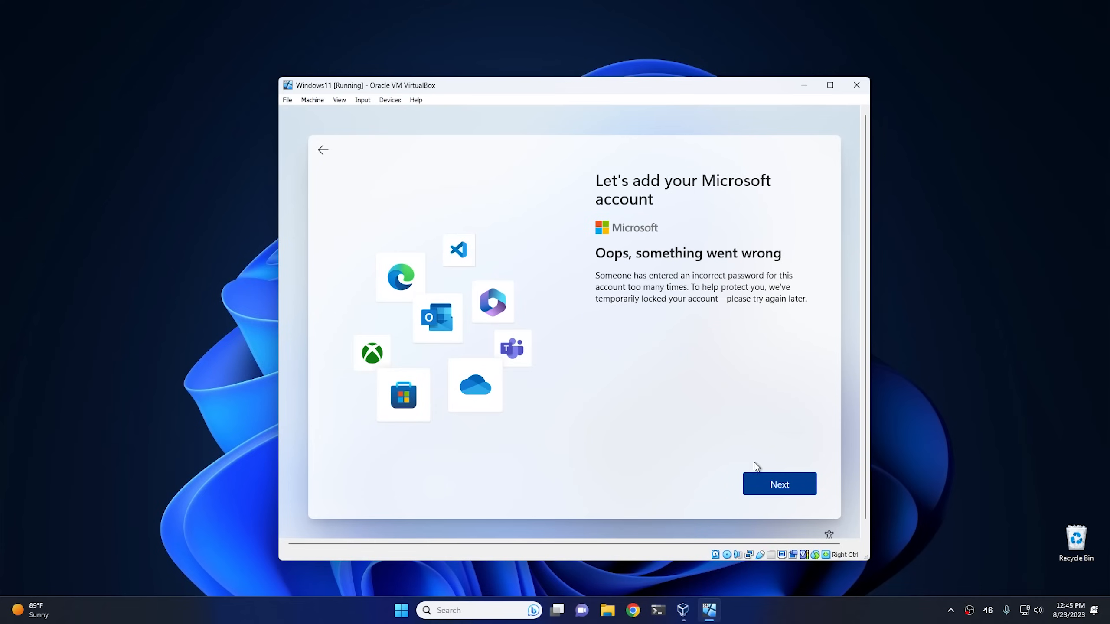
- Move past the error and create a local account named Rich with no password
click(778, 484)
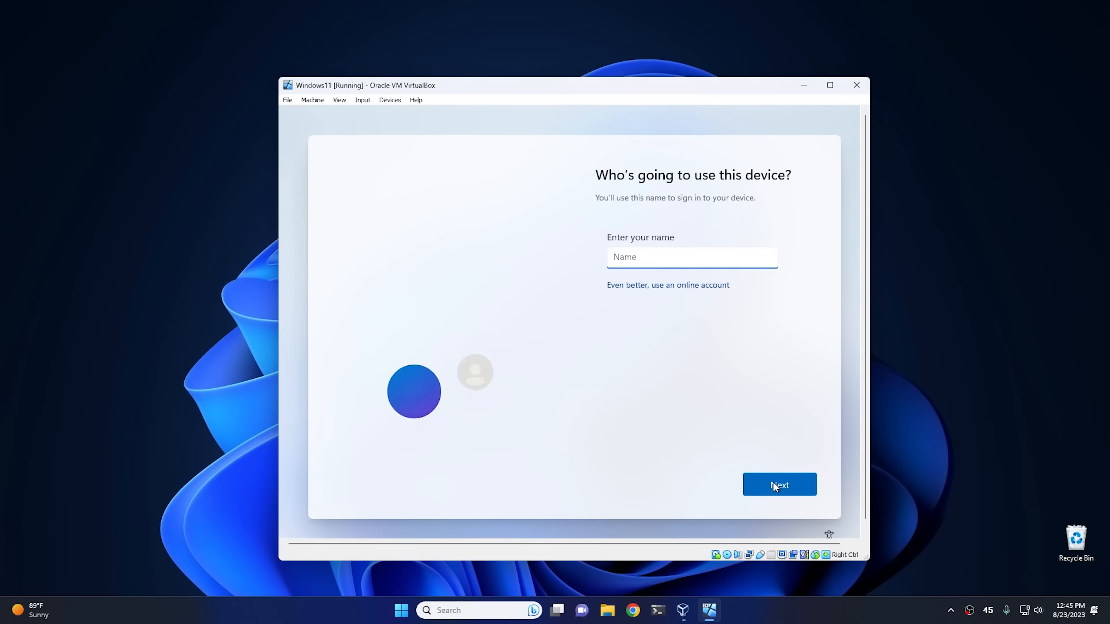
text(Rich)
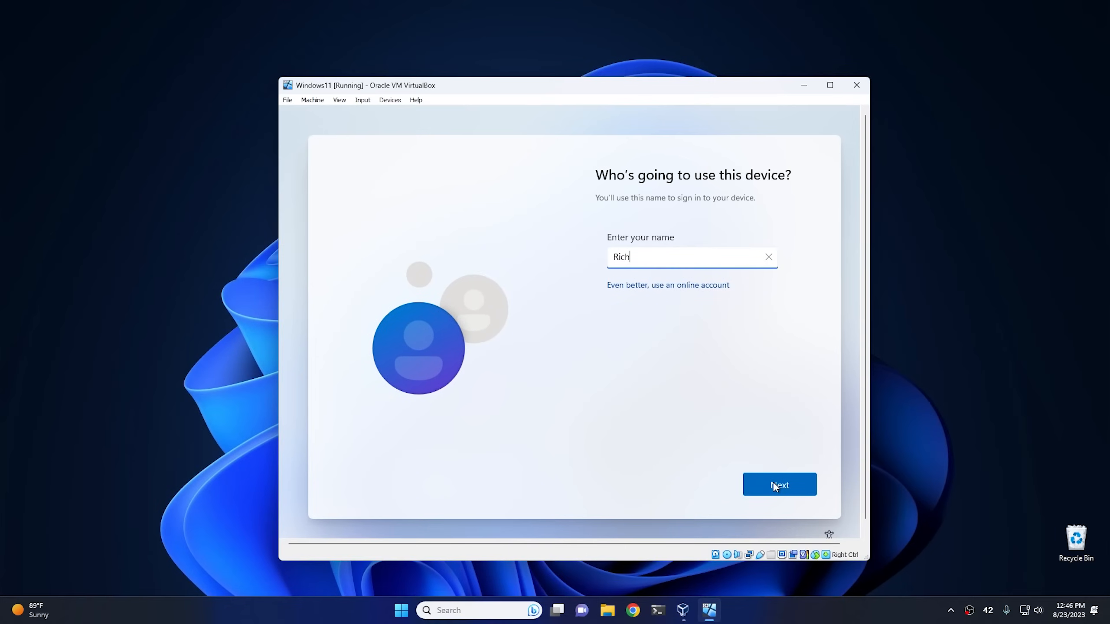
click(778, 484)
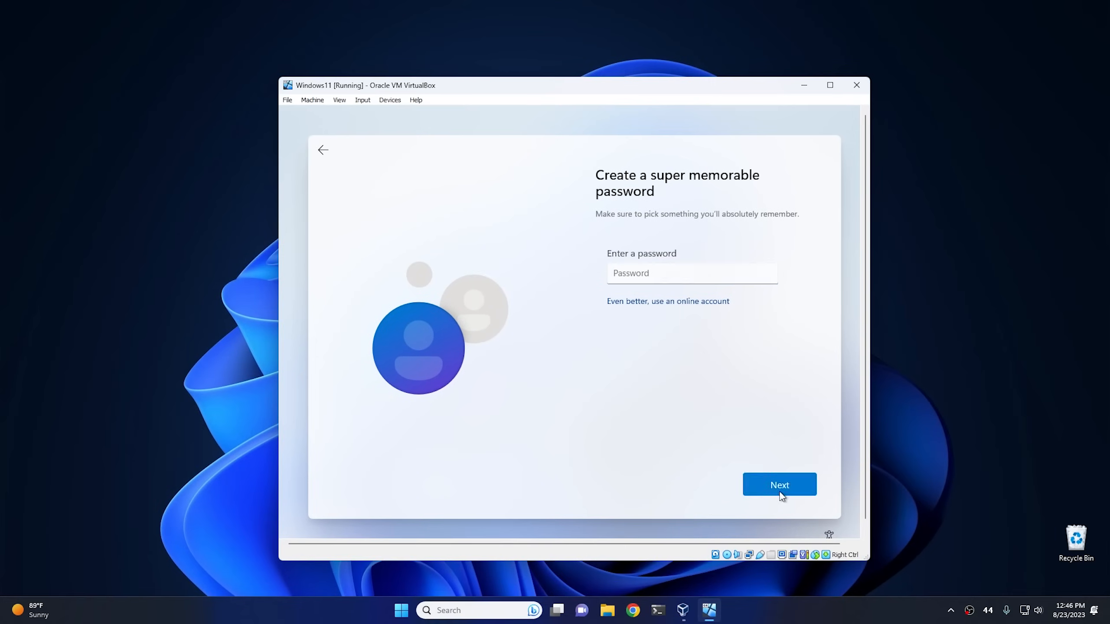
click(778, 485)
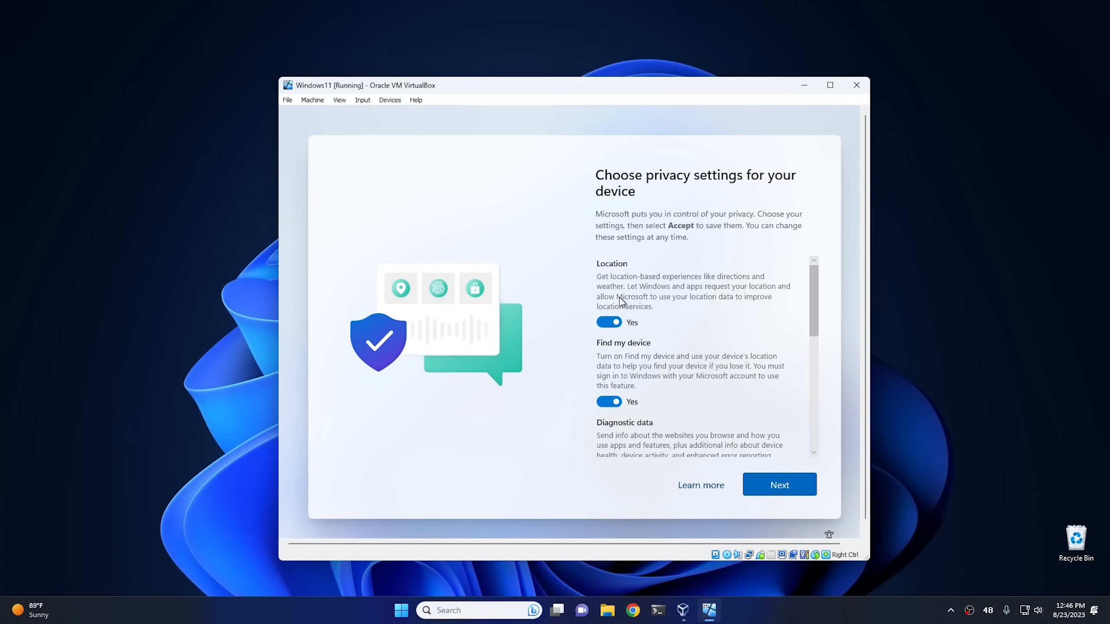
- Accept the default privacy settings to finish setup
scroll(down, 3)
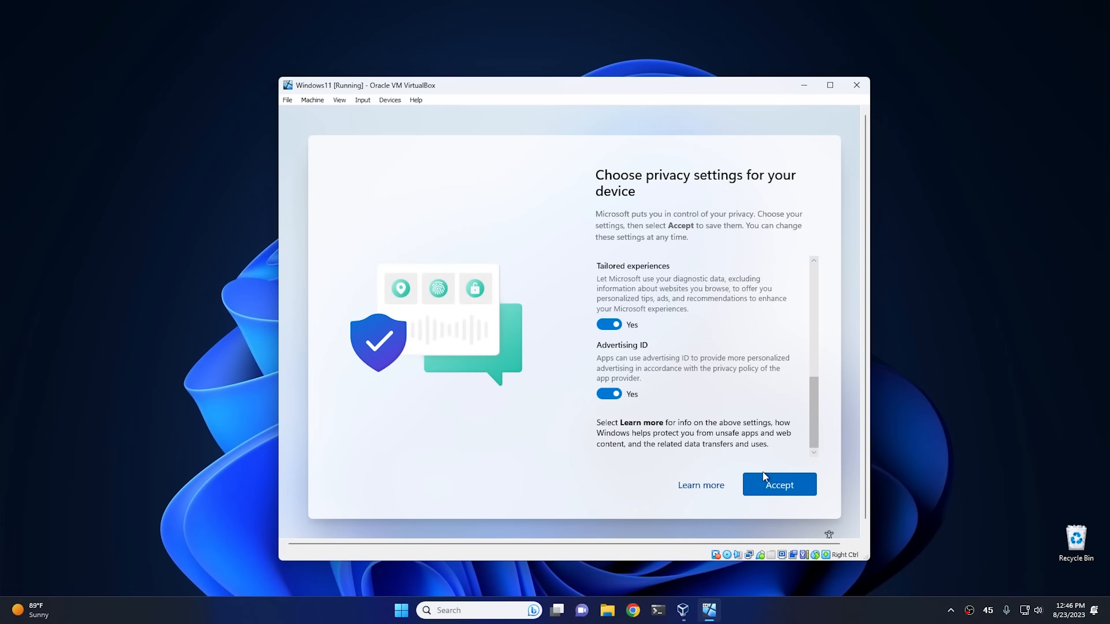
click(778, 485)
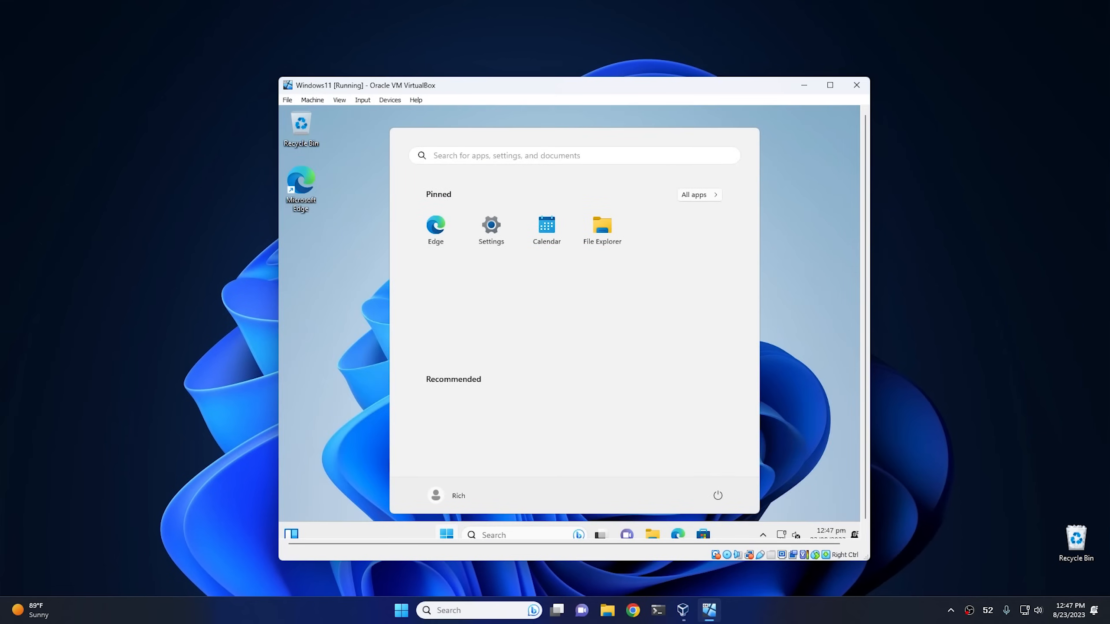
mouse_move(675, 172)
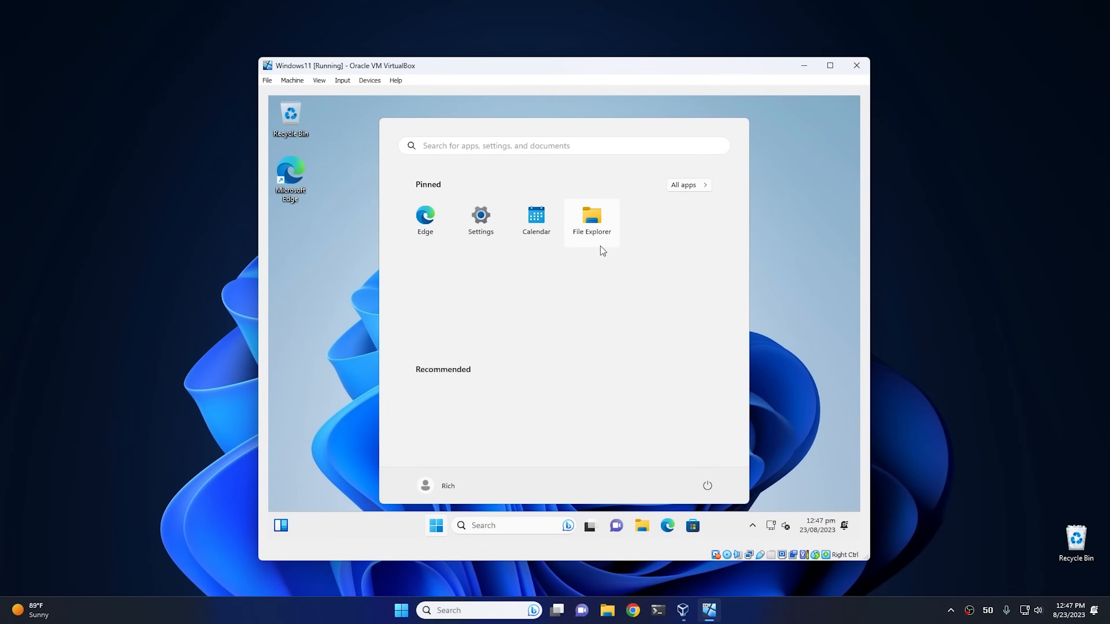
mouse_move(494, 529)
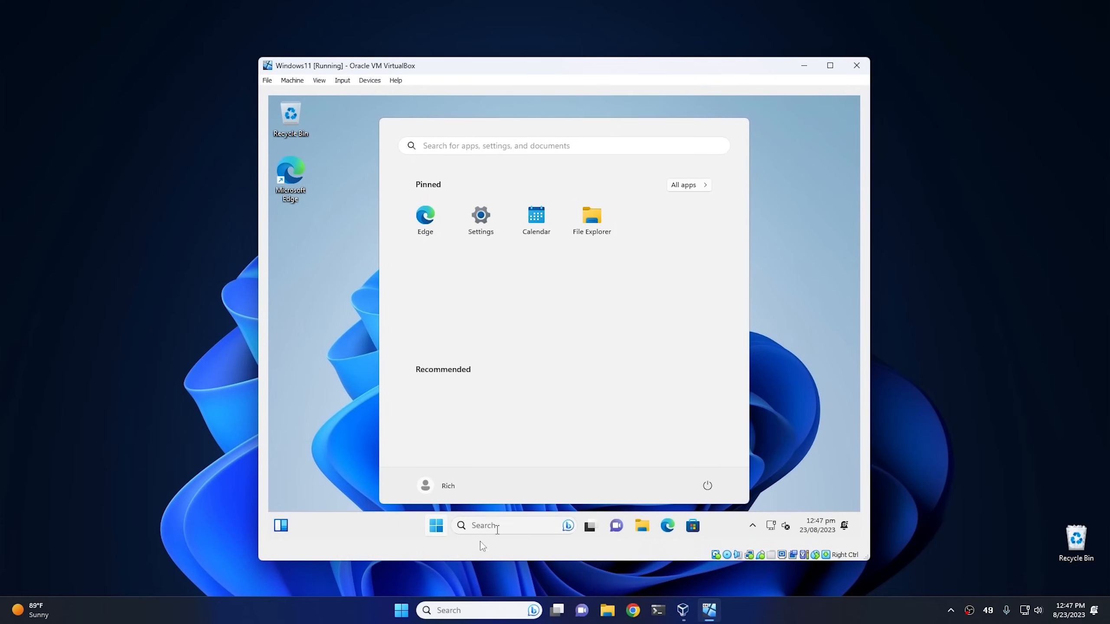
mouse_move(401, 609)
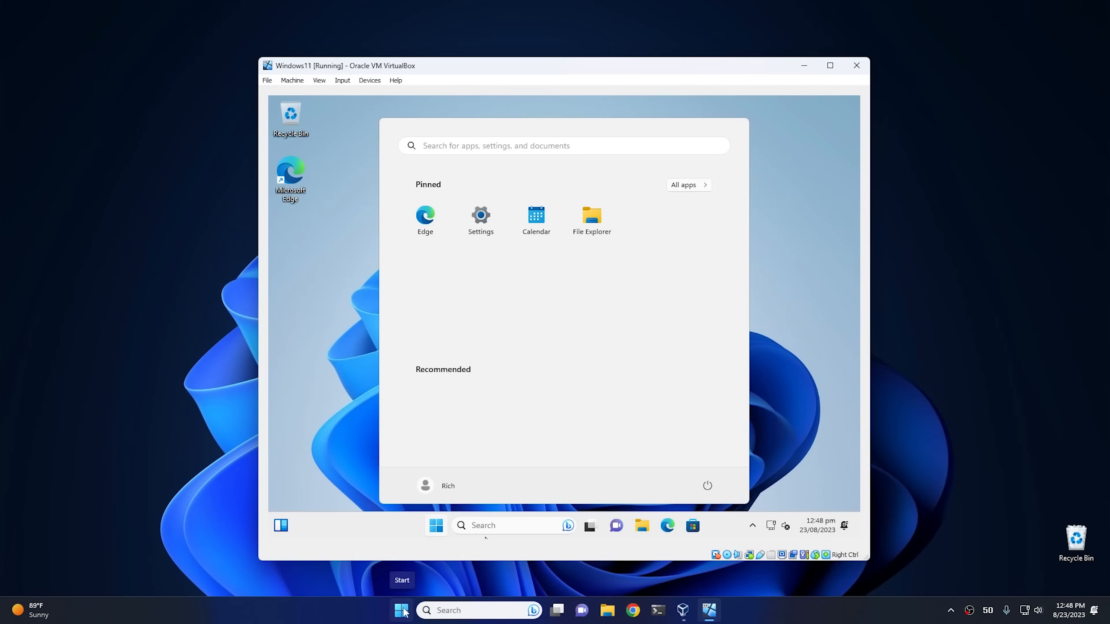
- Show the Start menu's All apps list and uninstall Clipchamp from it
click(401, 610)
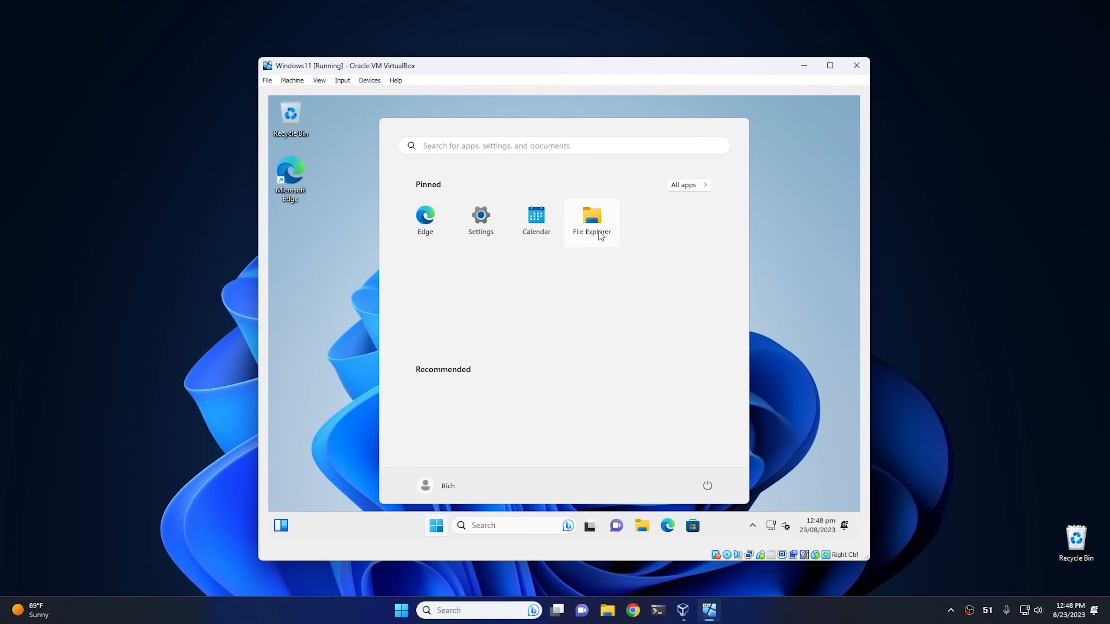
click(682, 185)
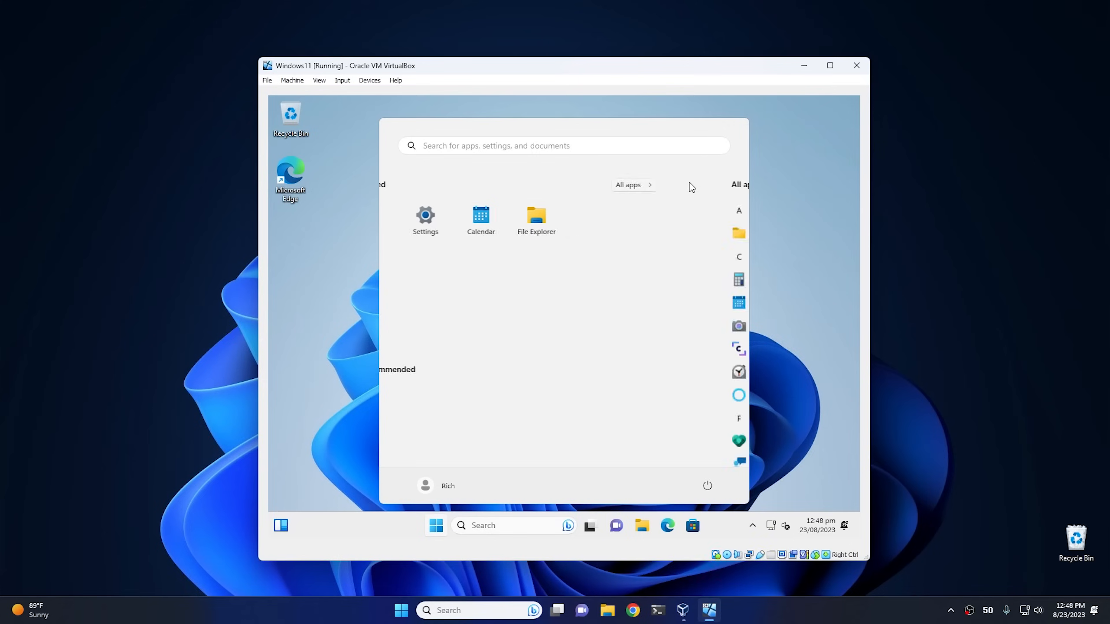
click(629, 184)
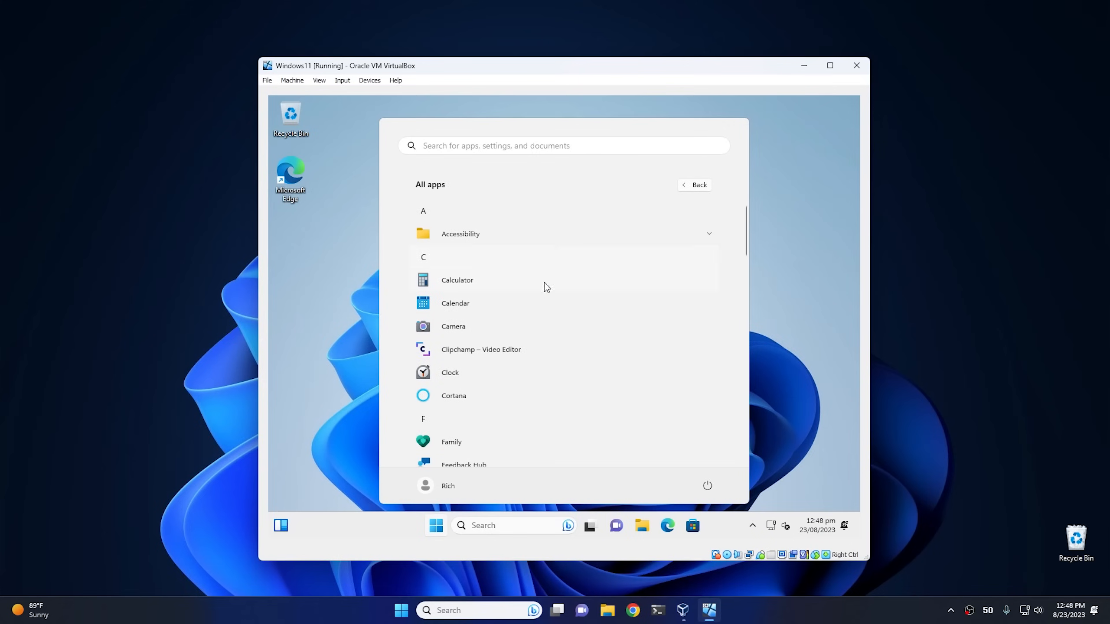
mouse_move(495, 353)
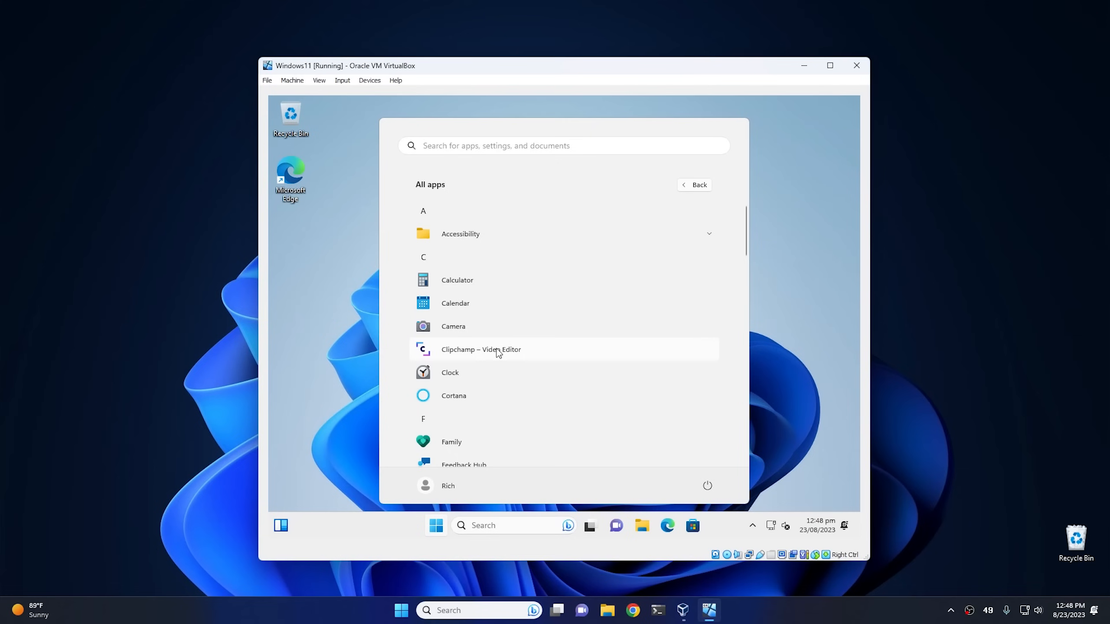
right_click(481, 349)
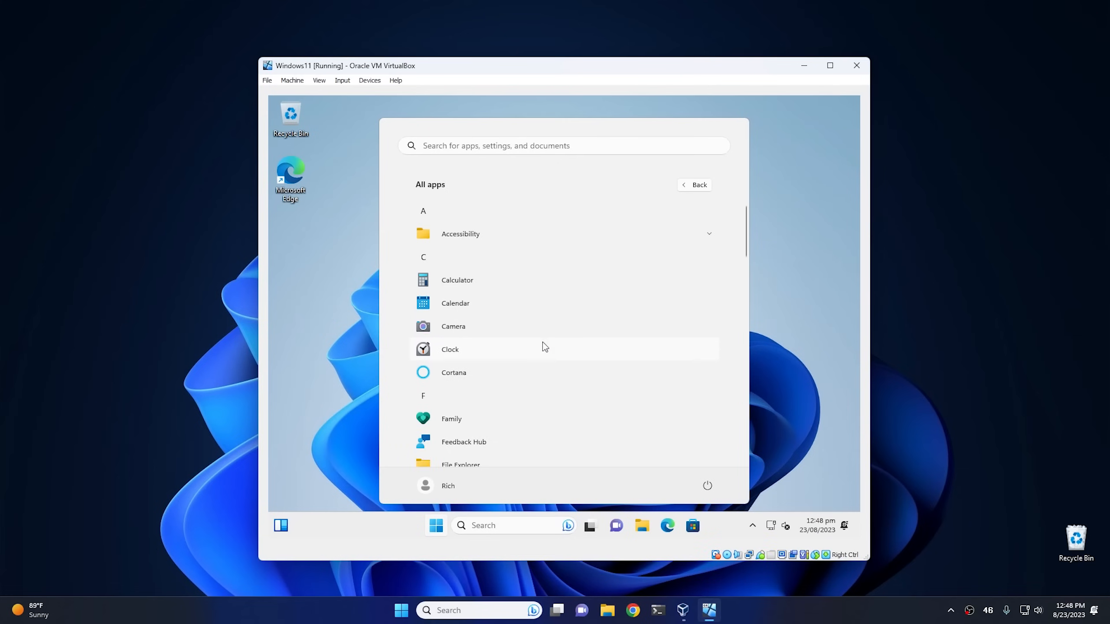
- Scroll the All apps list down to Microsoft Store
scroll(down, 3)
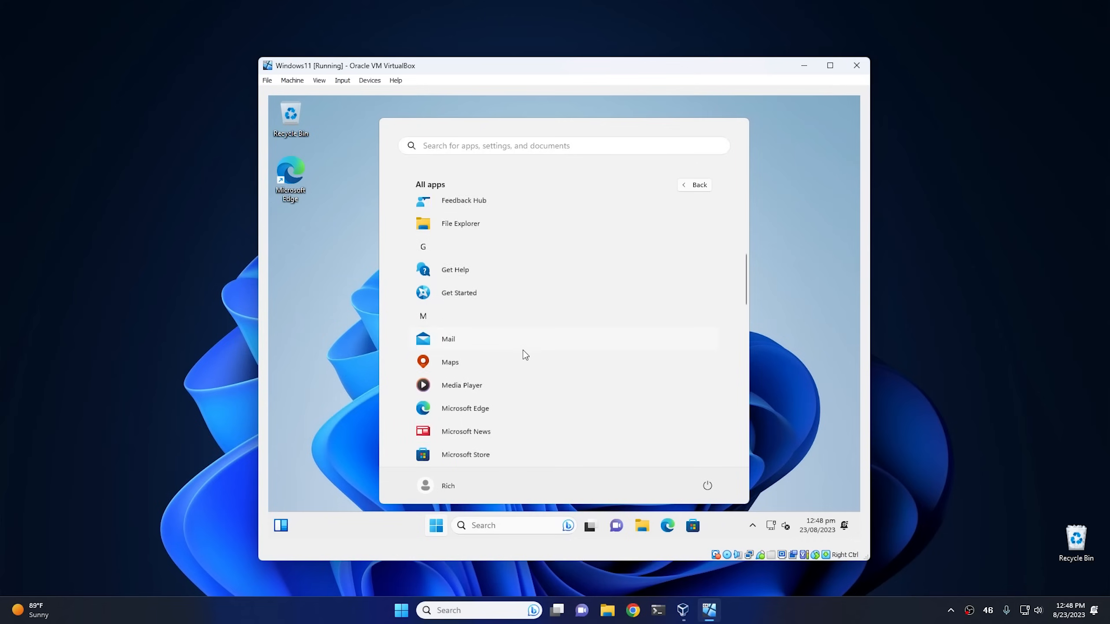
scroll(down, 3)
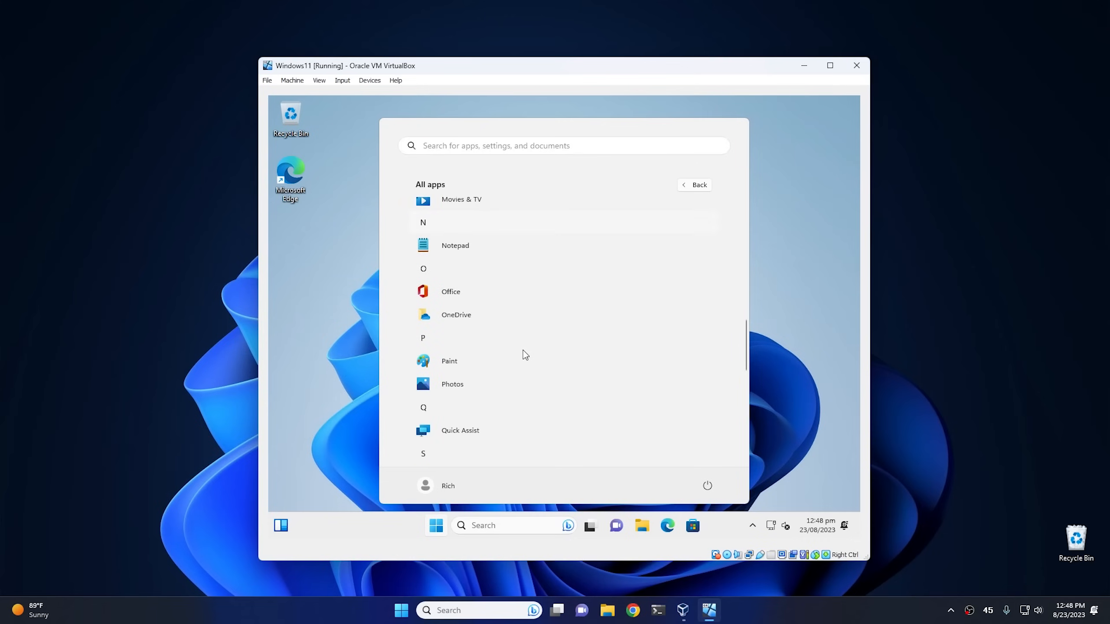
scroll(down, 3)
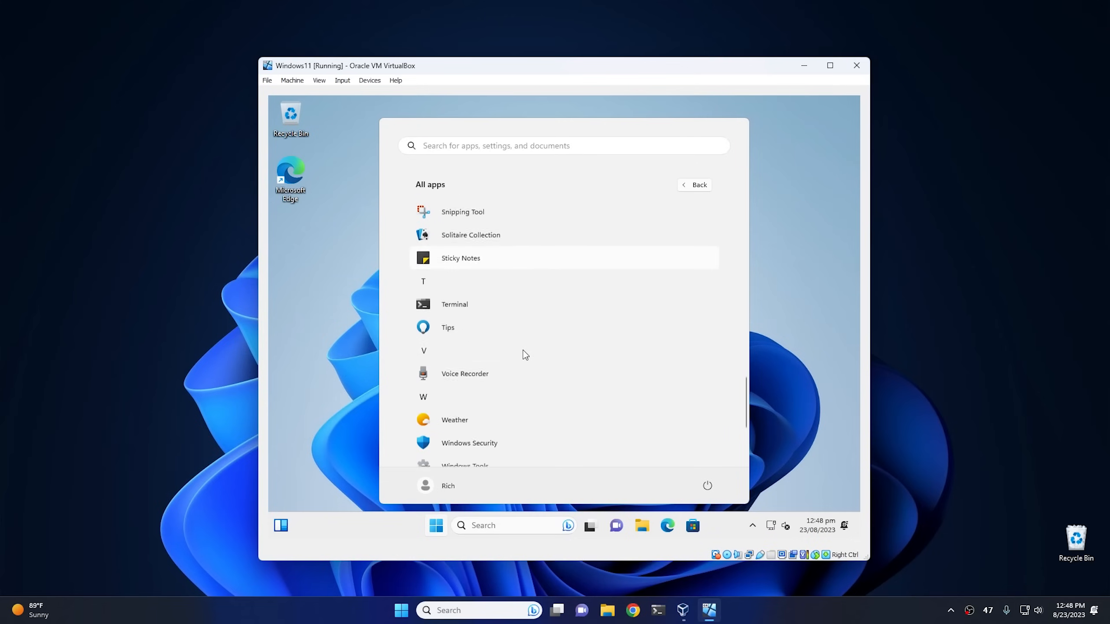
scroll(up, 3)
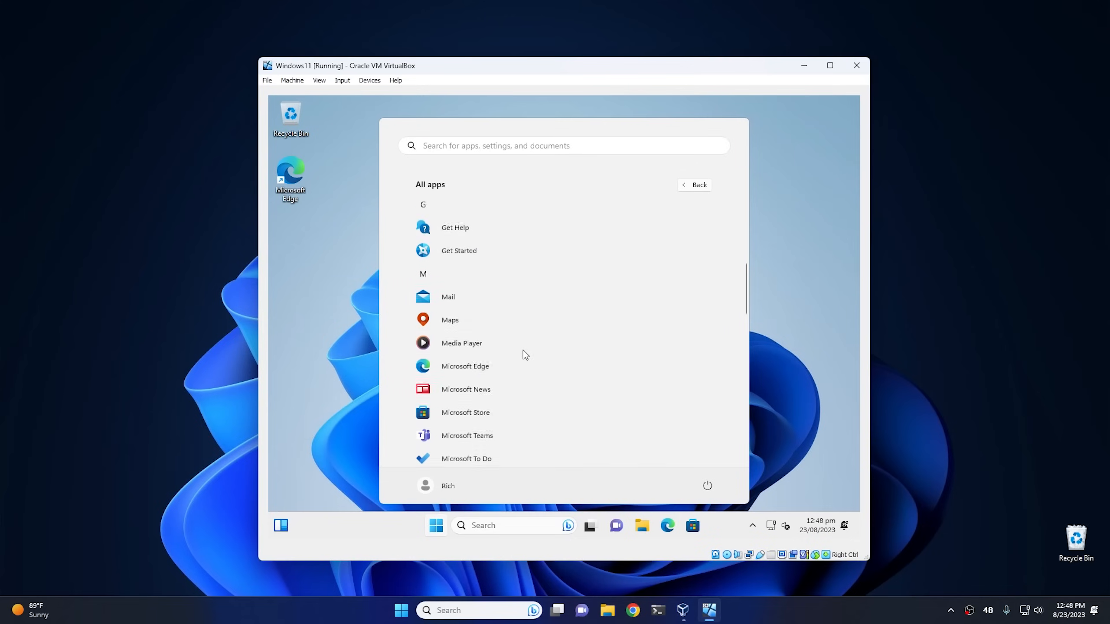
scroll(down, 3)
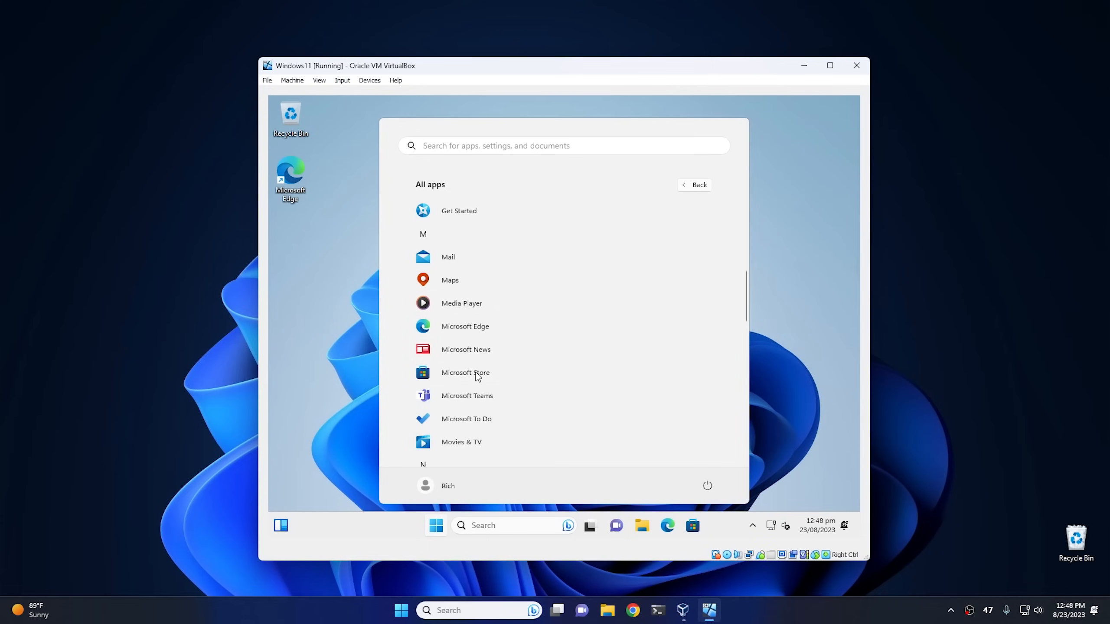
- Launch Microsoft Store, close its region-unavailable error and reopen the Start menu
click(465, 373)
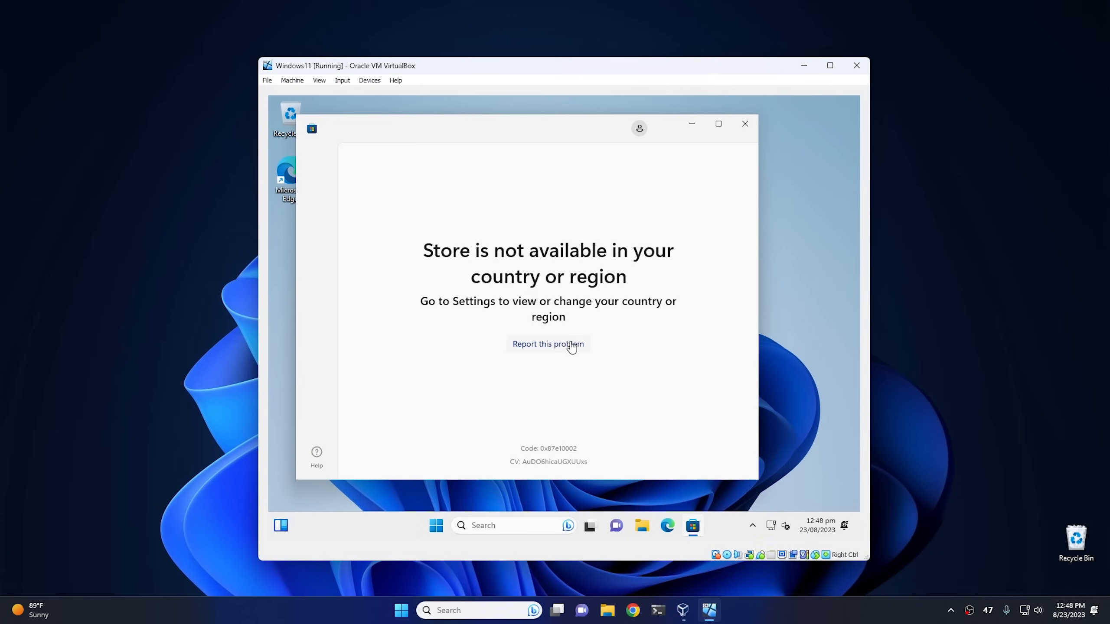
mouse_move(656, 281)
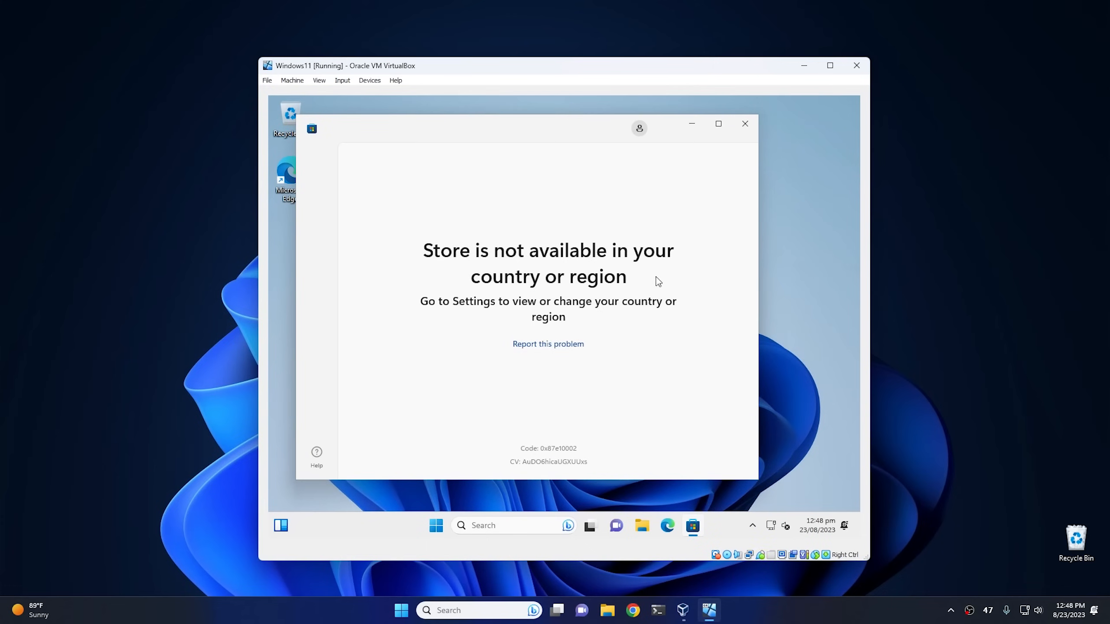
mouse_move(623, 307)
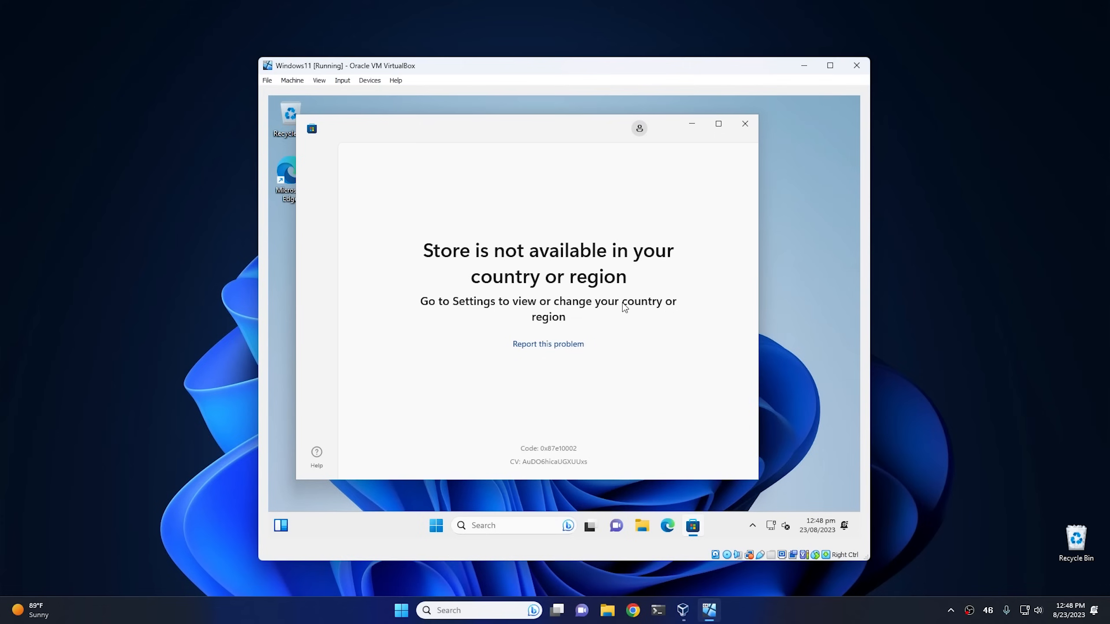
mouse_move(641, 289)
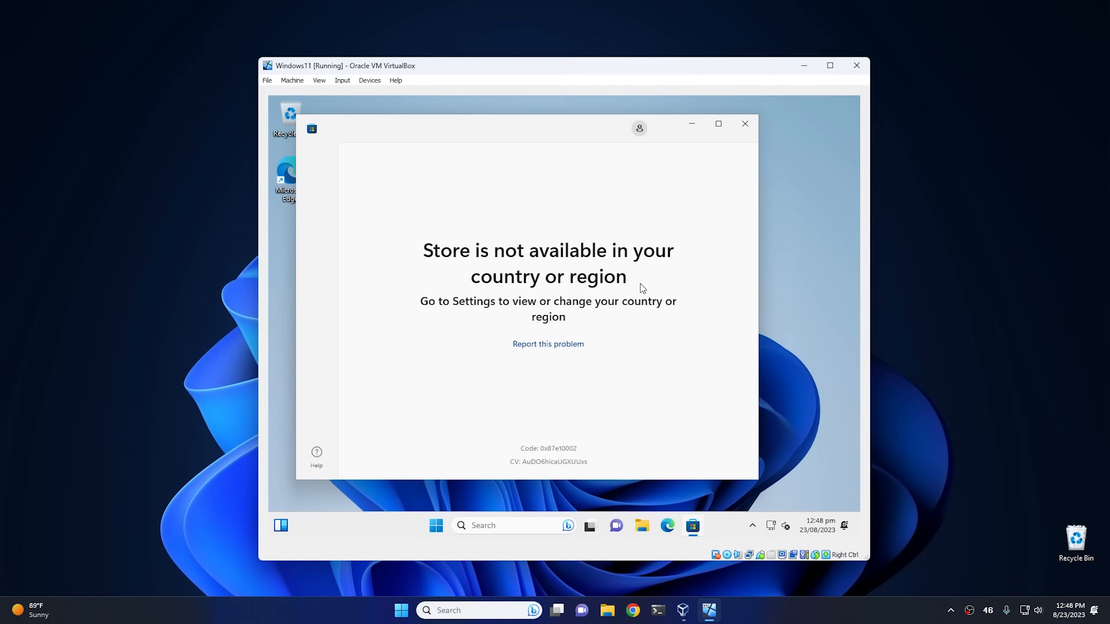
click(744, 124)
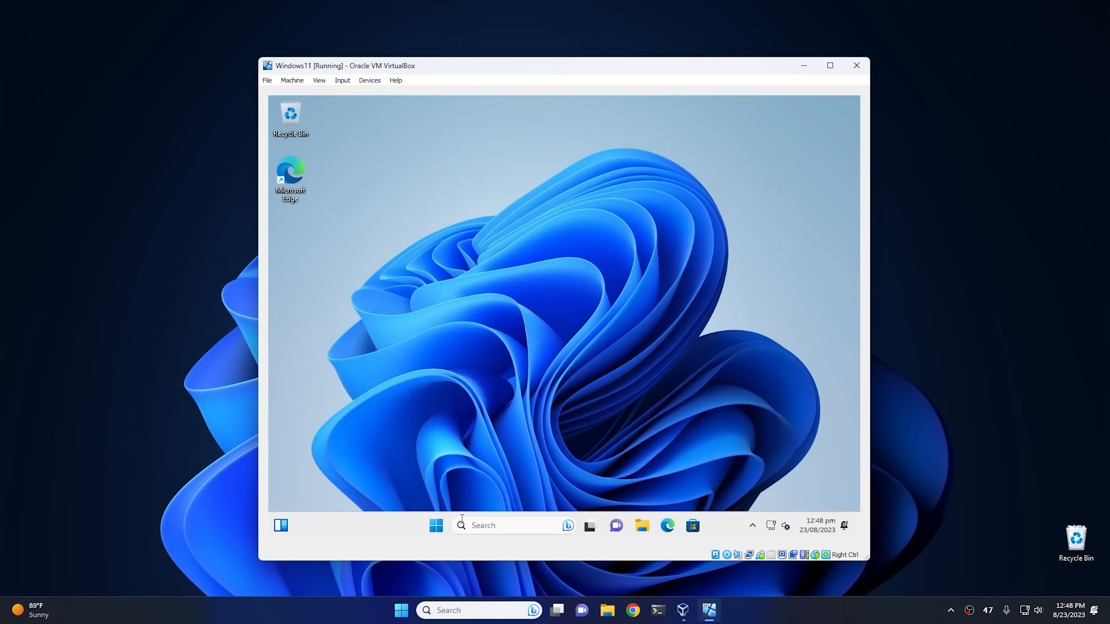
click(435, 525)
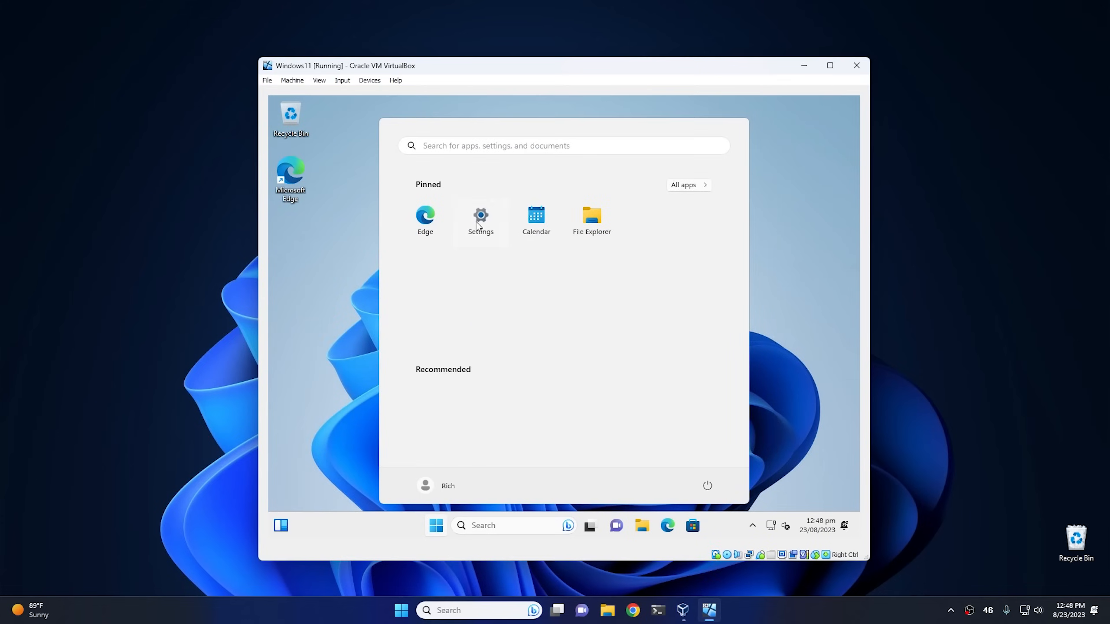
- In Settings > Time & language, set Country or region to United States
click(480, 220)
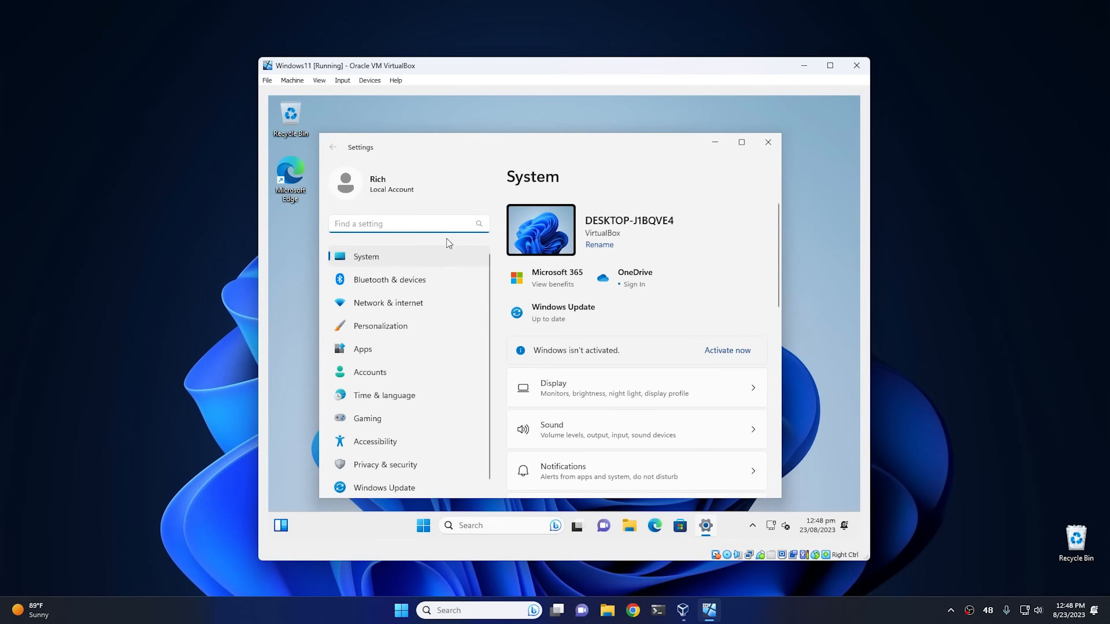
mouse_move(383, 395)
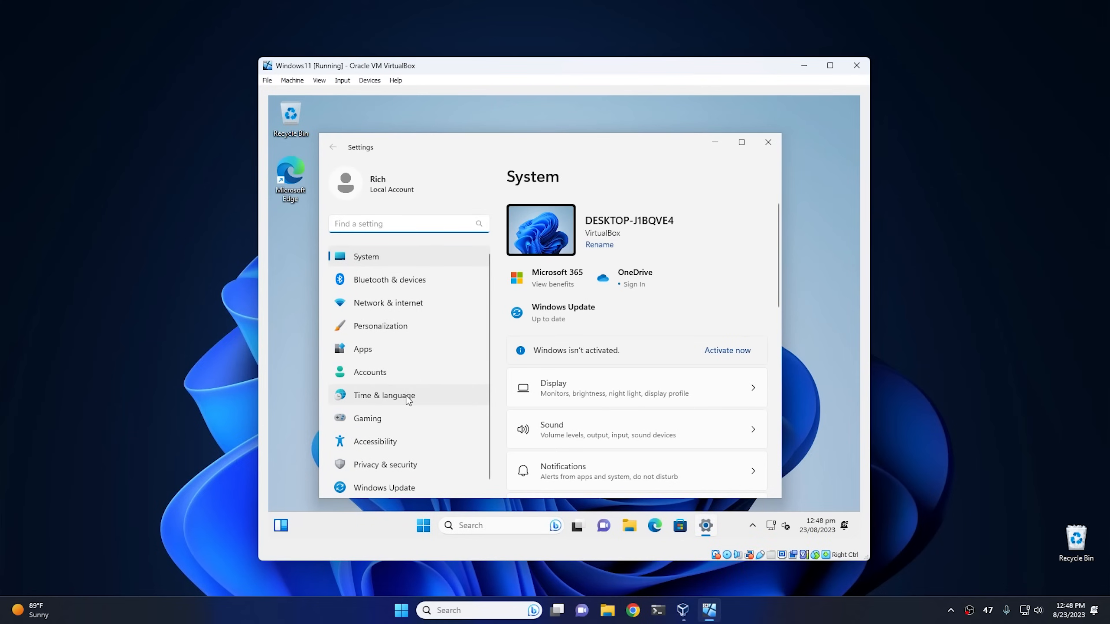
click(384, 395)
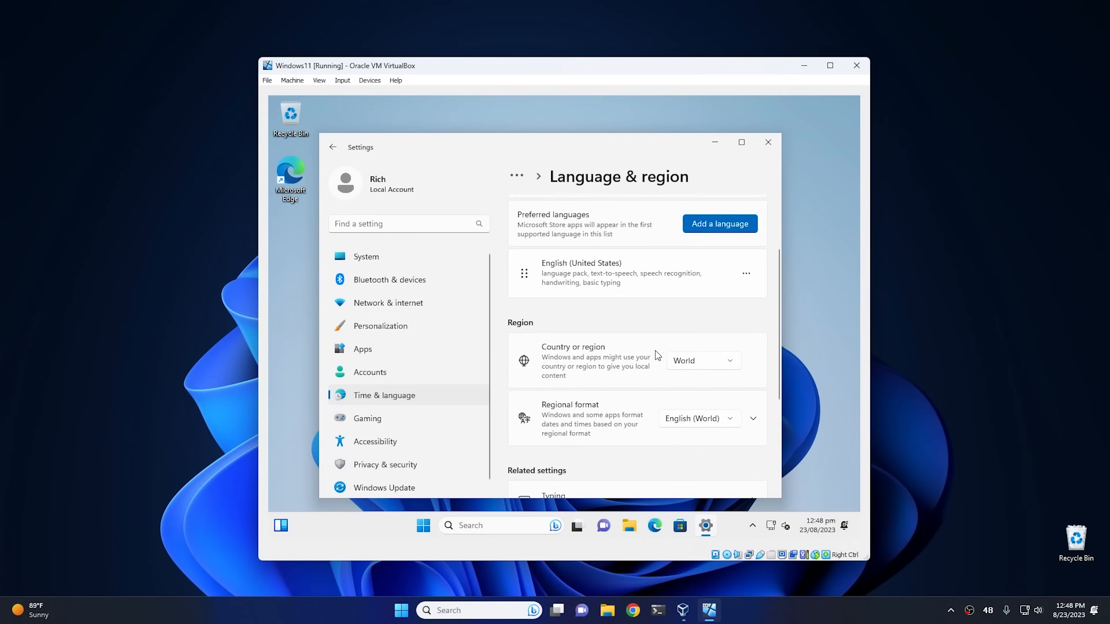
mouse_move(717, 368)
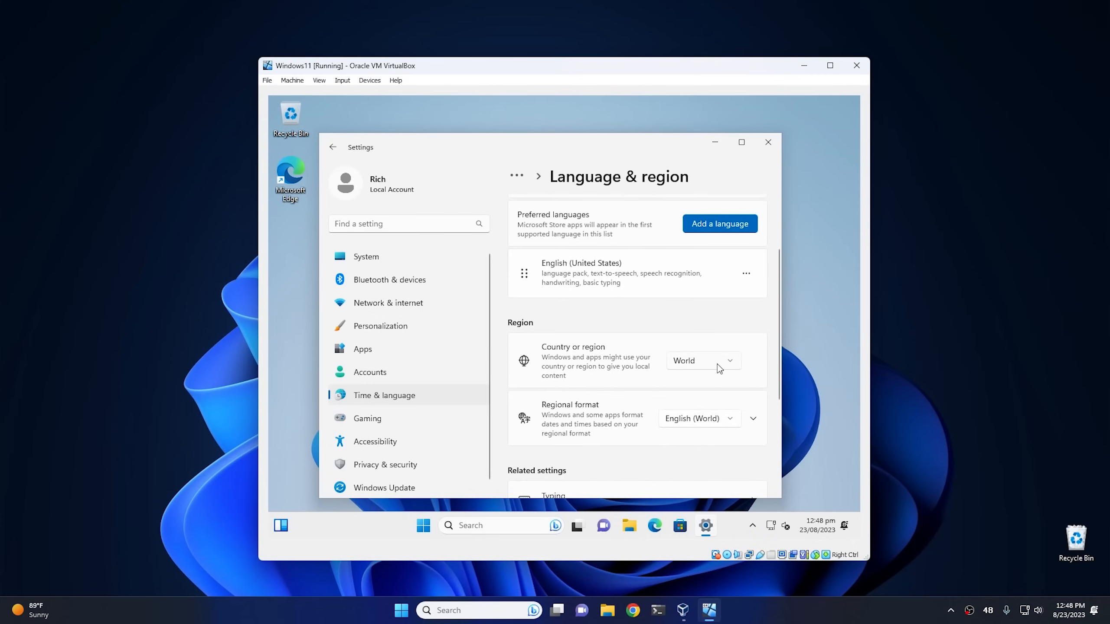
click(700, 360)
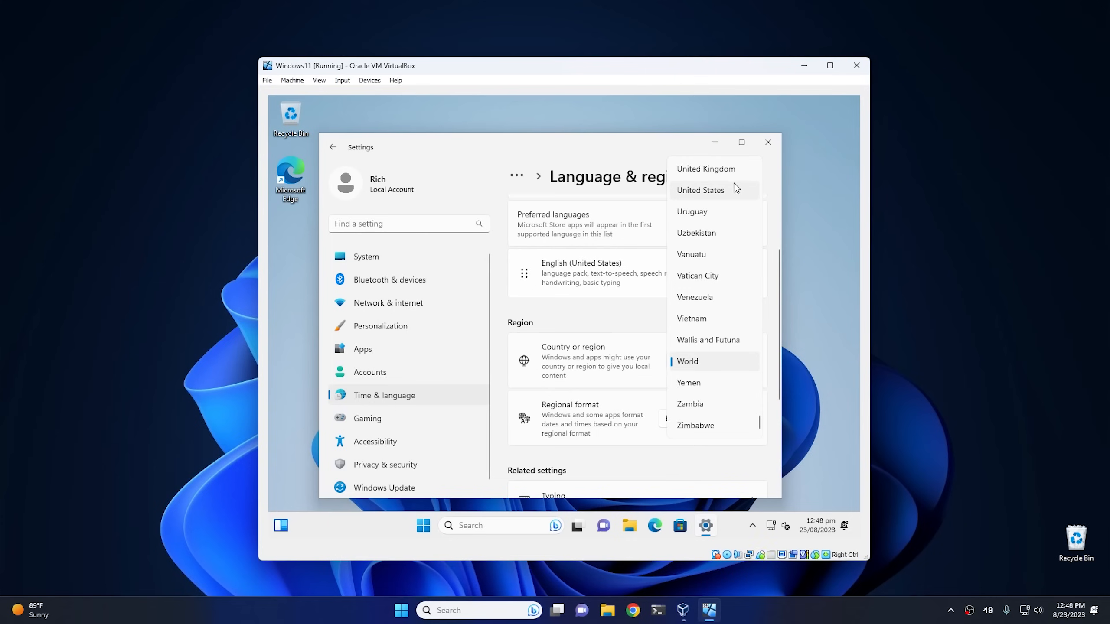
click(700, 190)
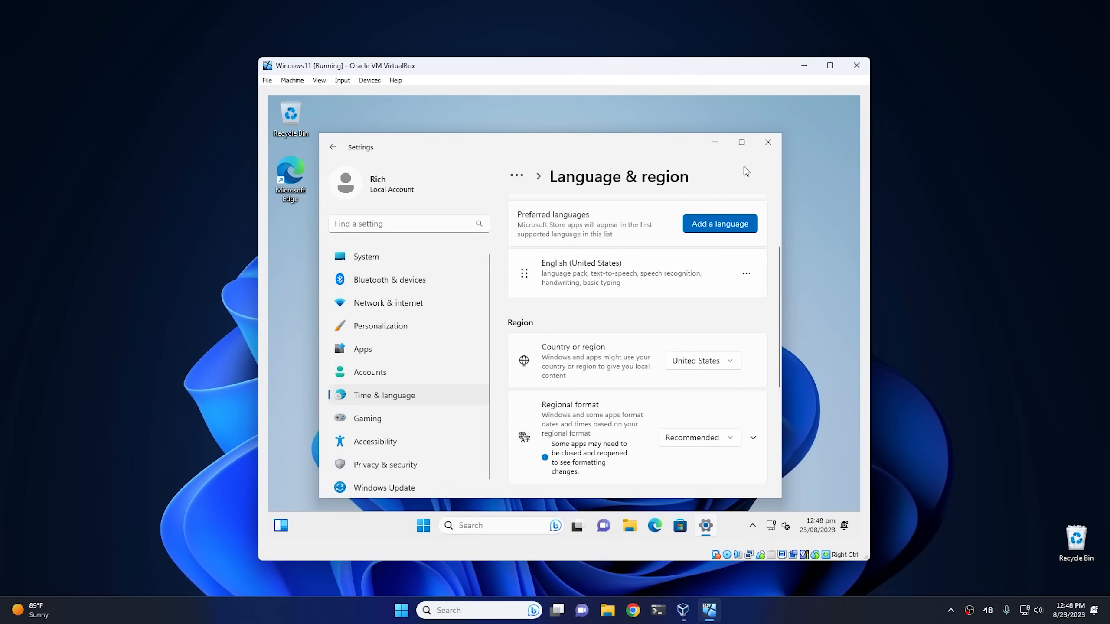
- Close Settings and launch Microsoft Store again from the taskbar
click(767, 141)
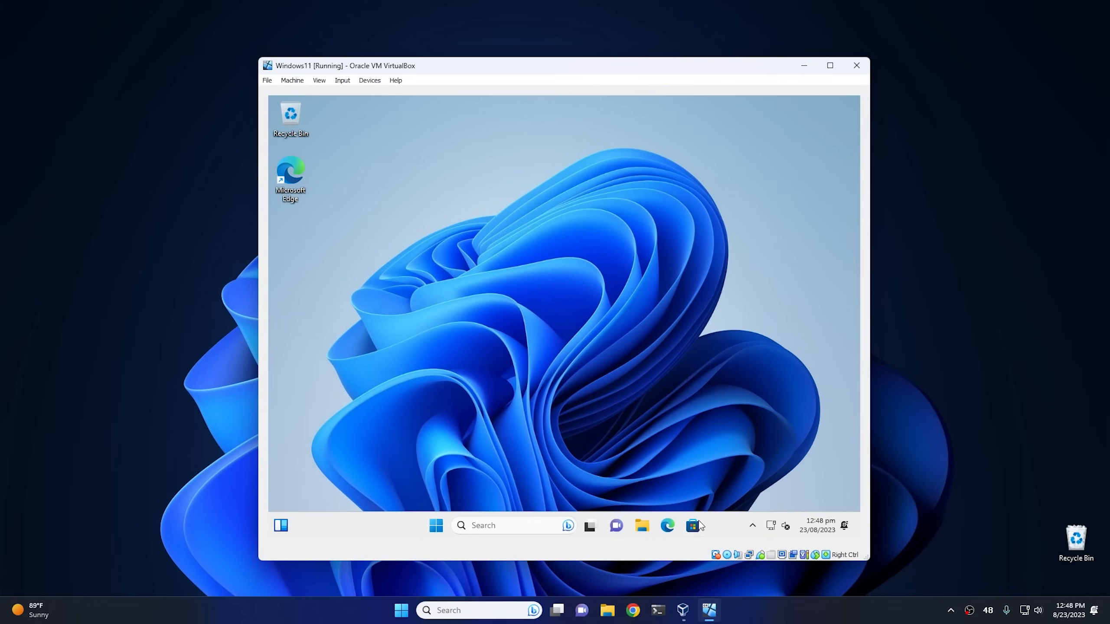
click(692, 525)
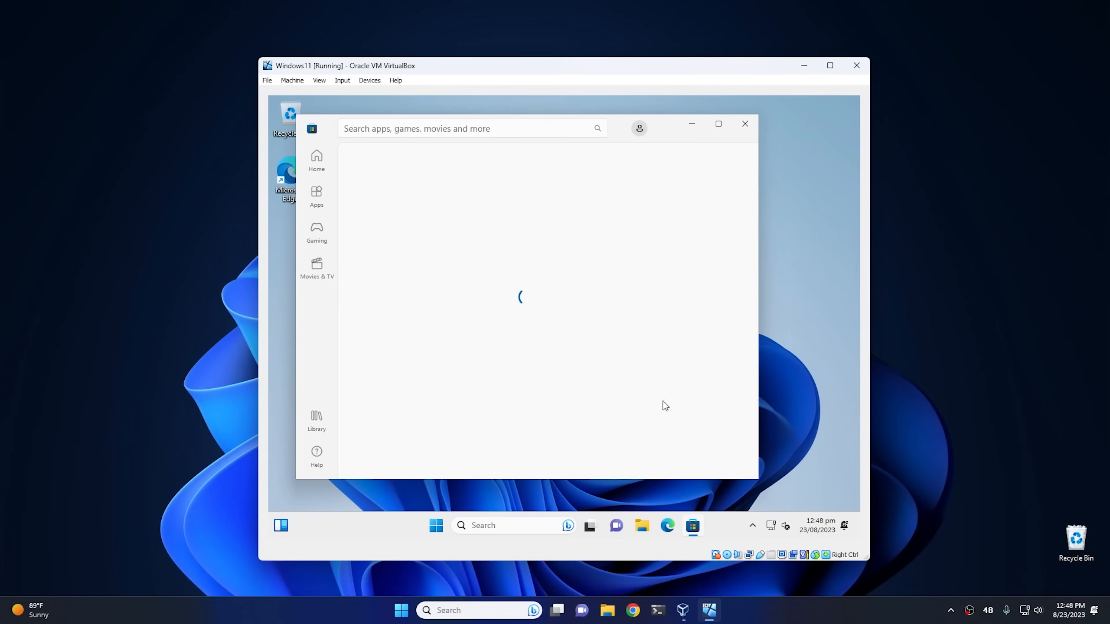